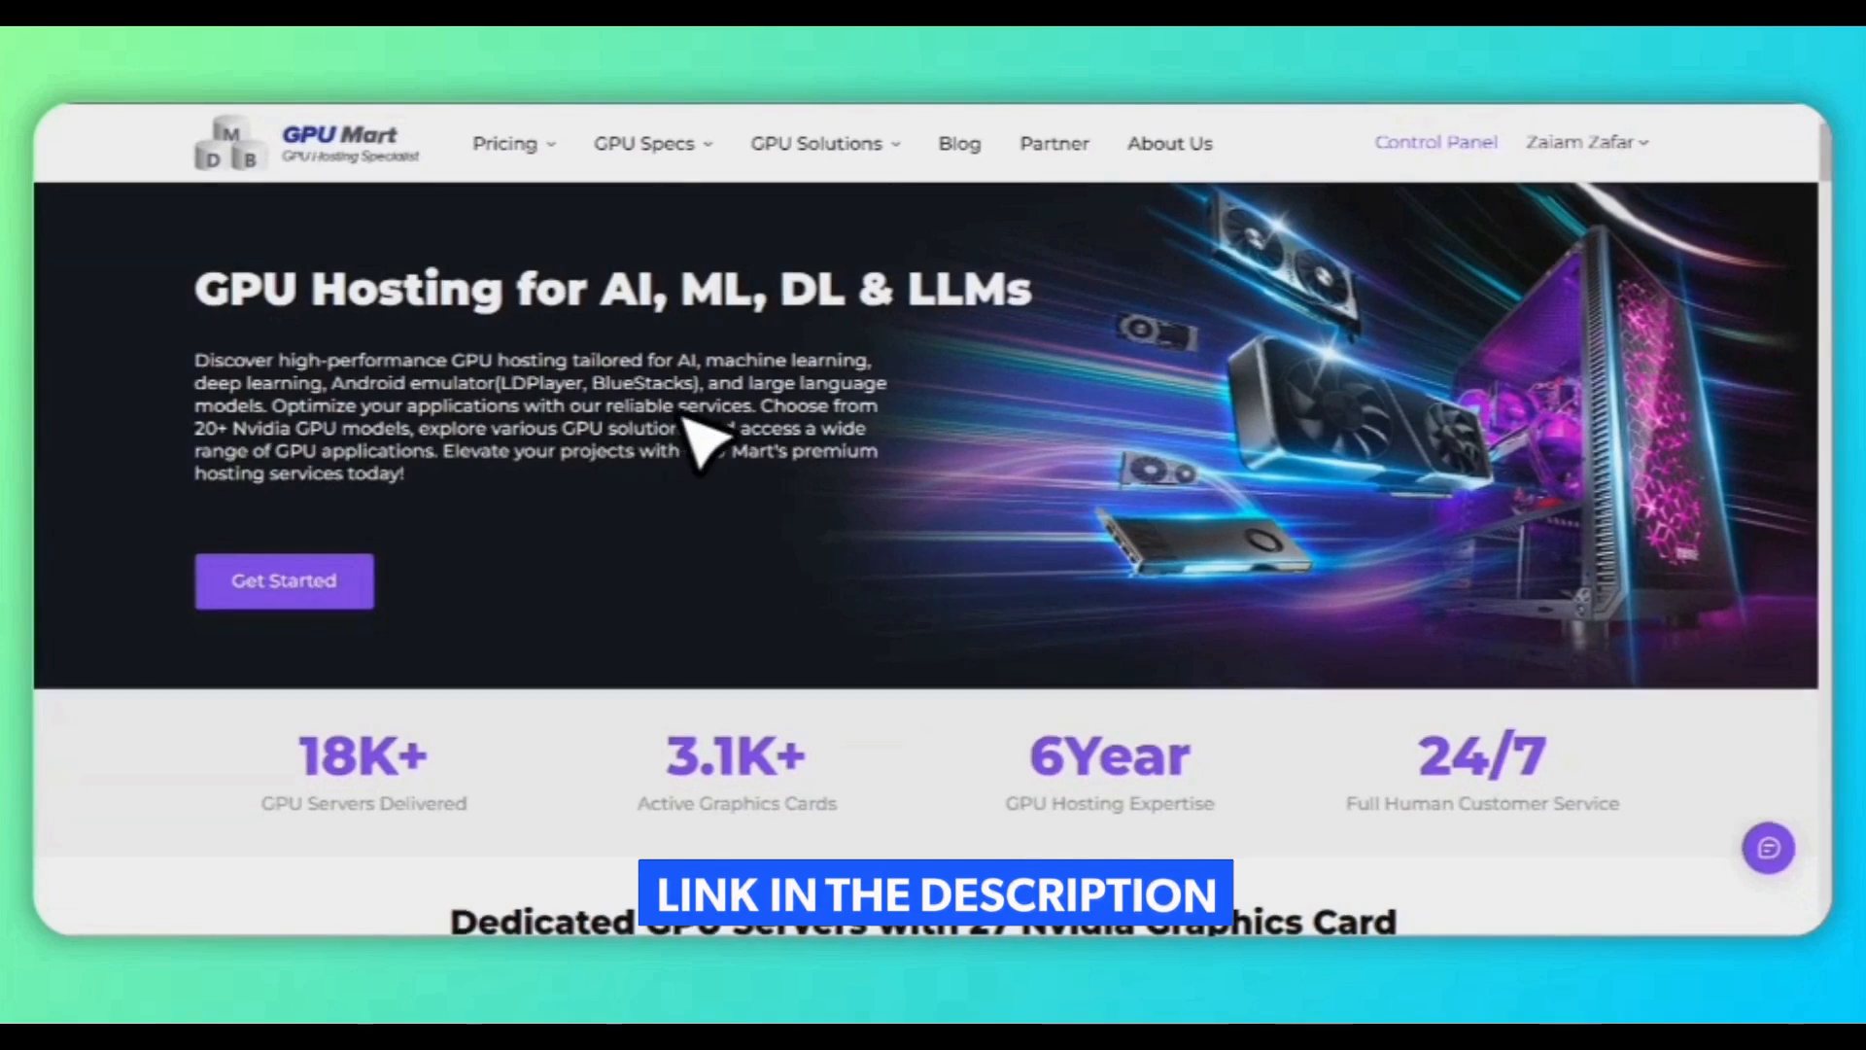
- Scroll down to the Dedicated GPU Servers section and view the Multi-GPU Server plans
{"action": "scroll", "scroll_direction": "down", "scroll_amount": 3}
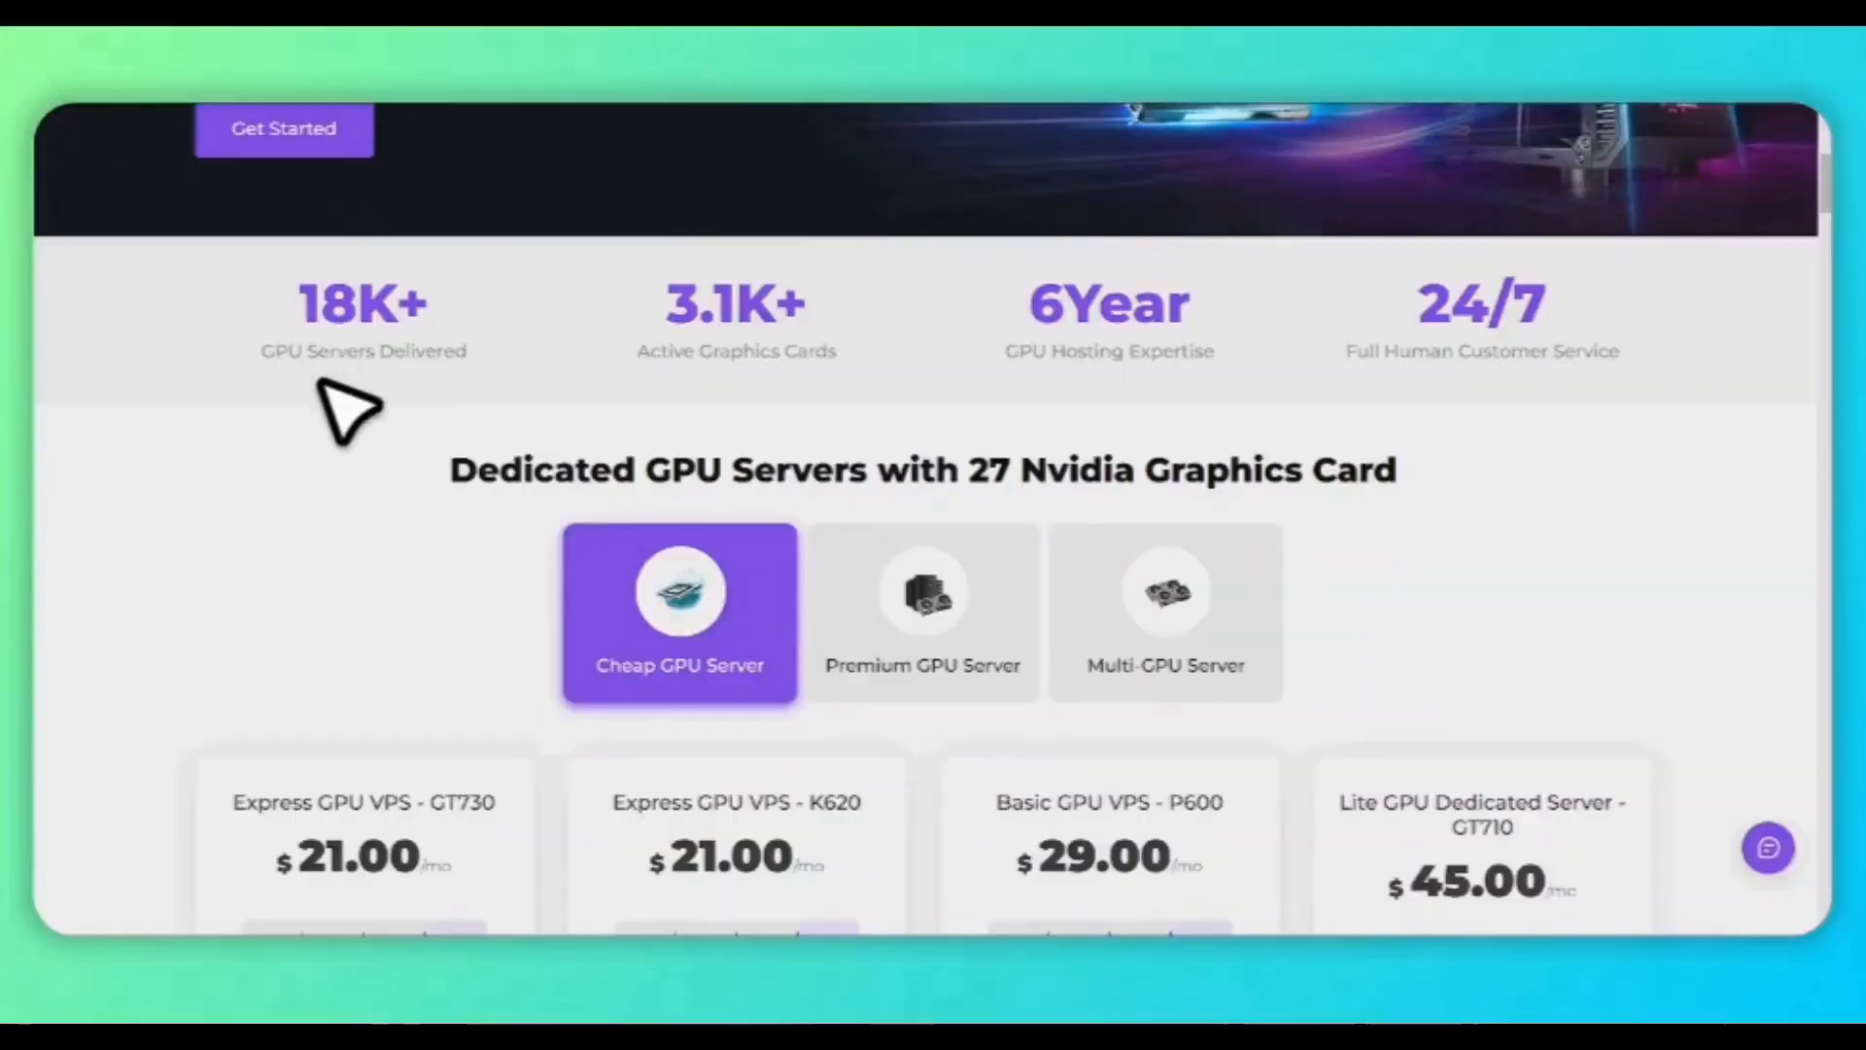
{"action": "scroll", "scroll_direction": "down", "scroll_amount": 3}
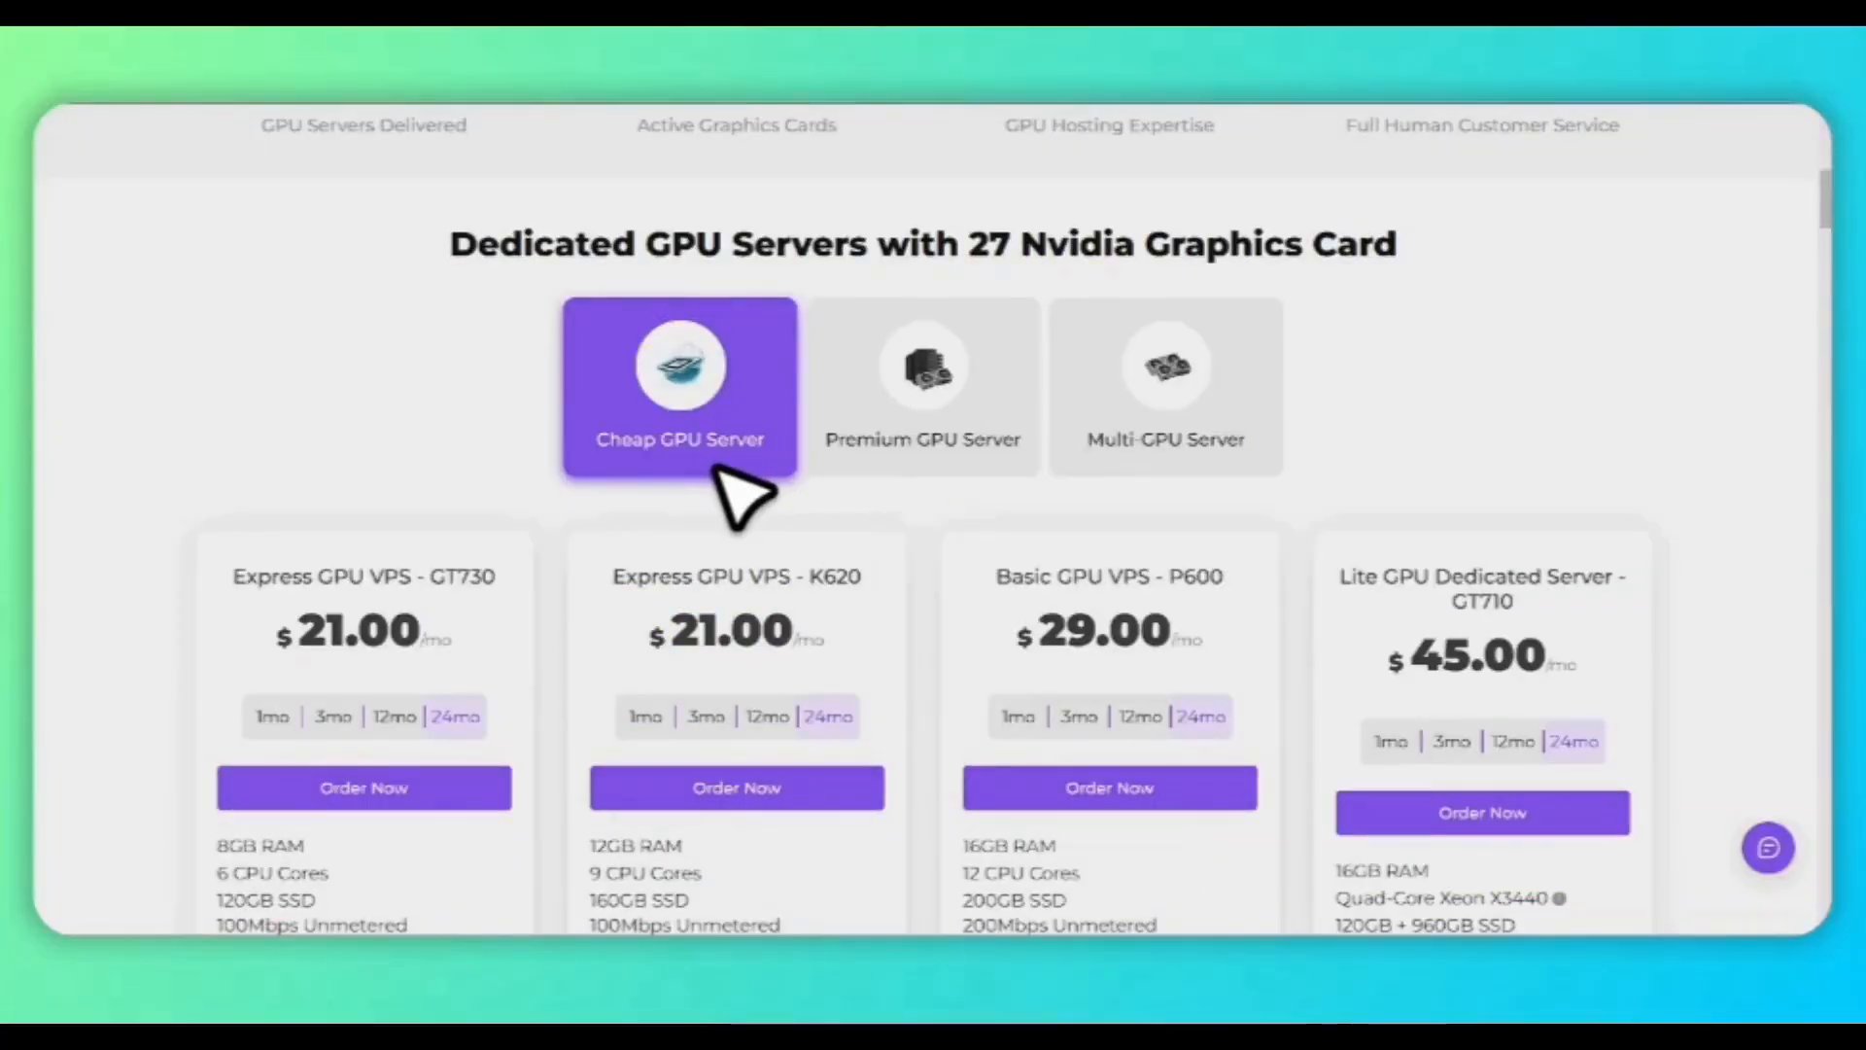
{"action": "left_click", "coordinate": [1166, 386]}
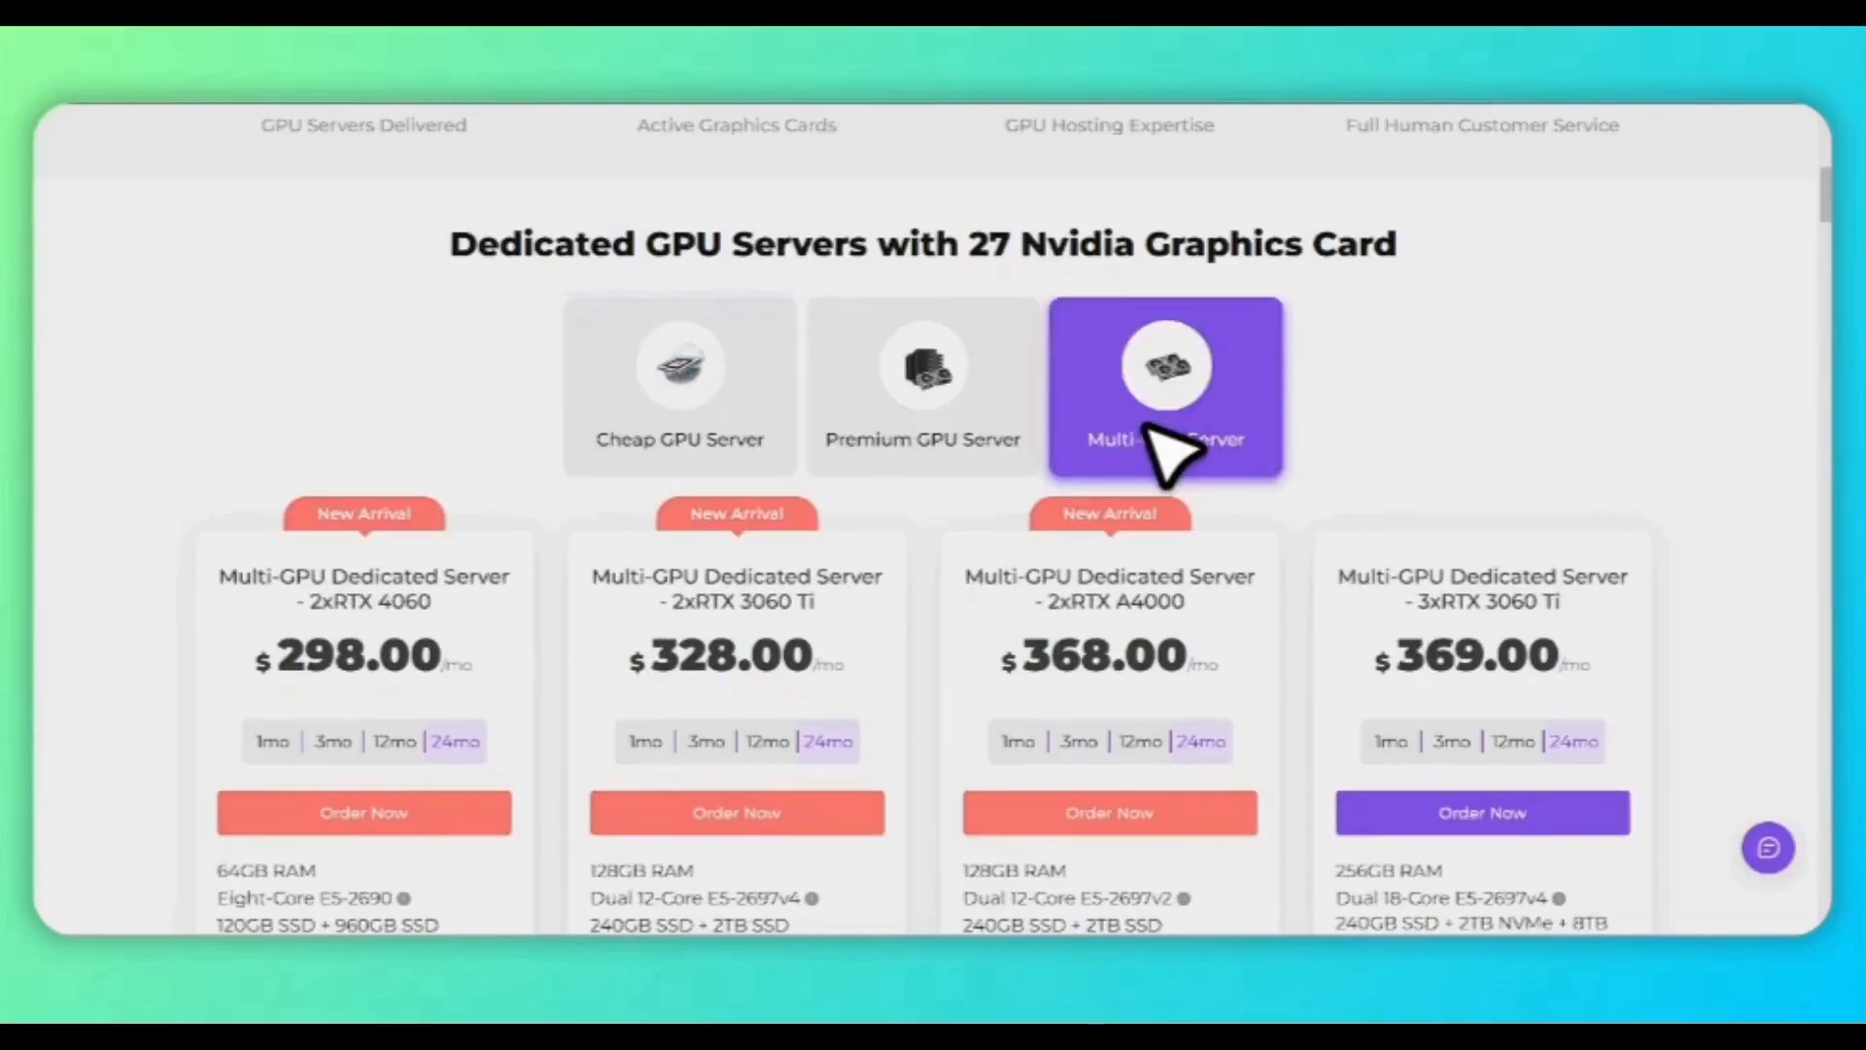
{"action": "scroll", "scroll_direction": "down", "scroll_amount": 3}
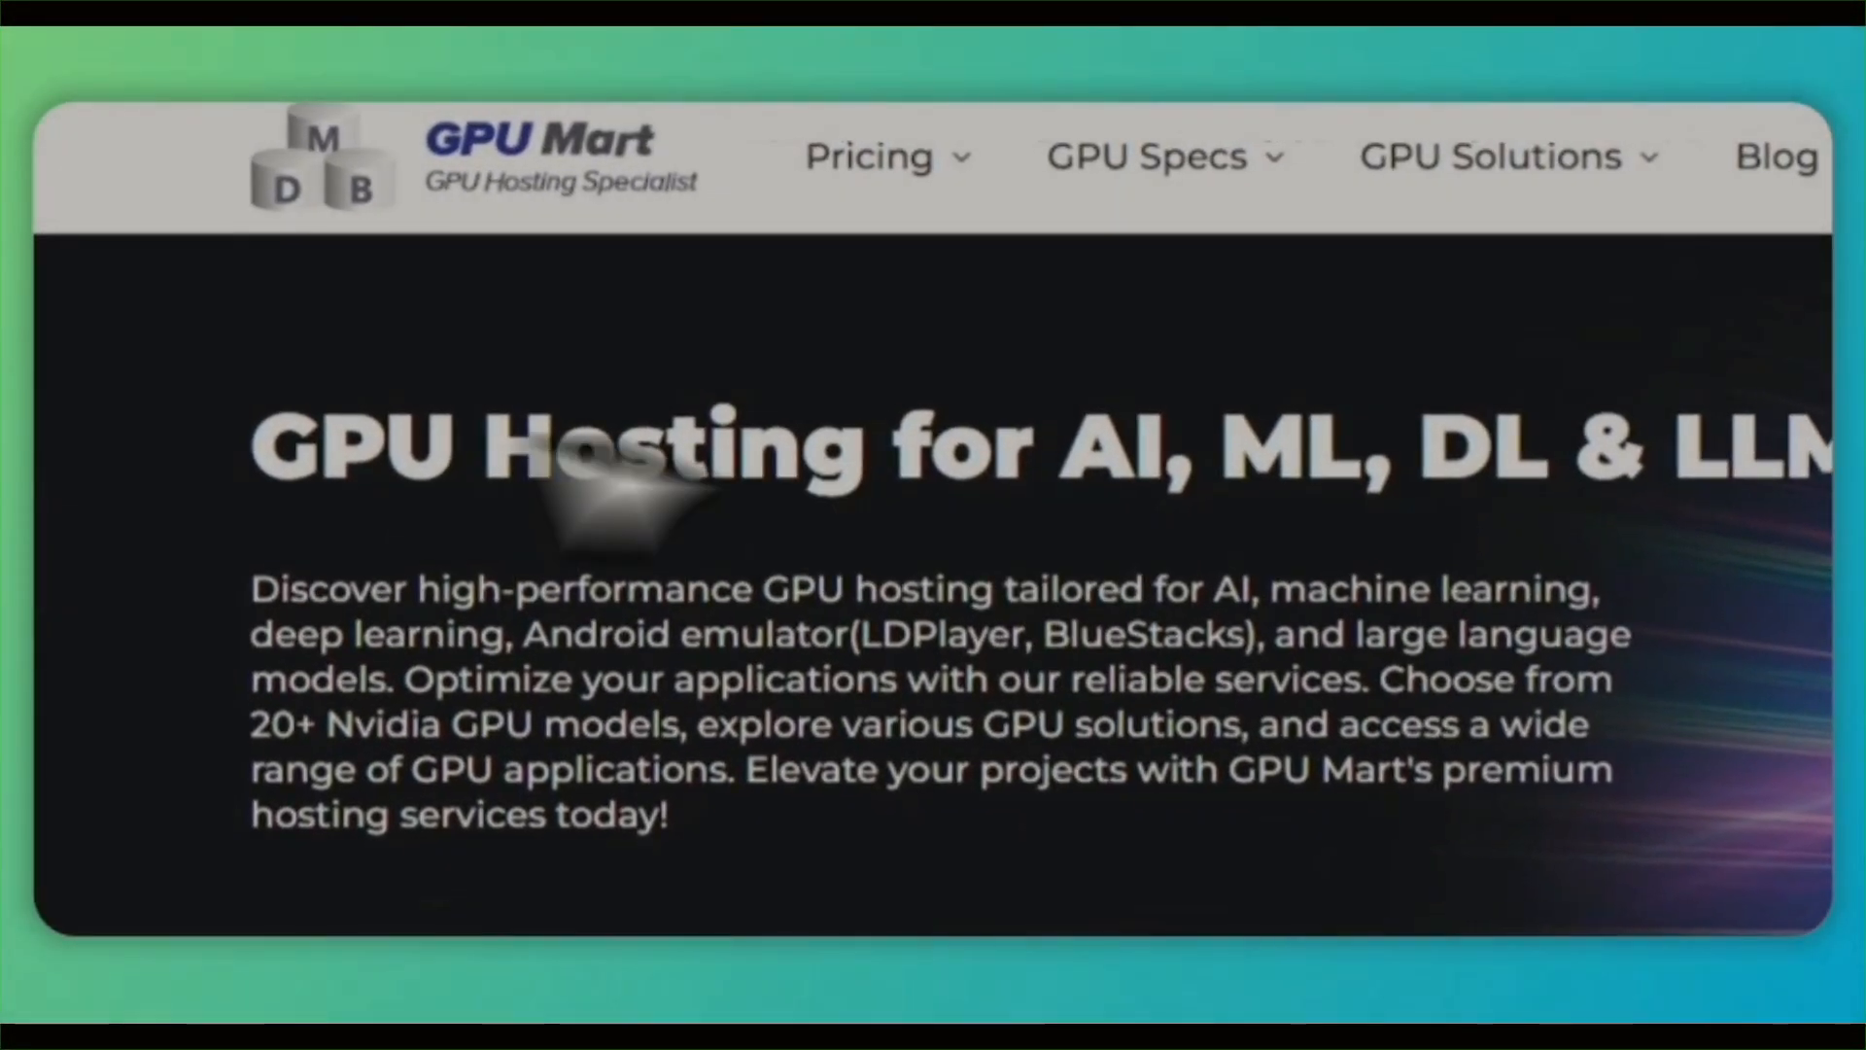
- Select the Cheap GPU Server tab and browse plans down to GTX 1650, T1000 and K80
{"action": "scroll", "scroll_direction": "down", "scroll_amount": 3}
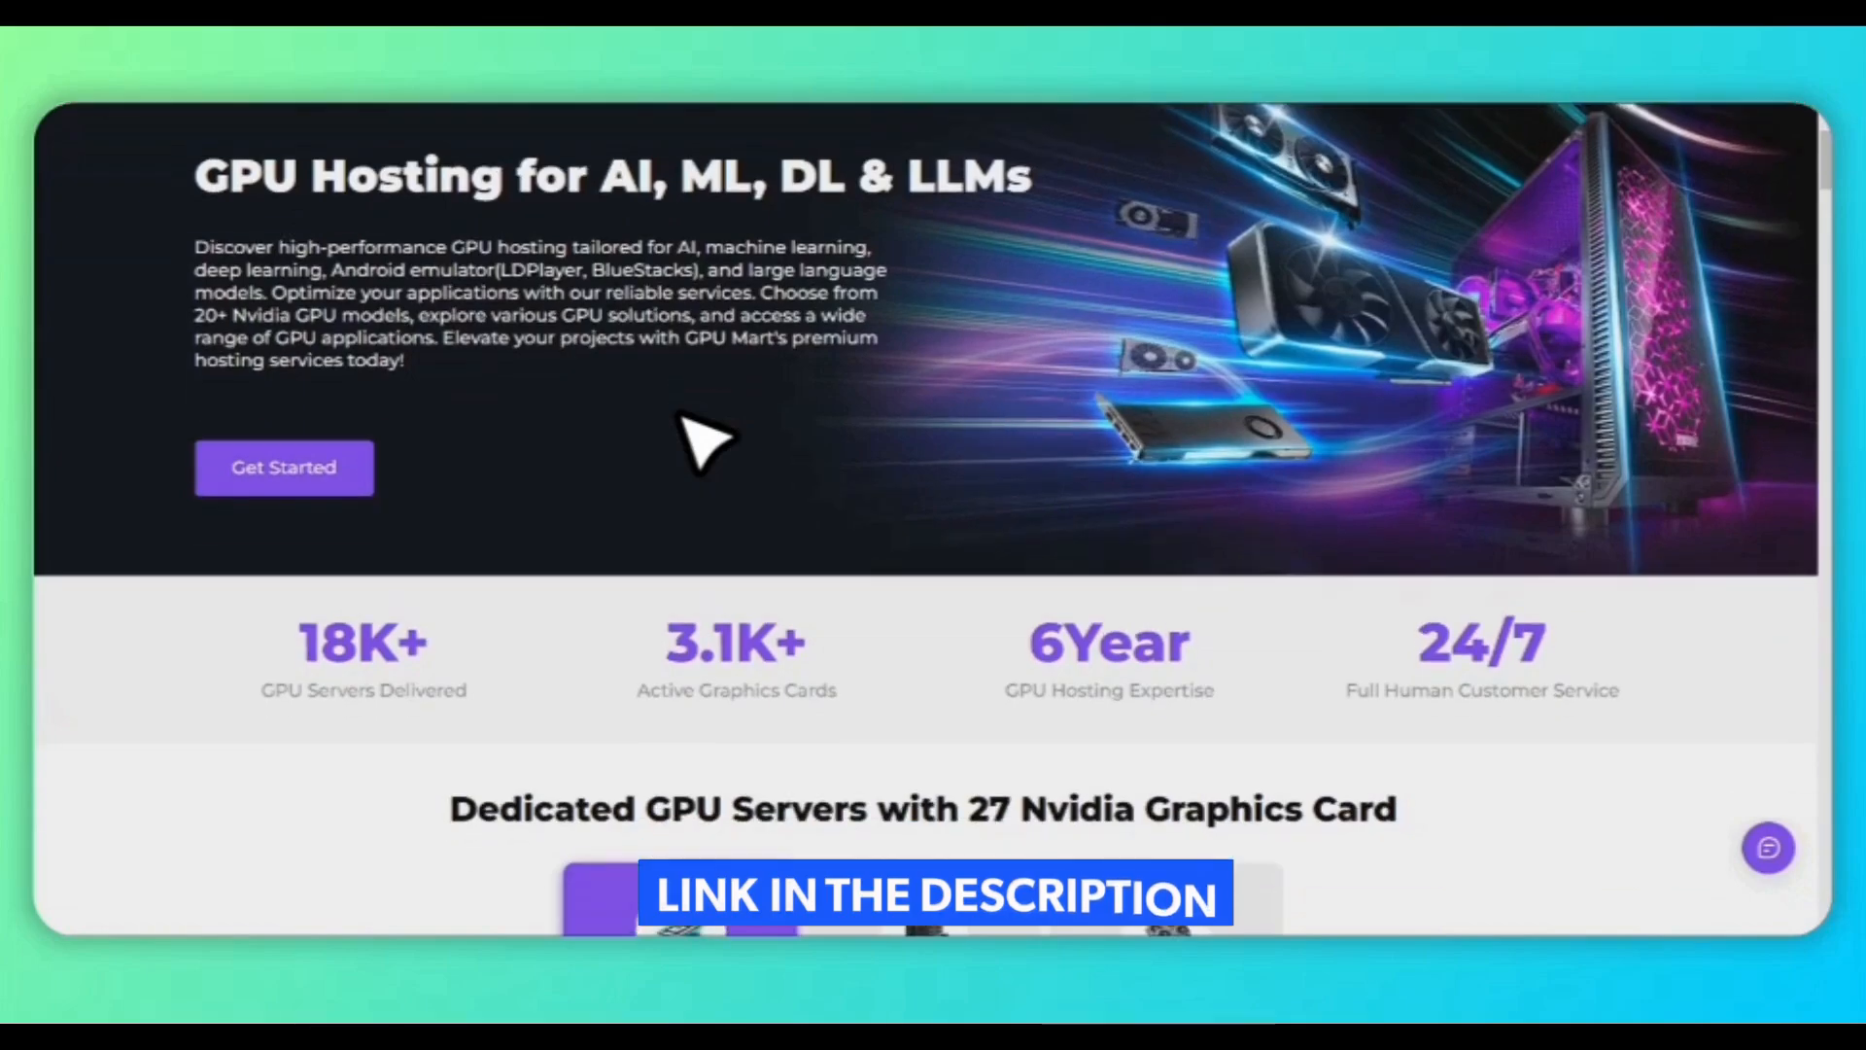
{"action": "scroll", "scroll_direction": "down", "scroll_amount": 3}
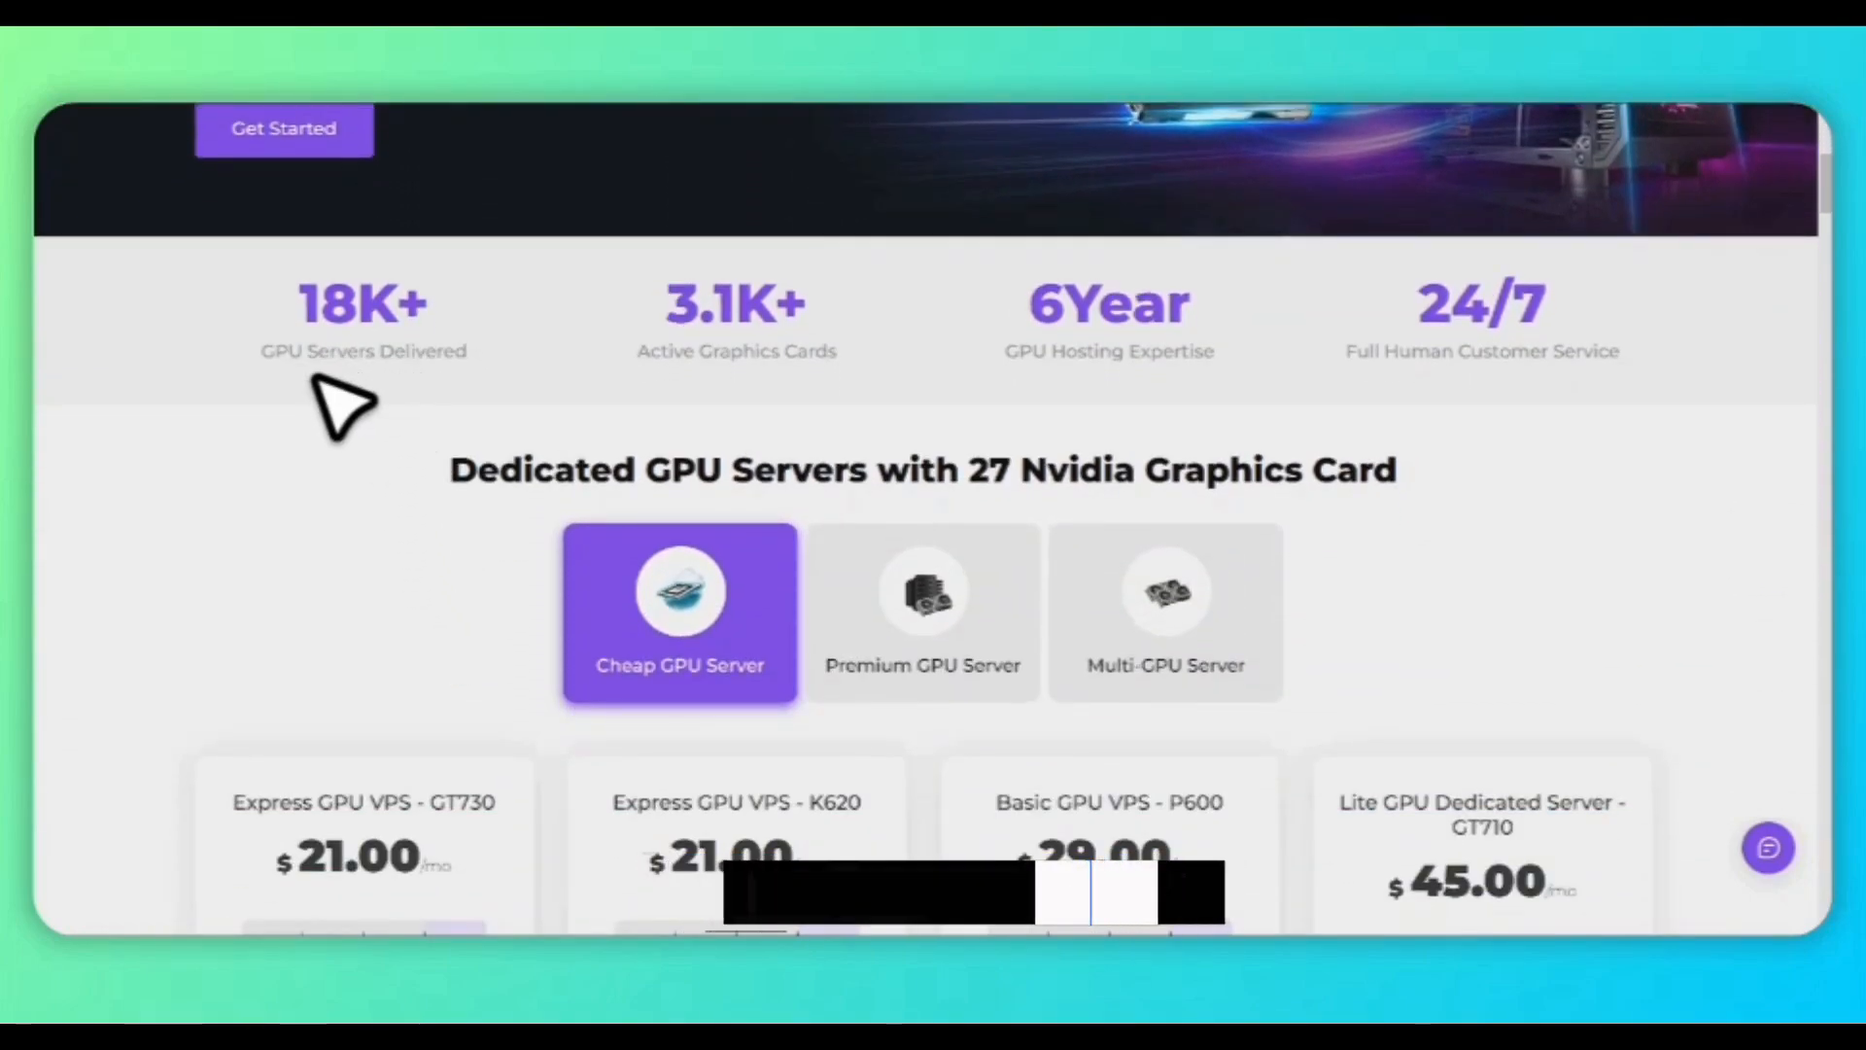
{"action": "scroll", "scroll_direction": "down", "scroll_amount": 3}
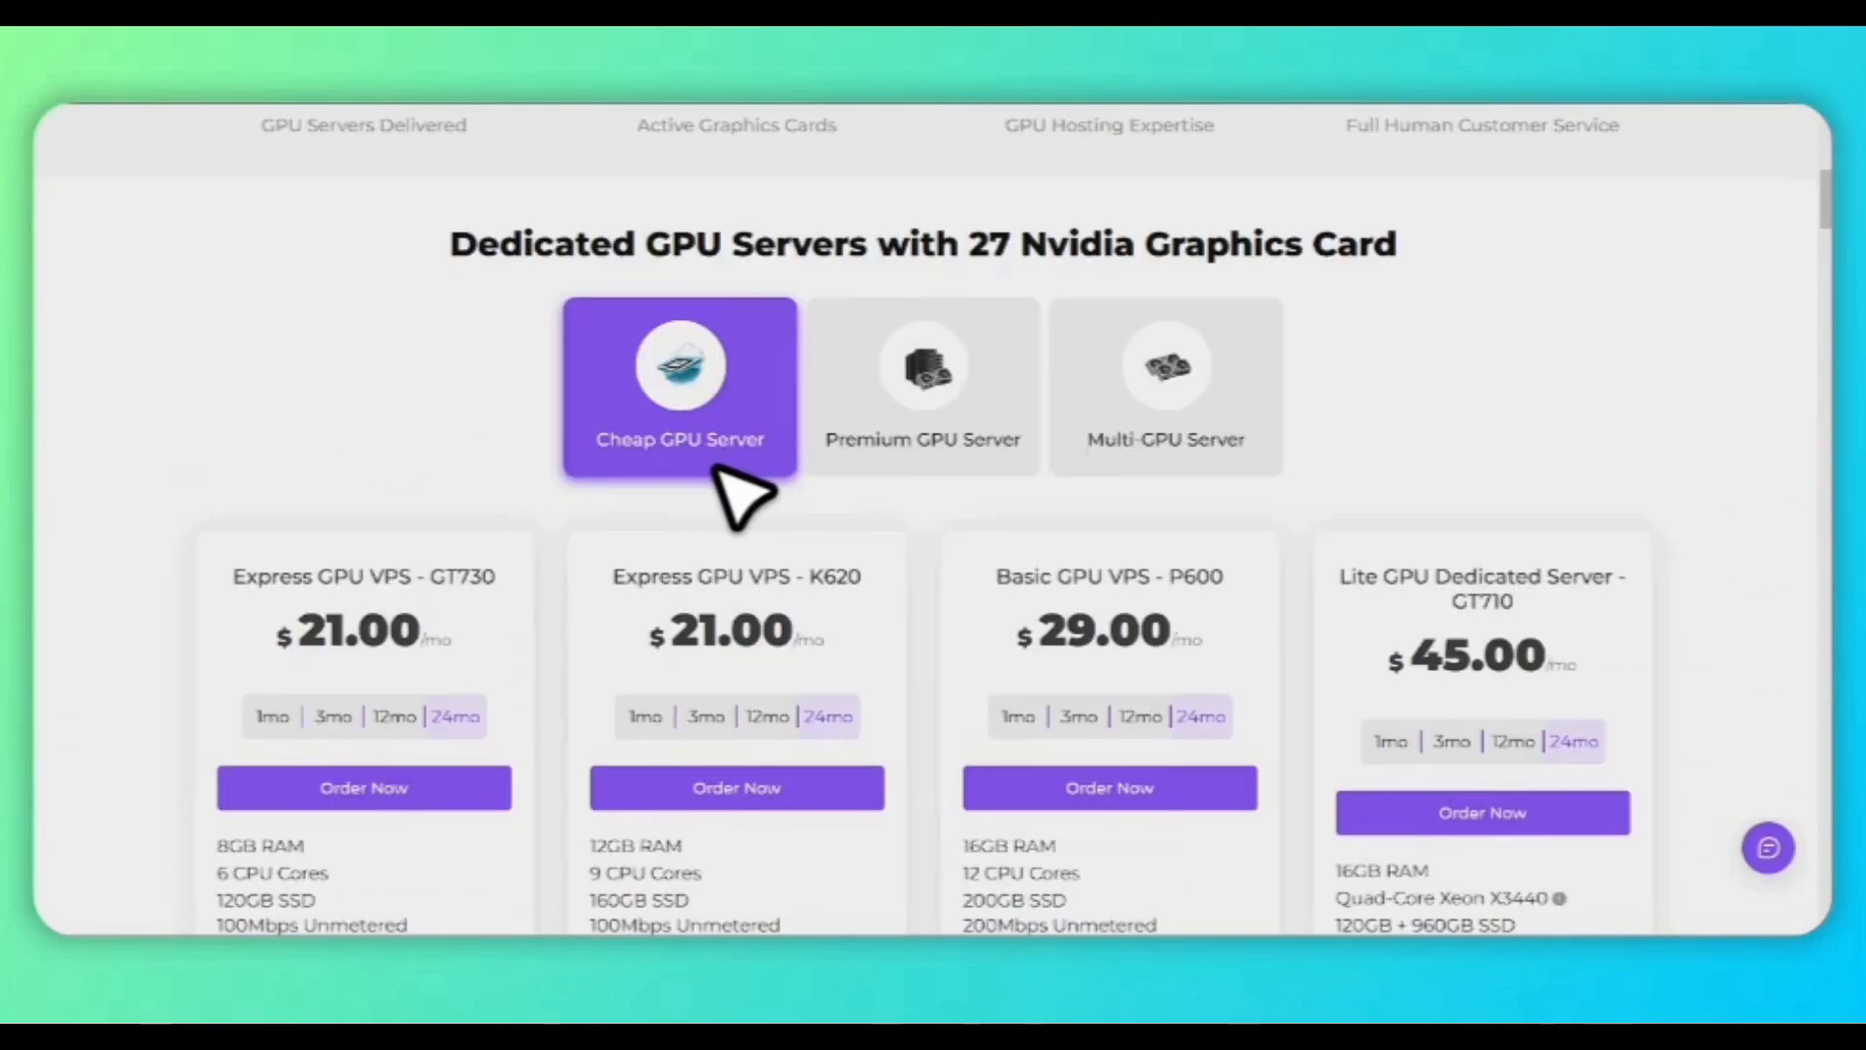
{"action": "left_click", "coordinate": [1166, 385]}
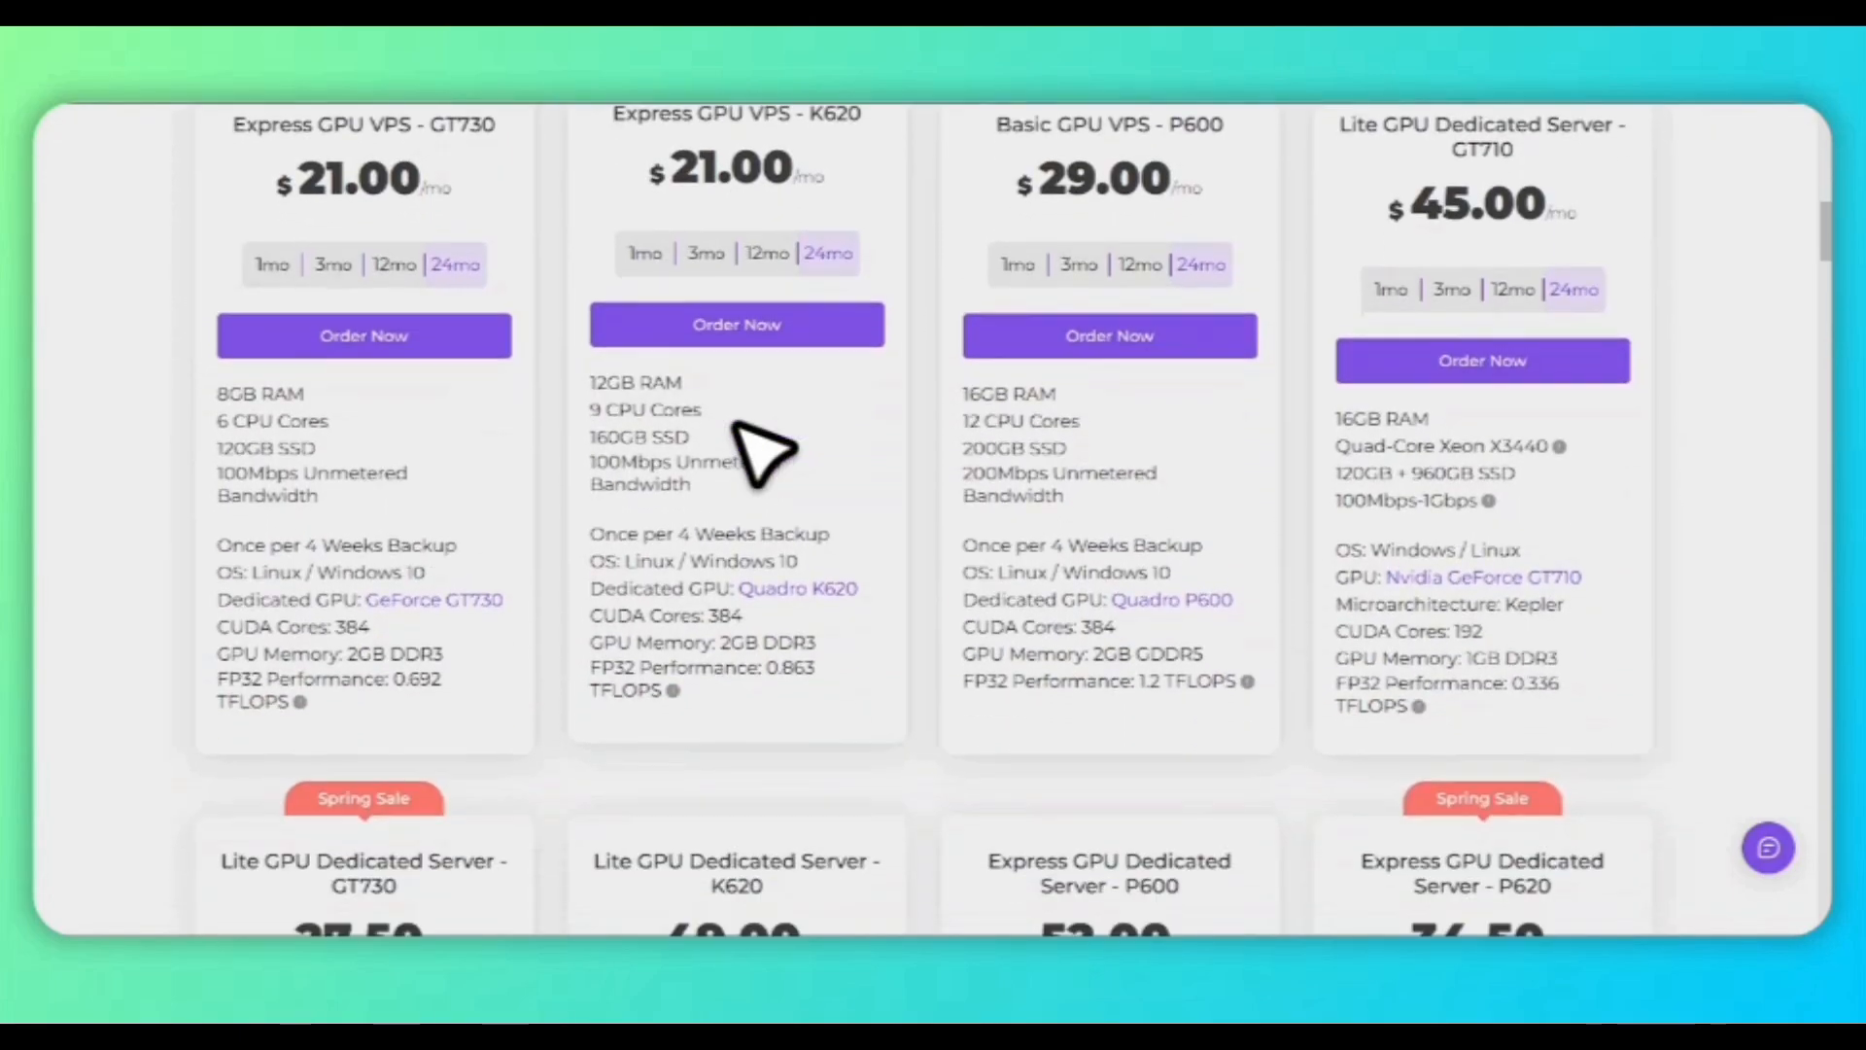
{"action": "scroll", "scroll_direction": "down", "scroll_amount": 3}
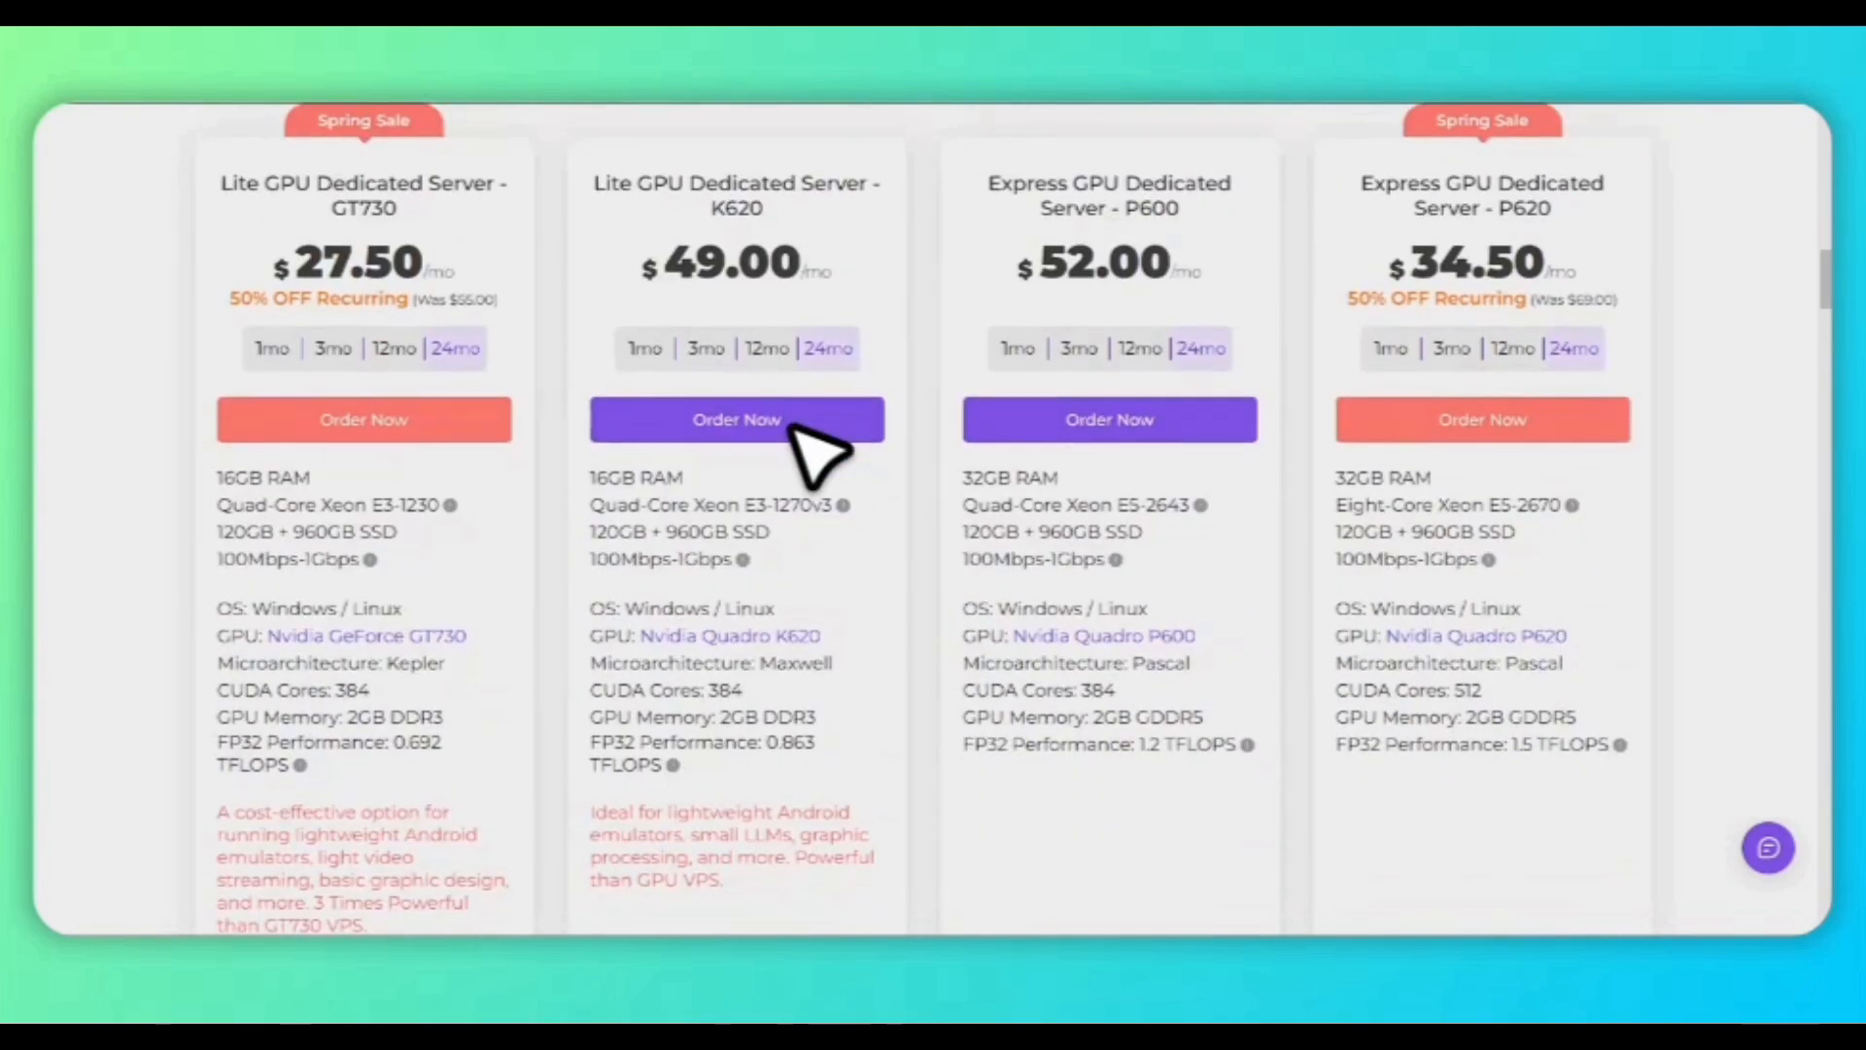
{"action": "scroll", "scroll_direction": "down", "scroll_amount": 3}
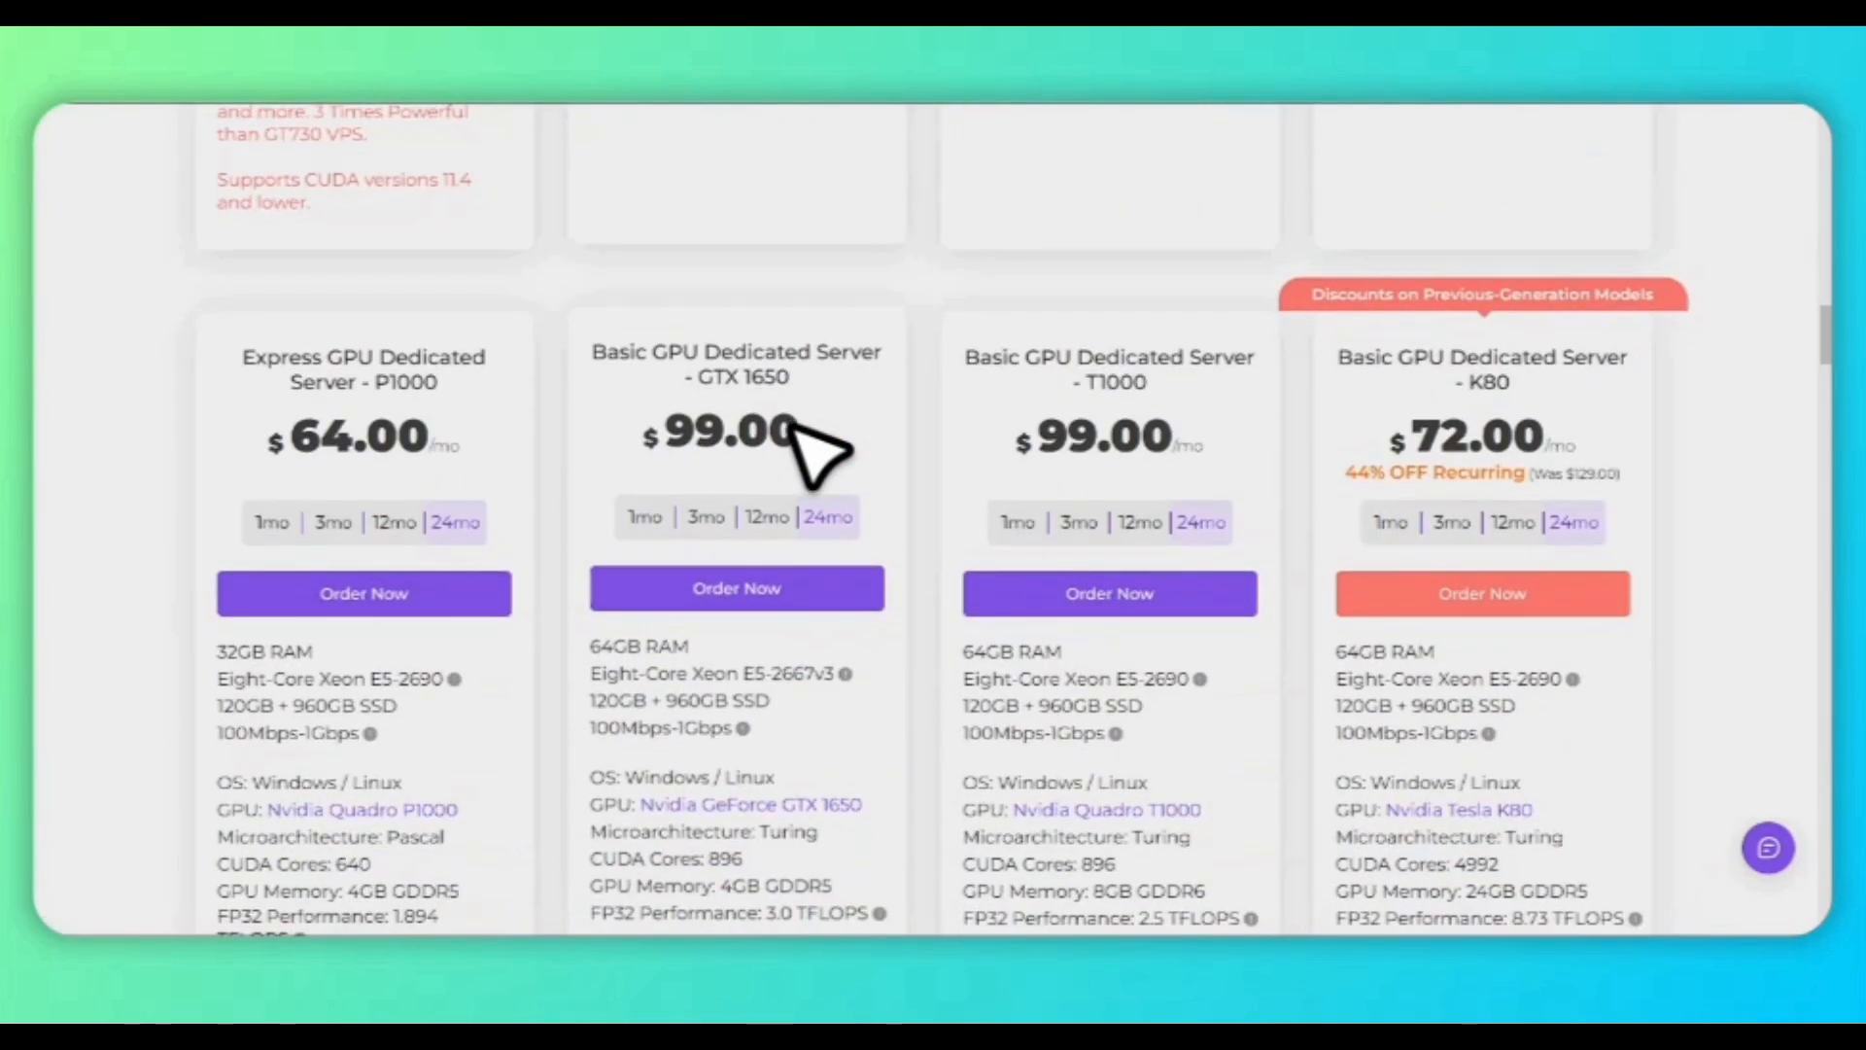
- Browse the GeForce RTX 2060 server page's specifications, features and use cases like live streaming
{"action": "scroll", "scroll_direction": "down", "scroll_amount": 3}
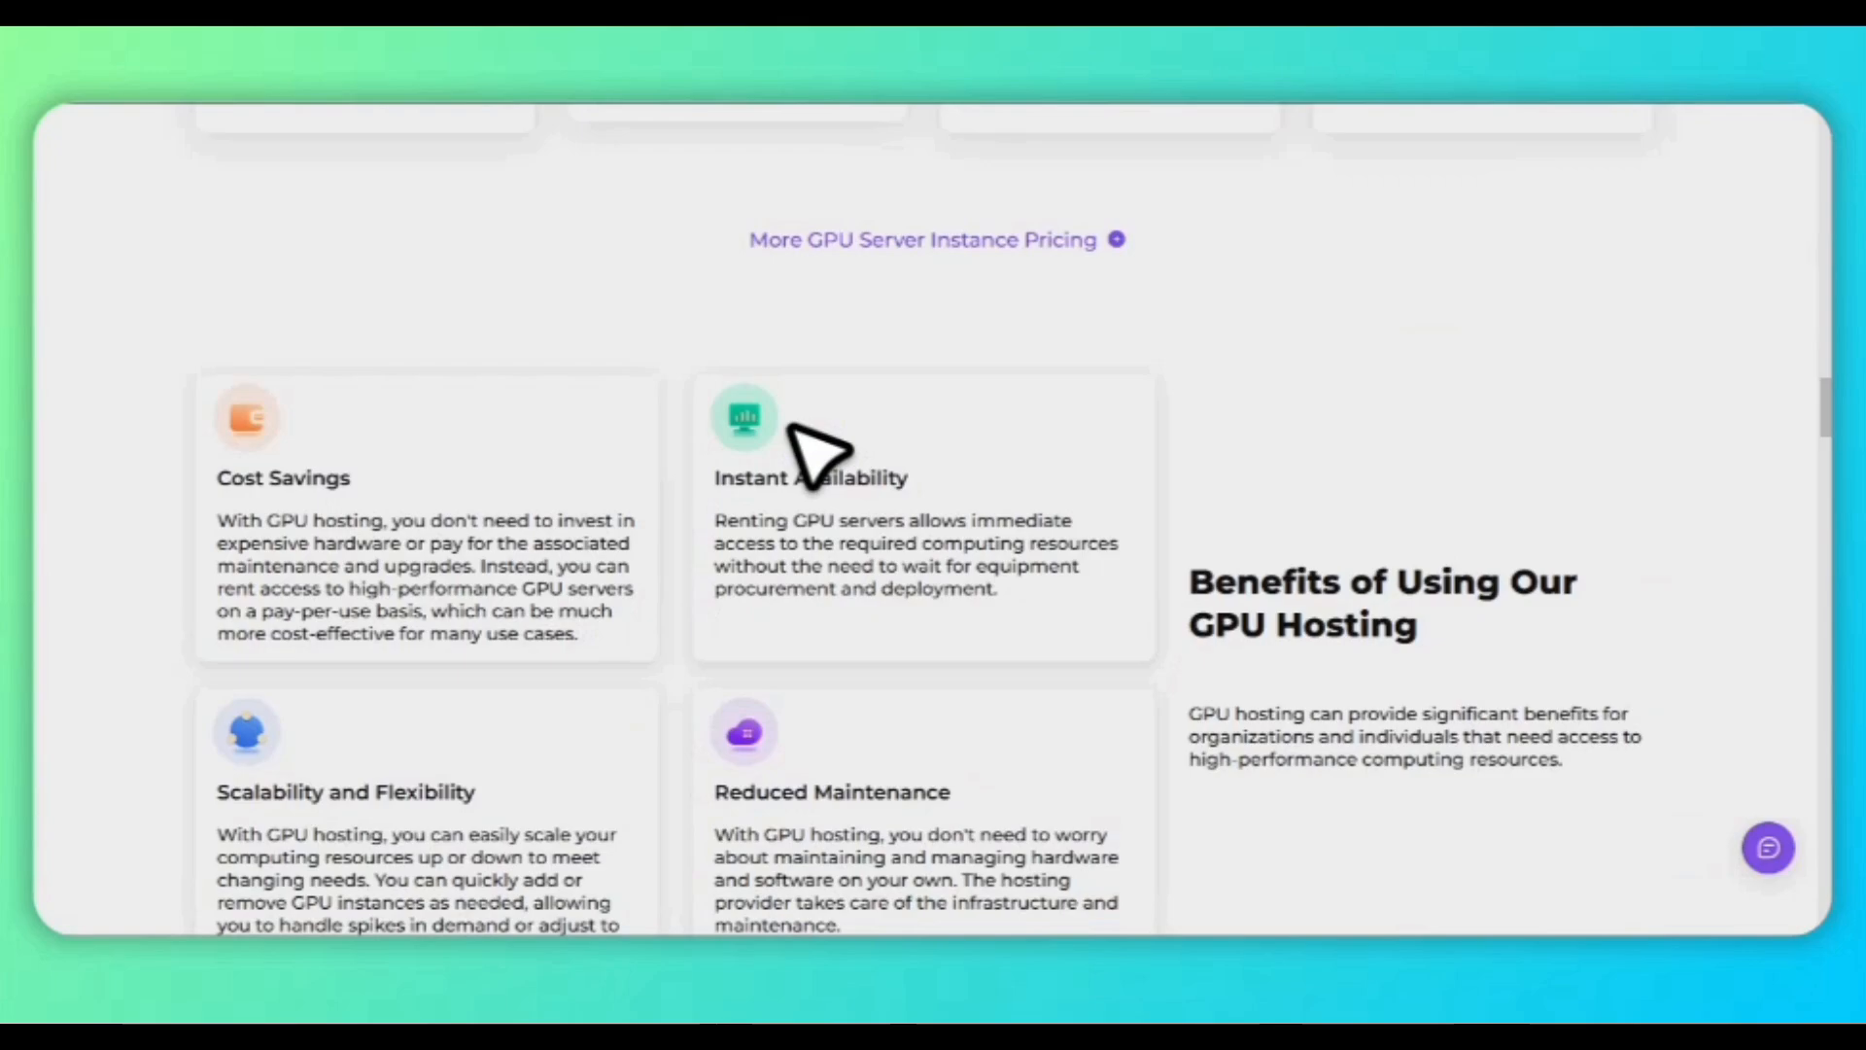
{"action": "scroll", "scroll_direction": "down", "scroll_amount": 3}
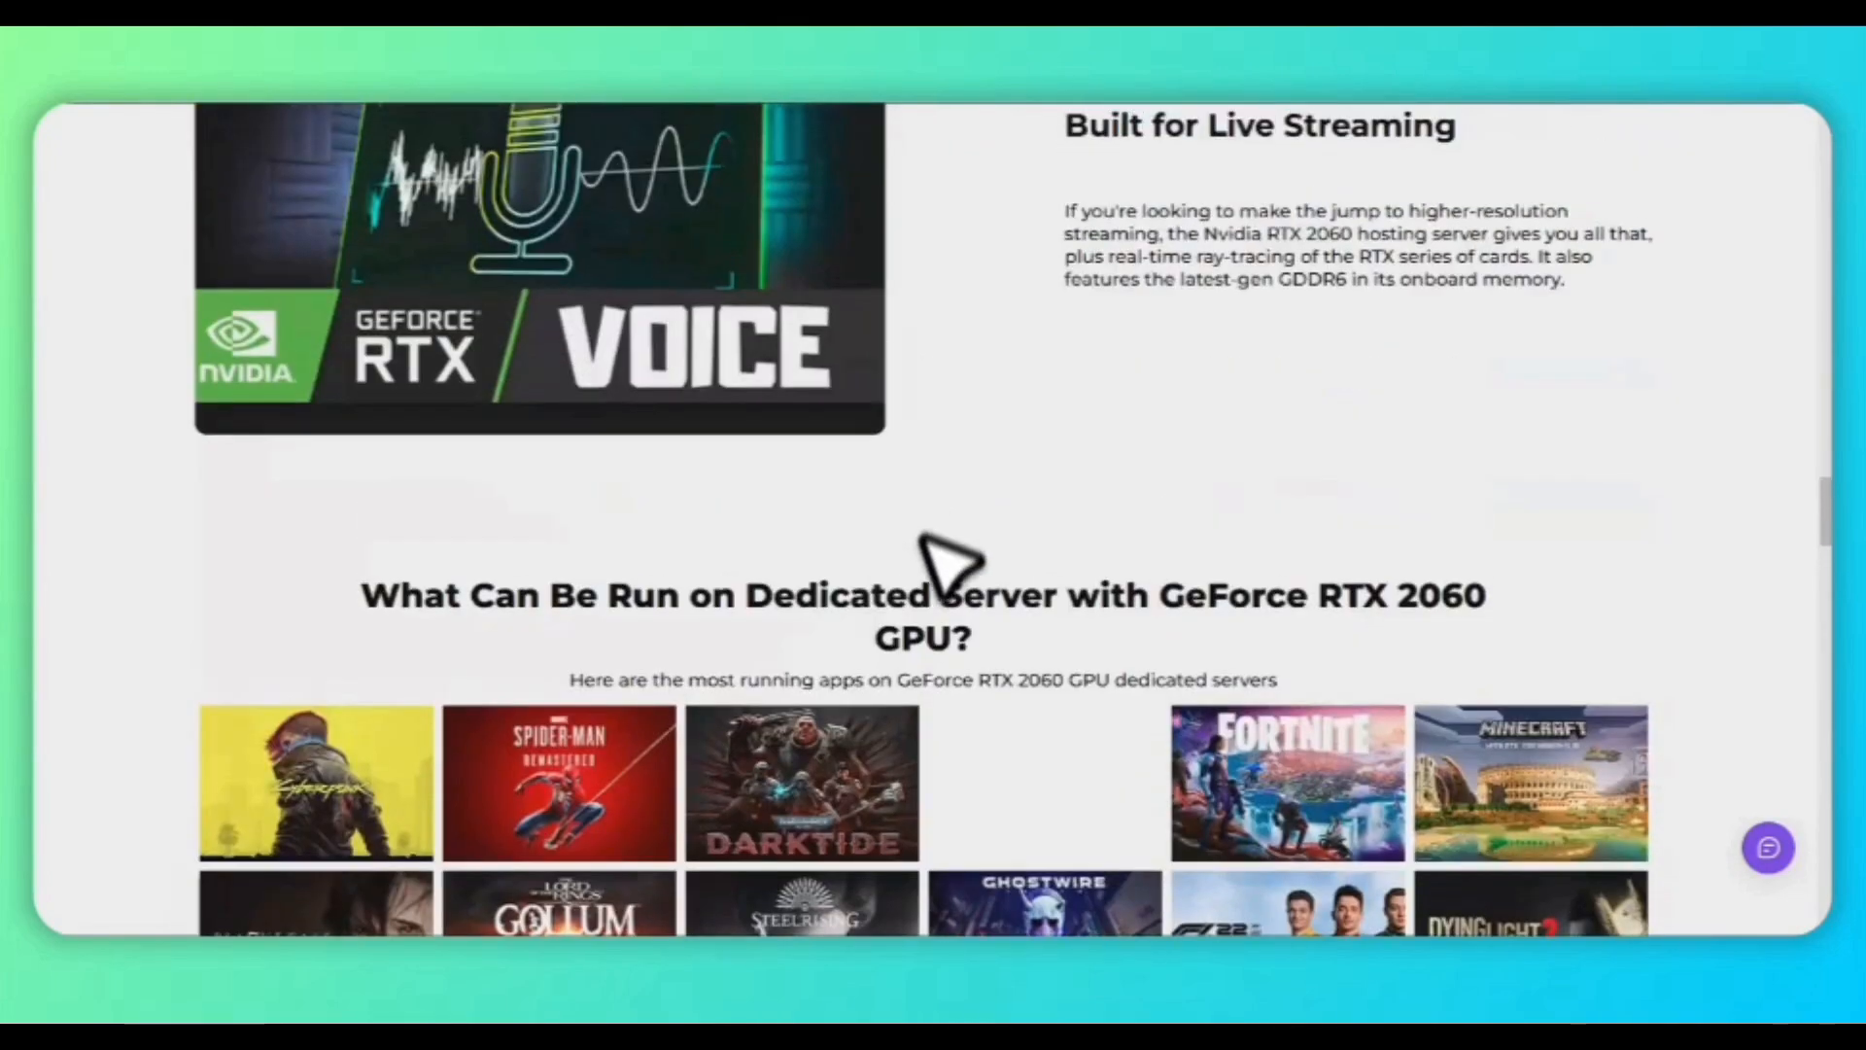
{"action": "scroll", "scroll_direction": "down", "scroll_amount": 3}
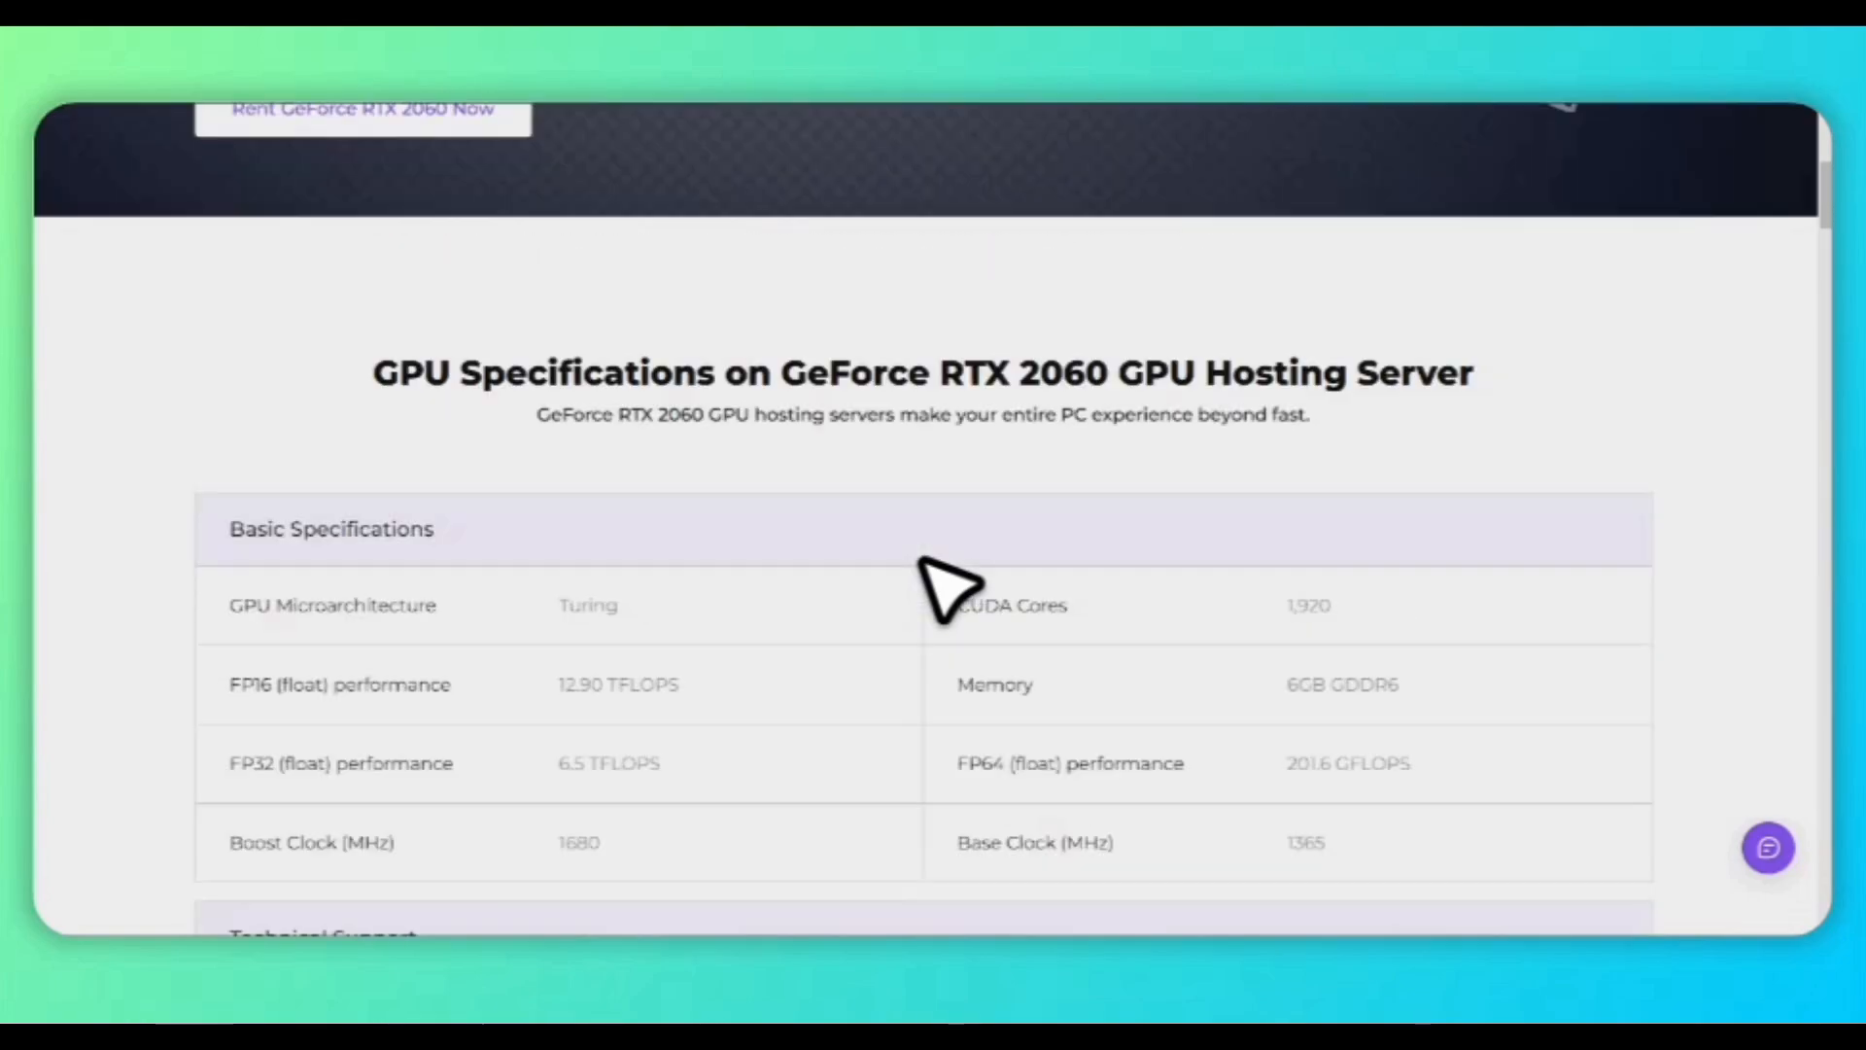
{"action": "scroll", "scroll_direction": "up", "scroll_amount": 3}
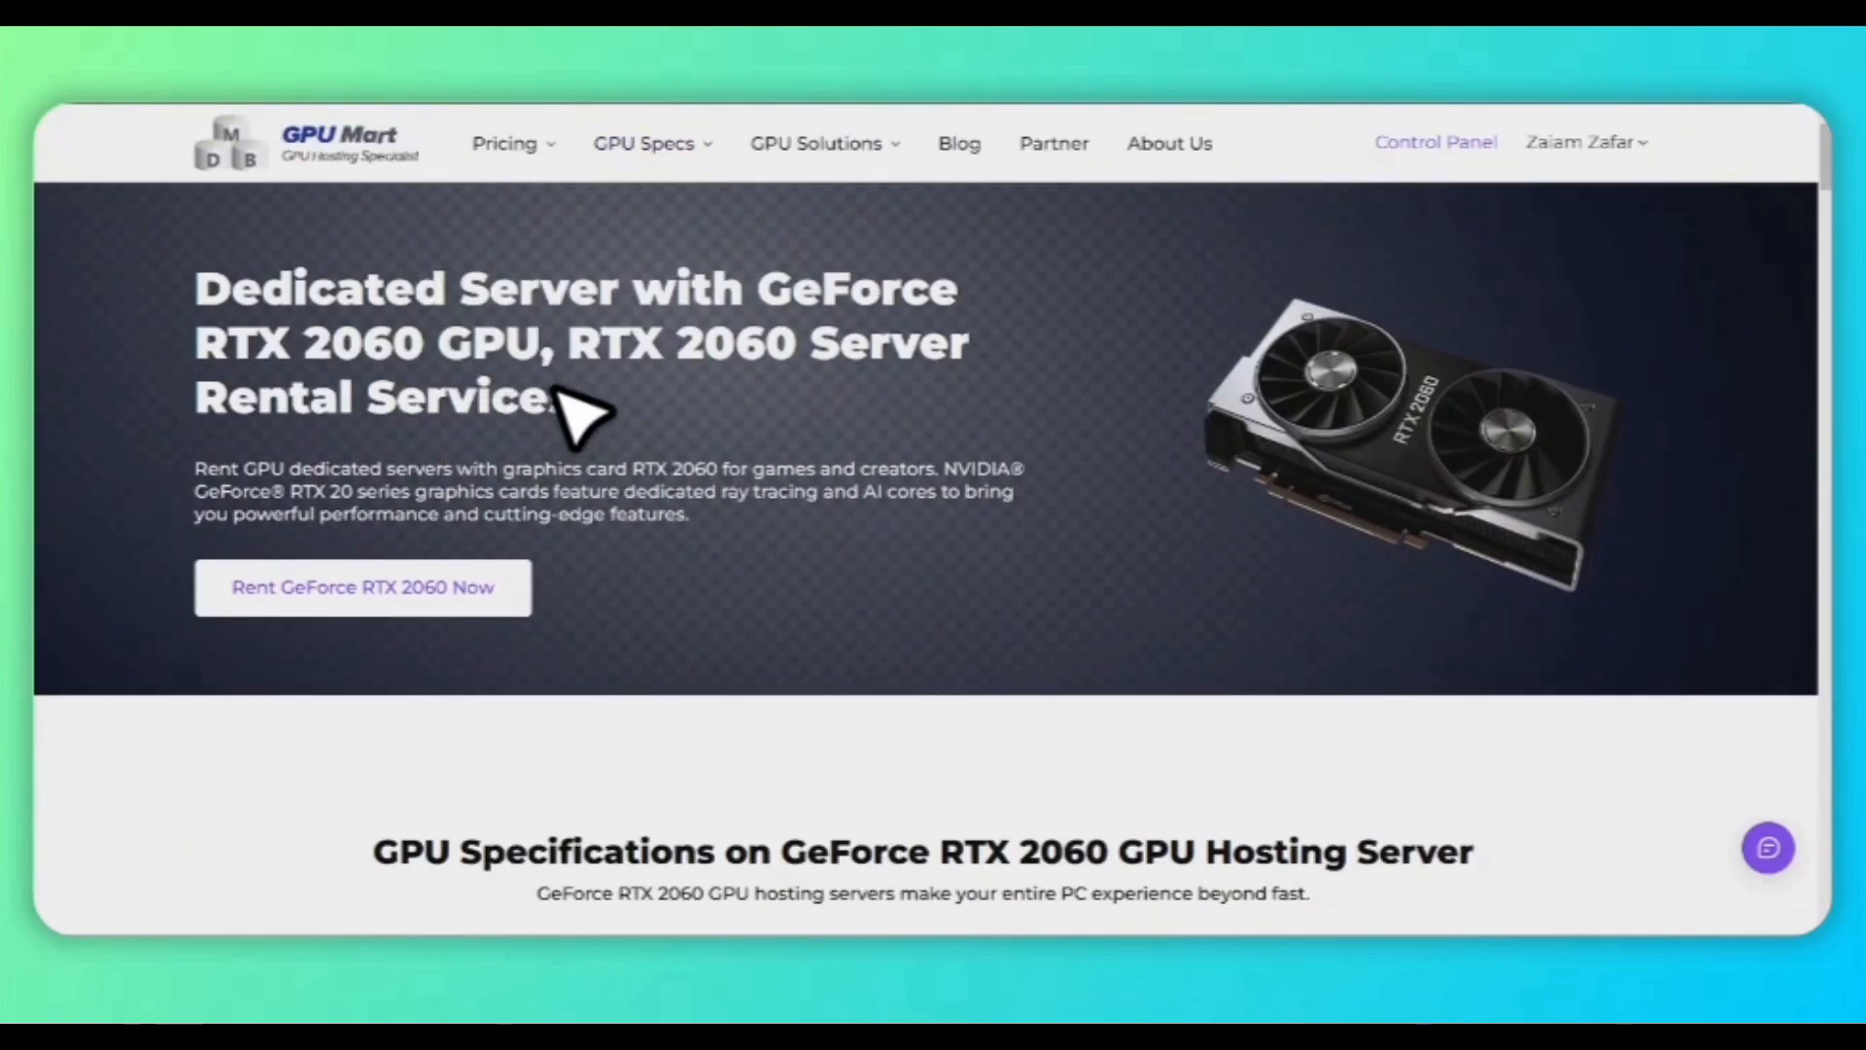
{"action": "scroll", "scroll_direction": "down", "scroll_amount": 3}
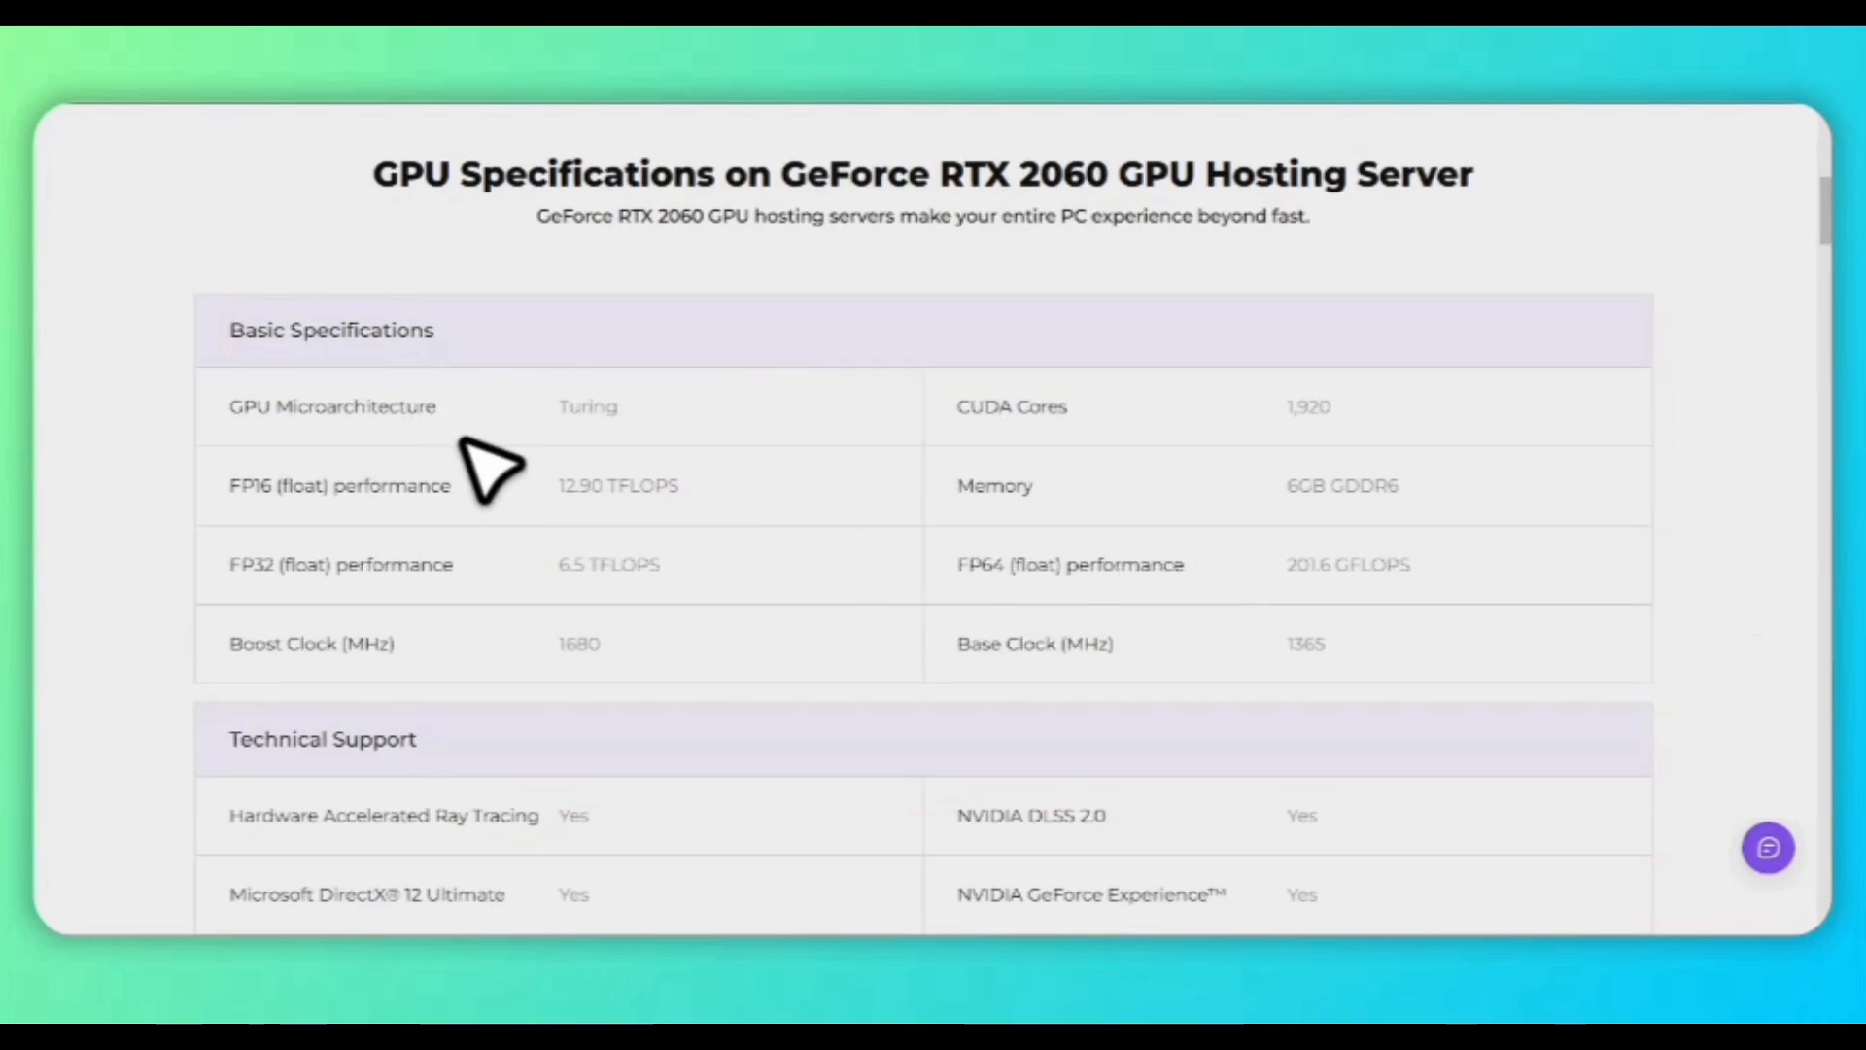
{"action": "scroll", "scroll_direction": "down", "scroll_amount": 3}
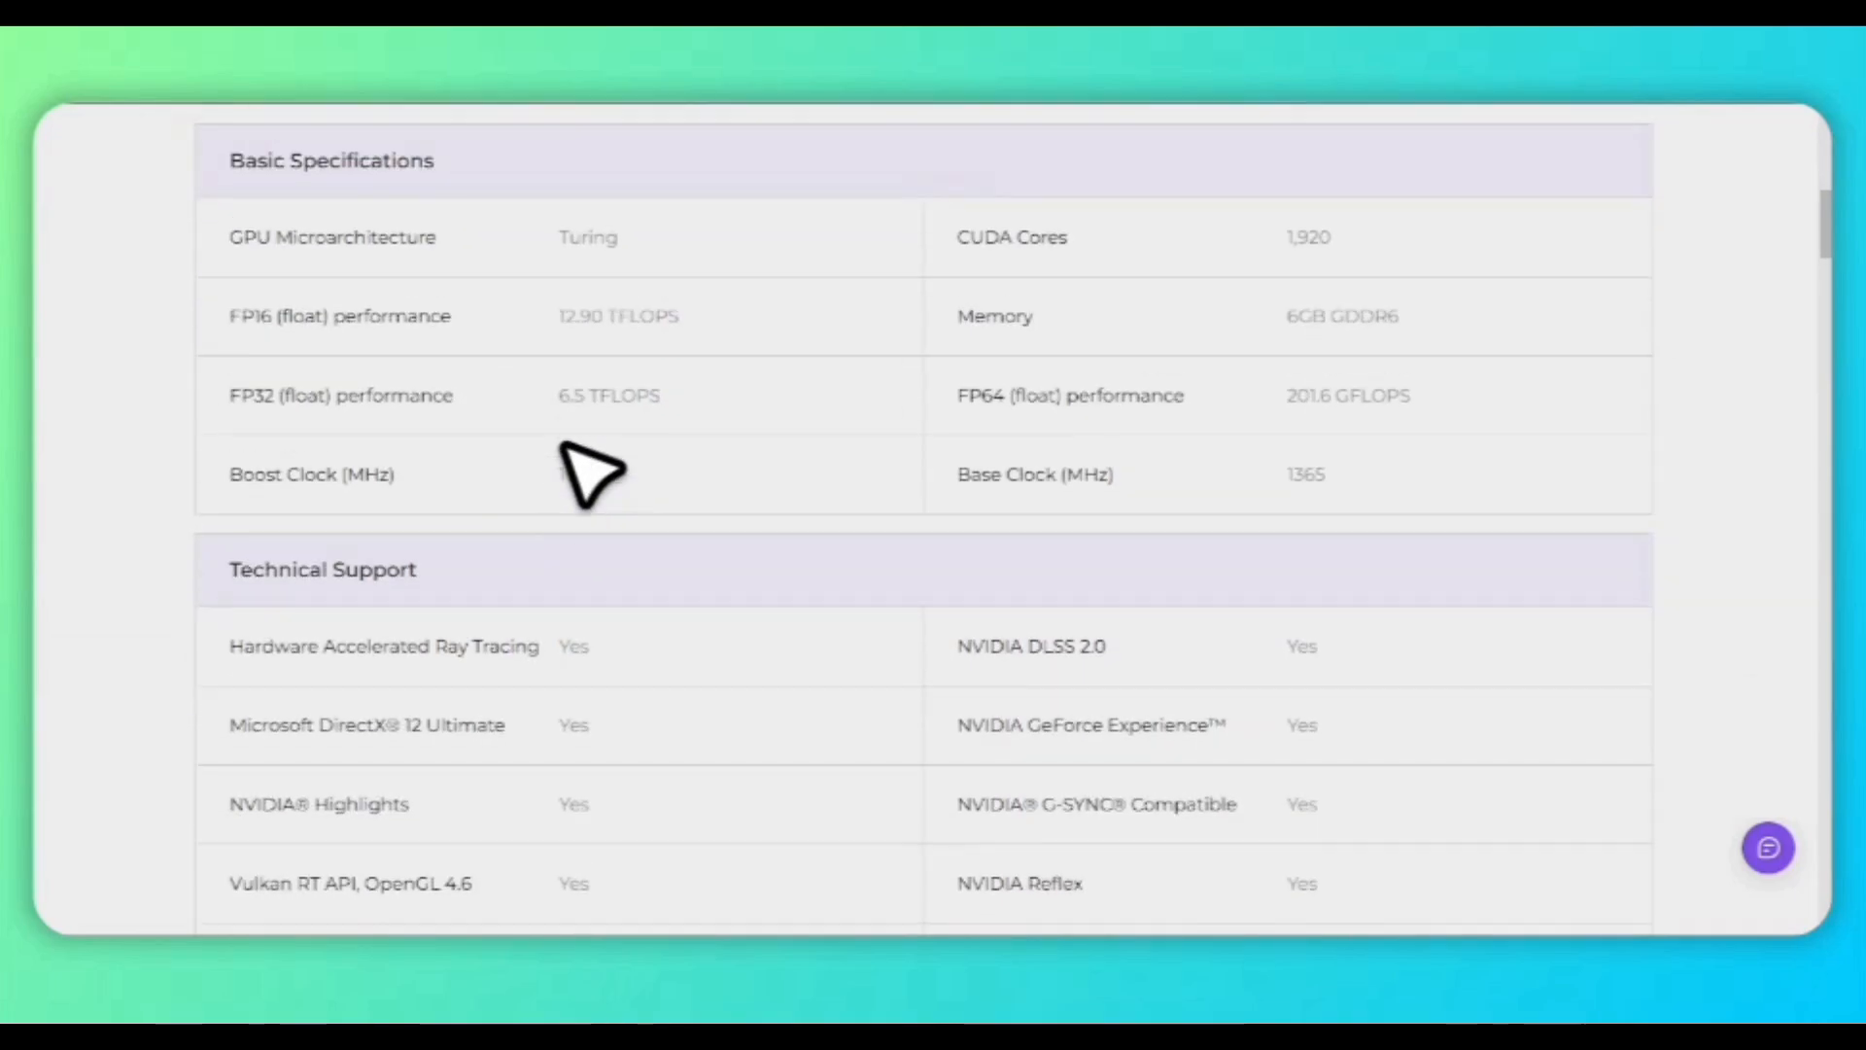
{"action": "scroll", "scroll_direction": "down", "scroll_amount": 3}
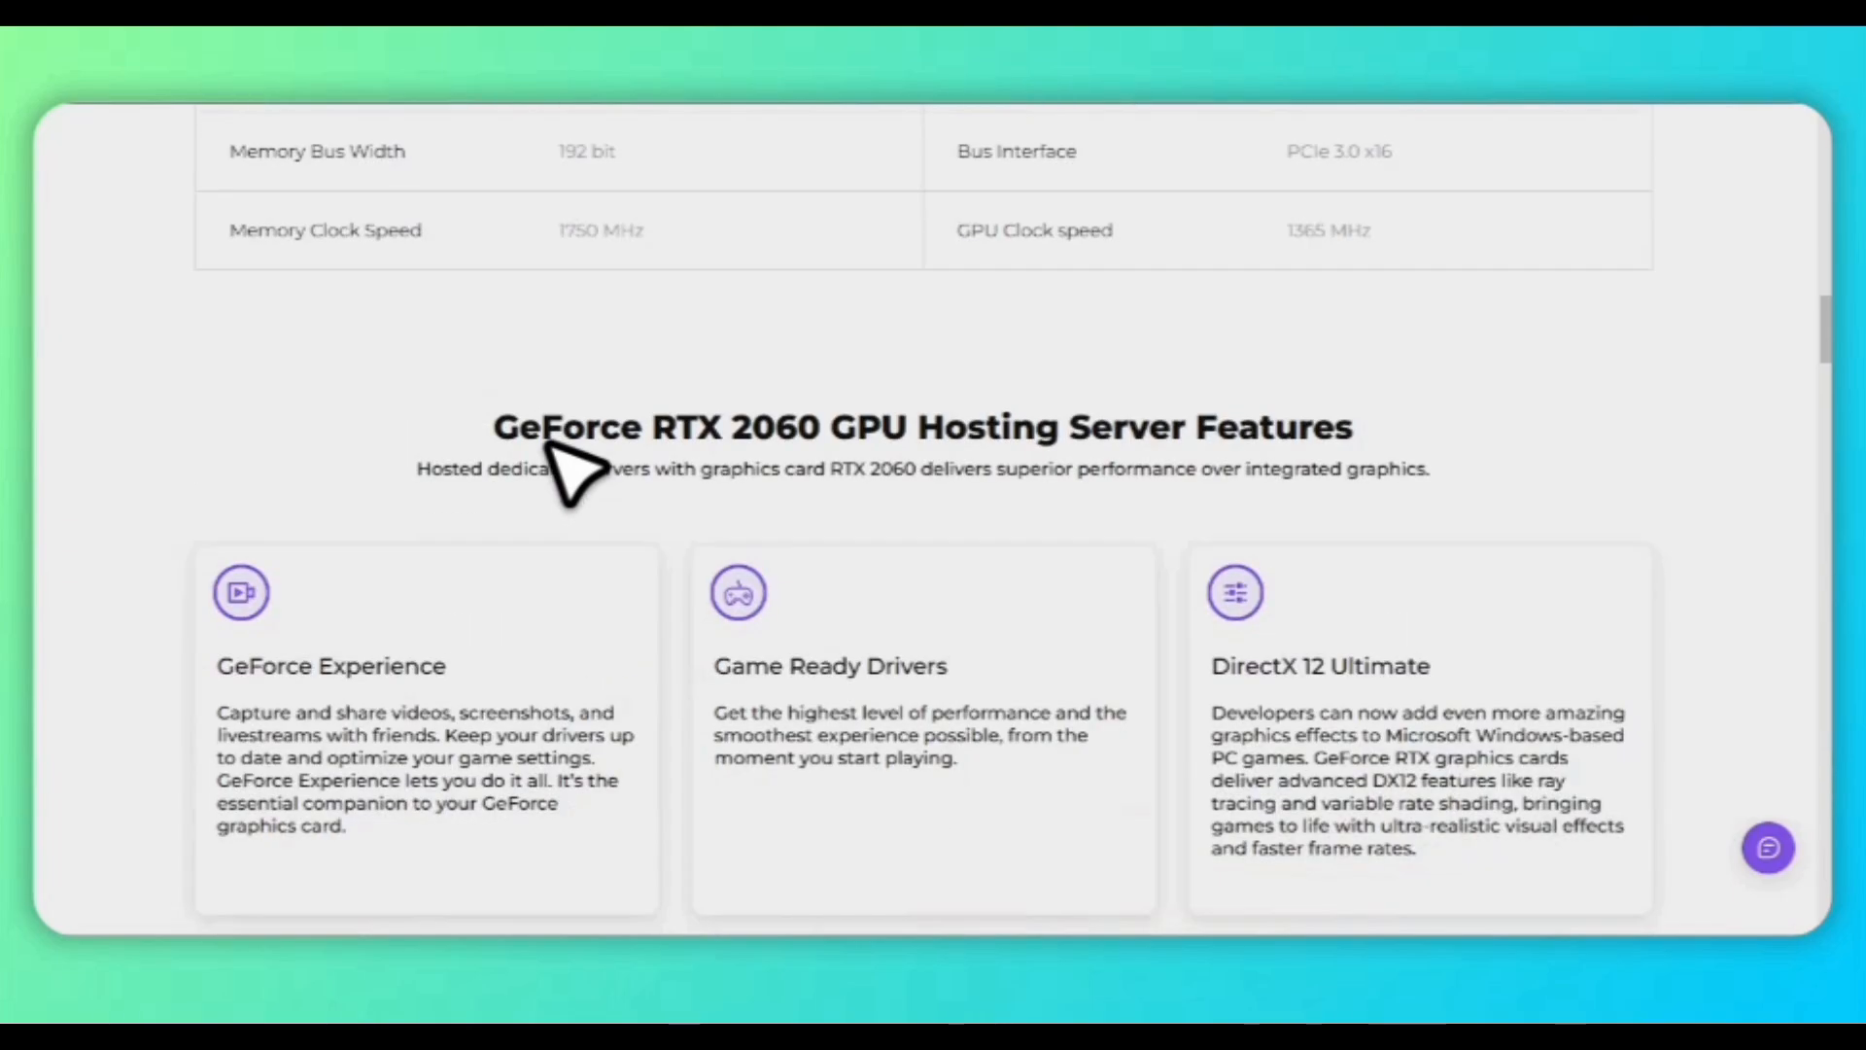
{"action": "scroll", "scroll_direction": "down", "scroll_amount": 3}
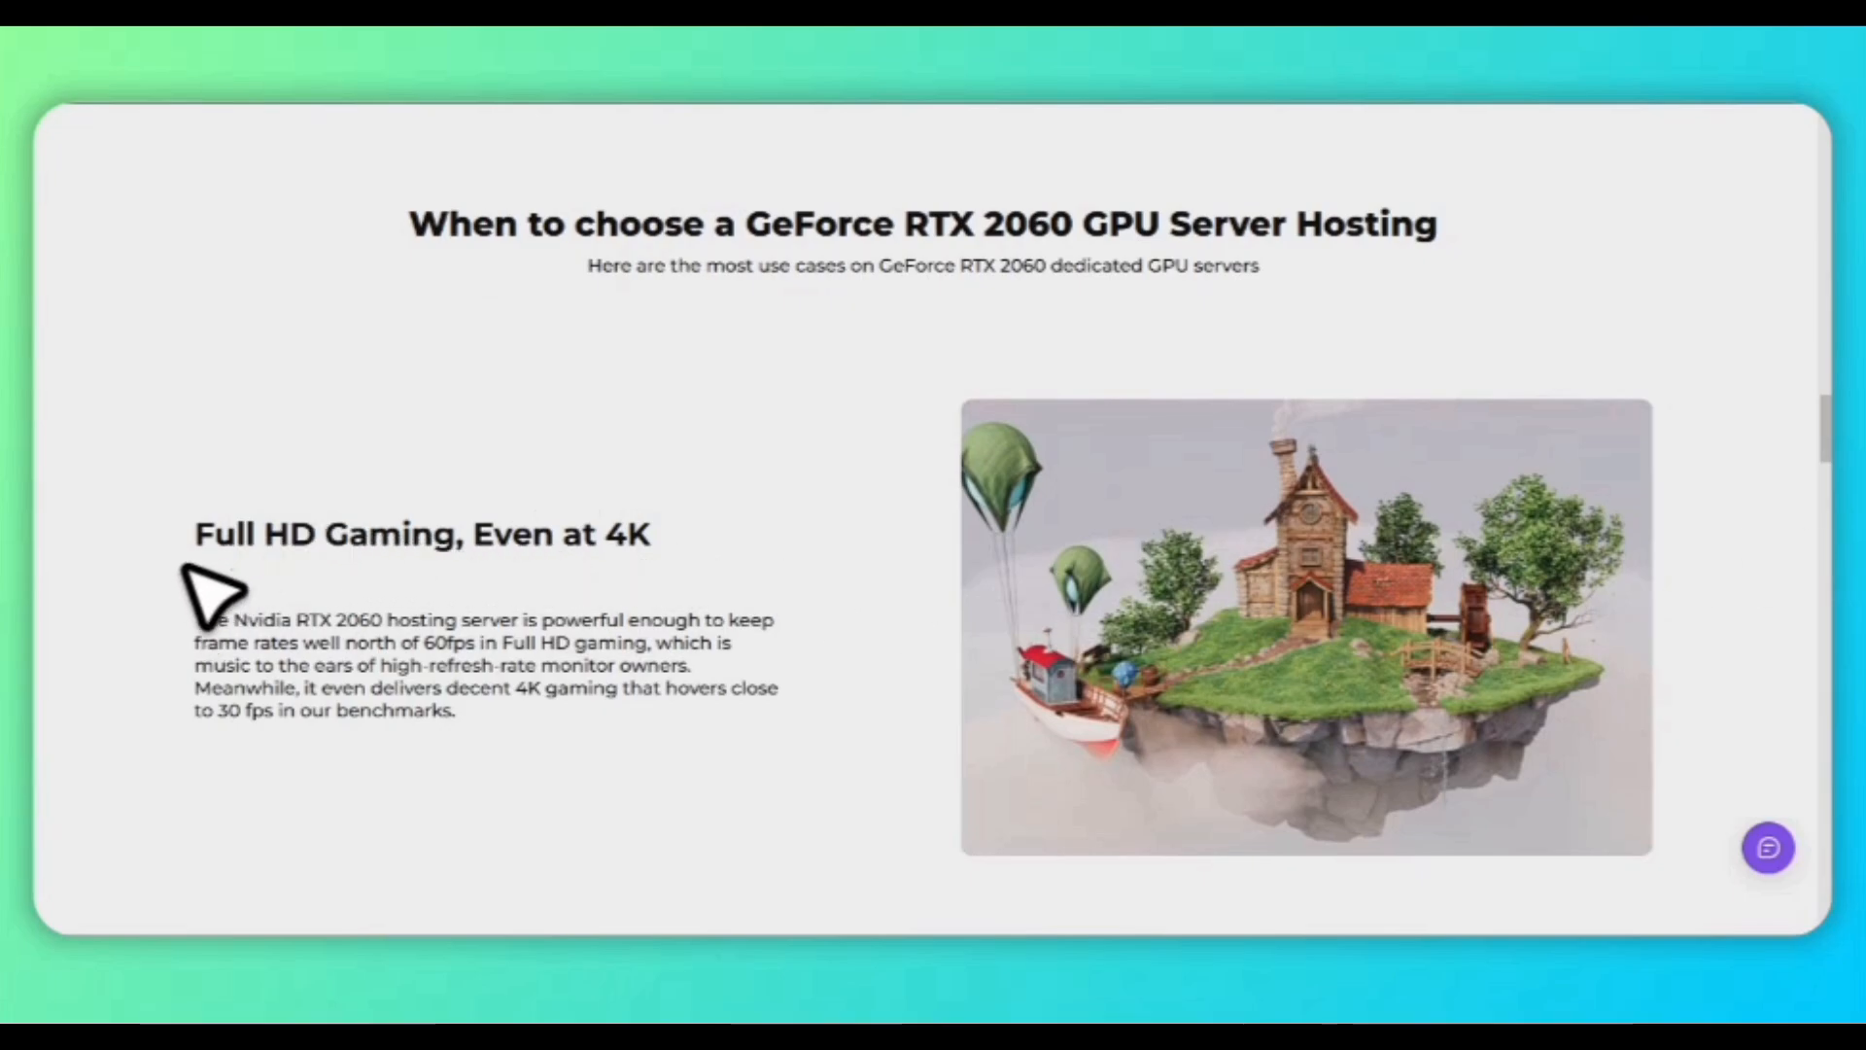
{"action": "scroll", "scroll_direction": "down", "scroll_amount": 3}
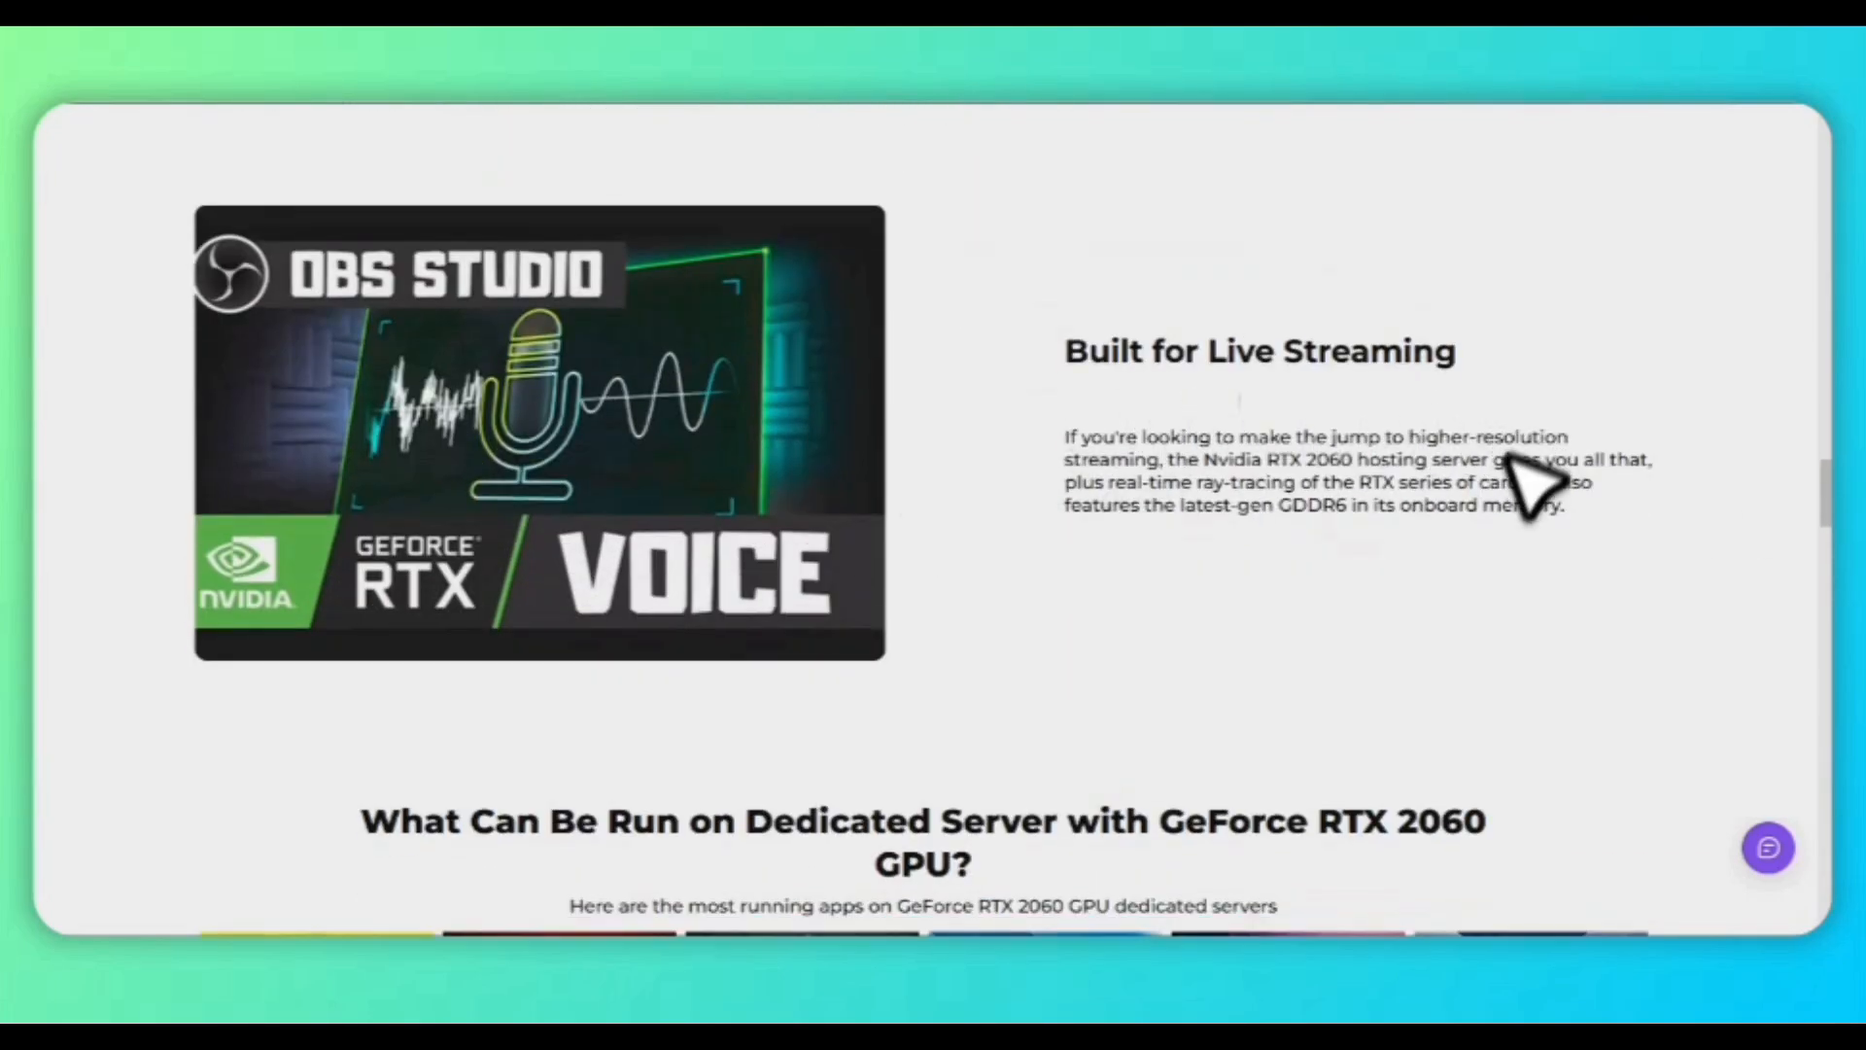
- Choose the 24-month term on the RTX 2060 Professional plan, priced at $159.00 monthly
{"action": "scroll", "scroll_direction": "down", "scroll_amount": 3}
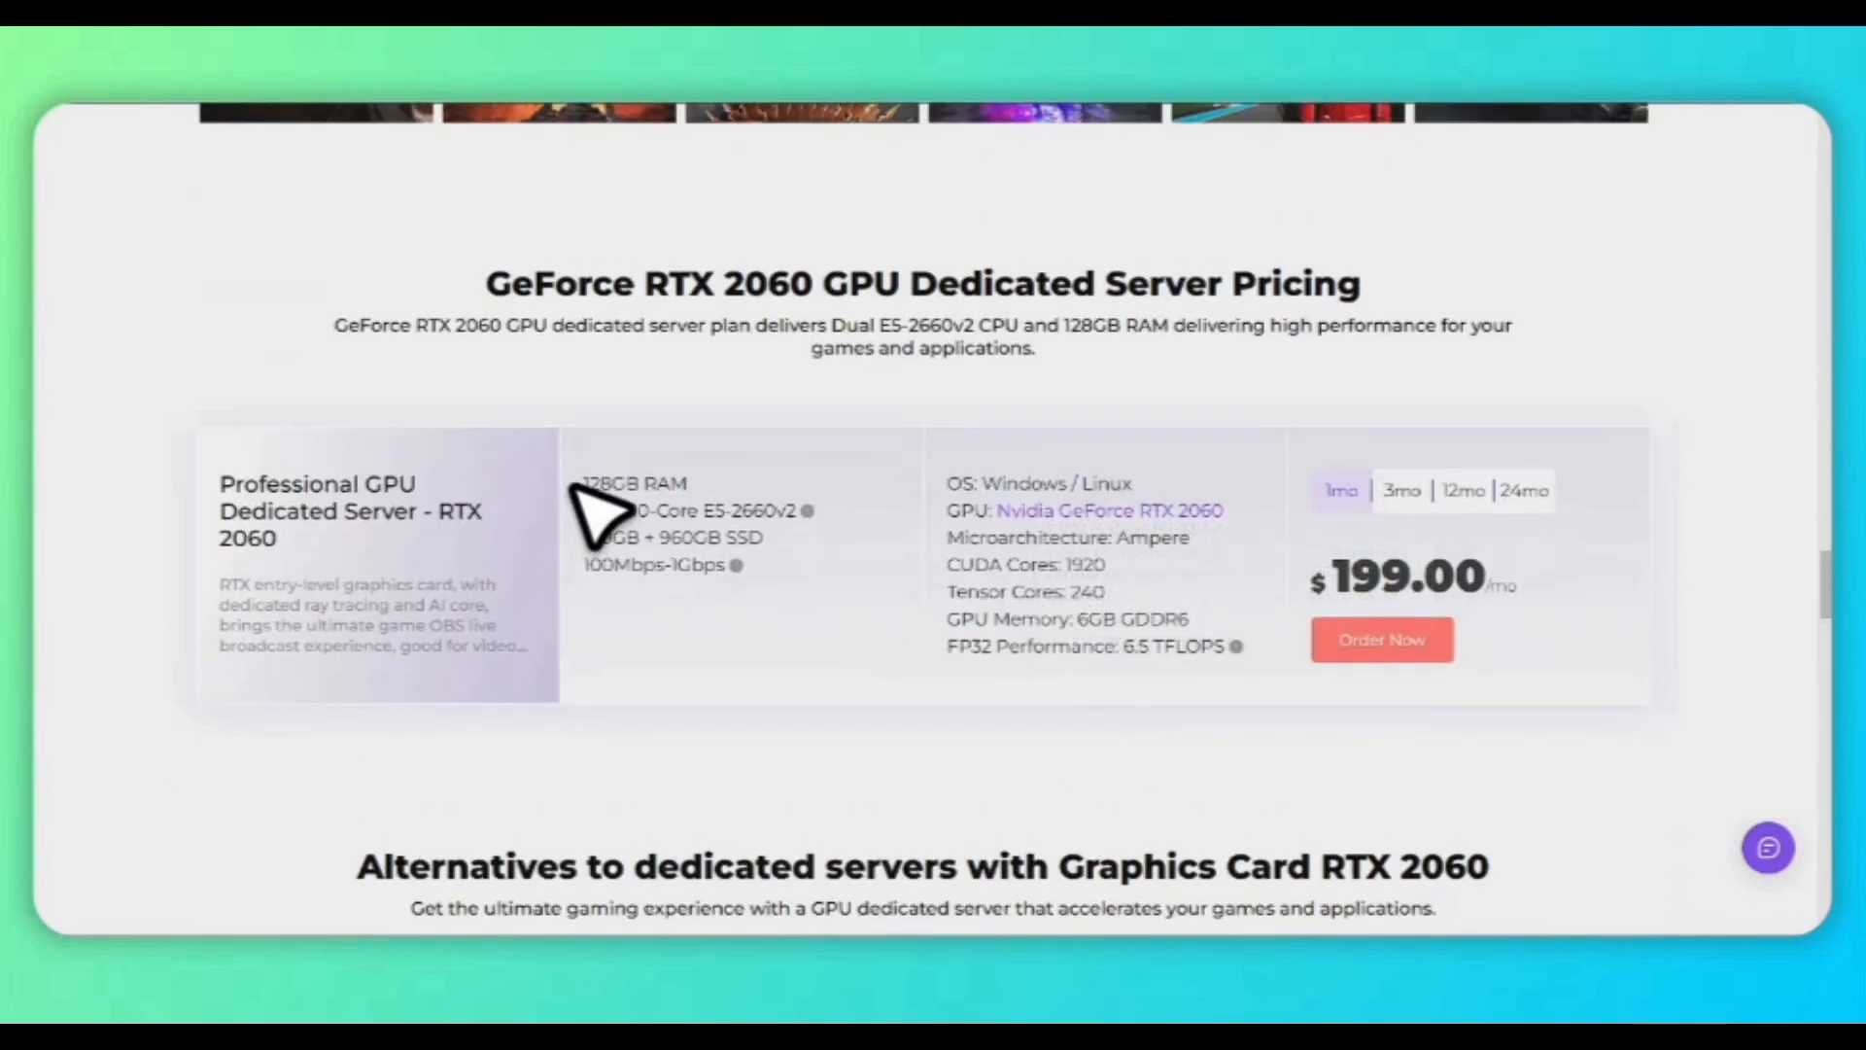
{"action": "mouse_move", "coordinate": [613, 559]}
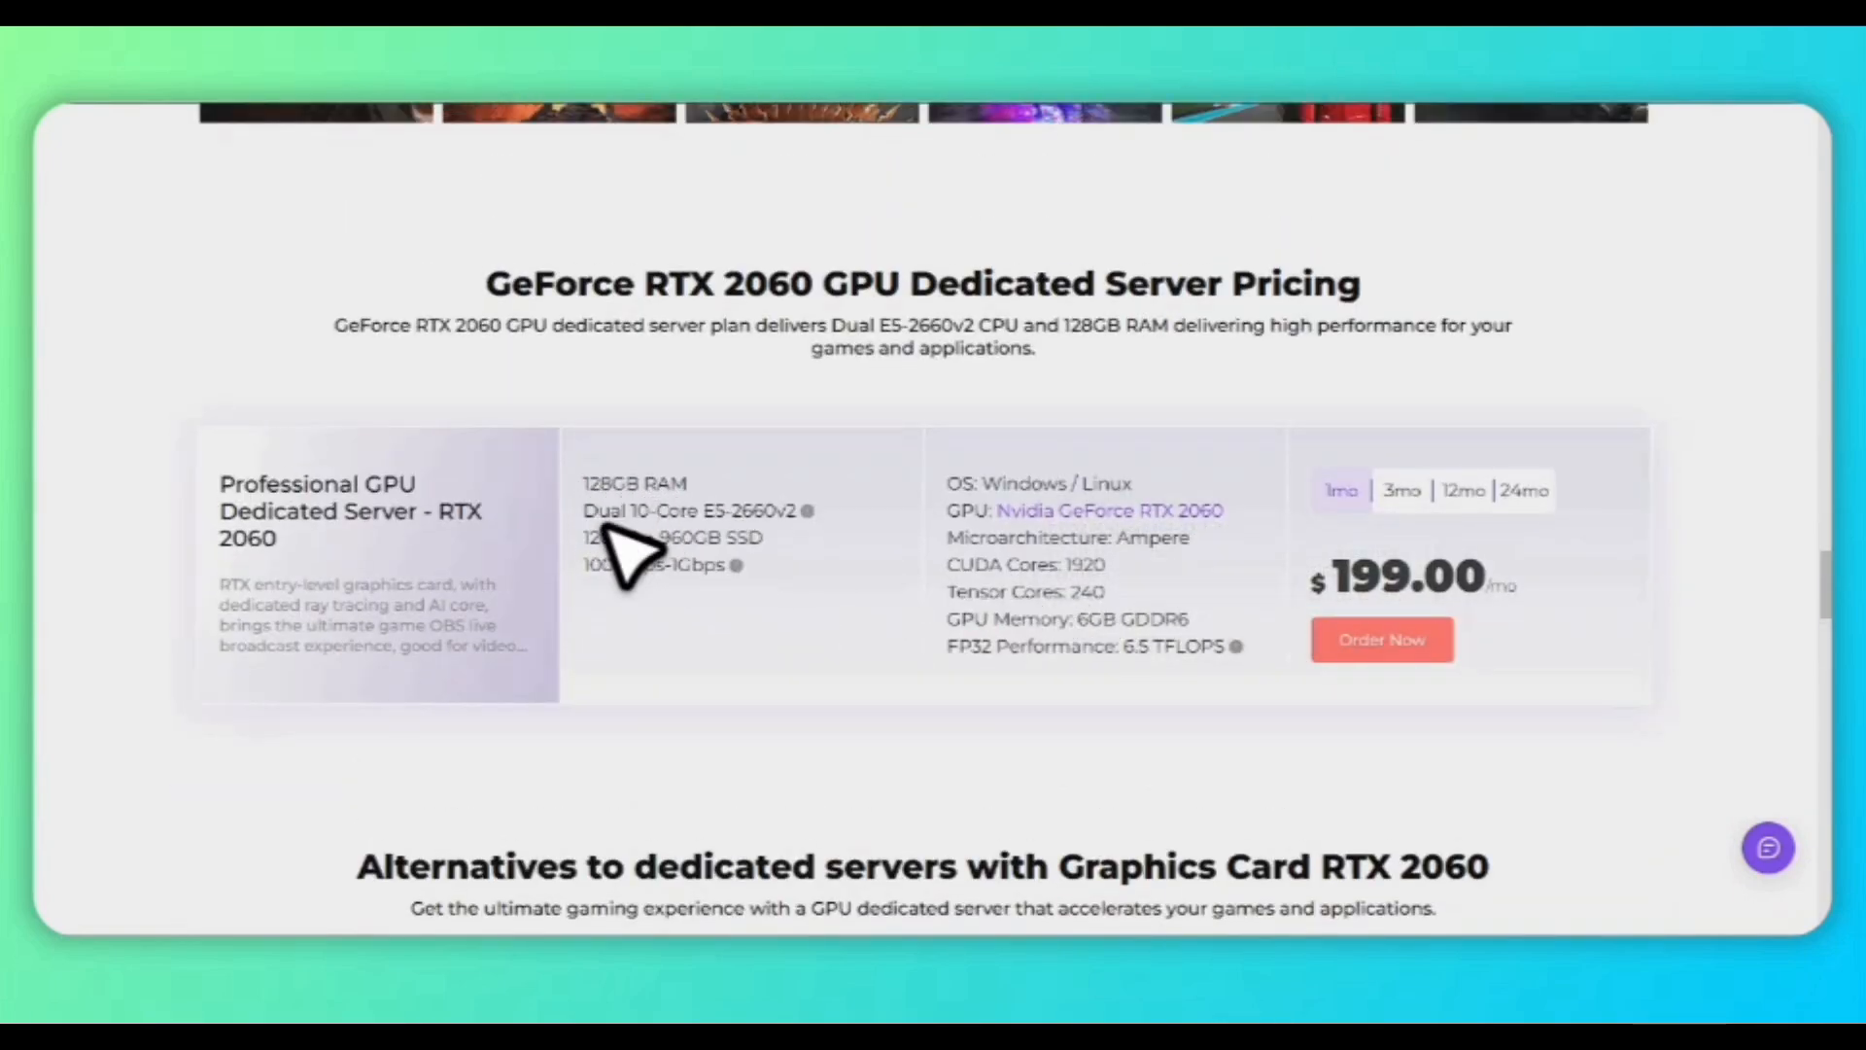
{"action": "mouse_move", "coordinate": [773, 556]}
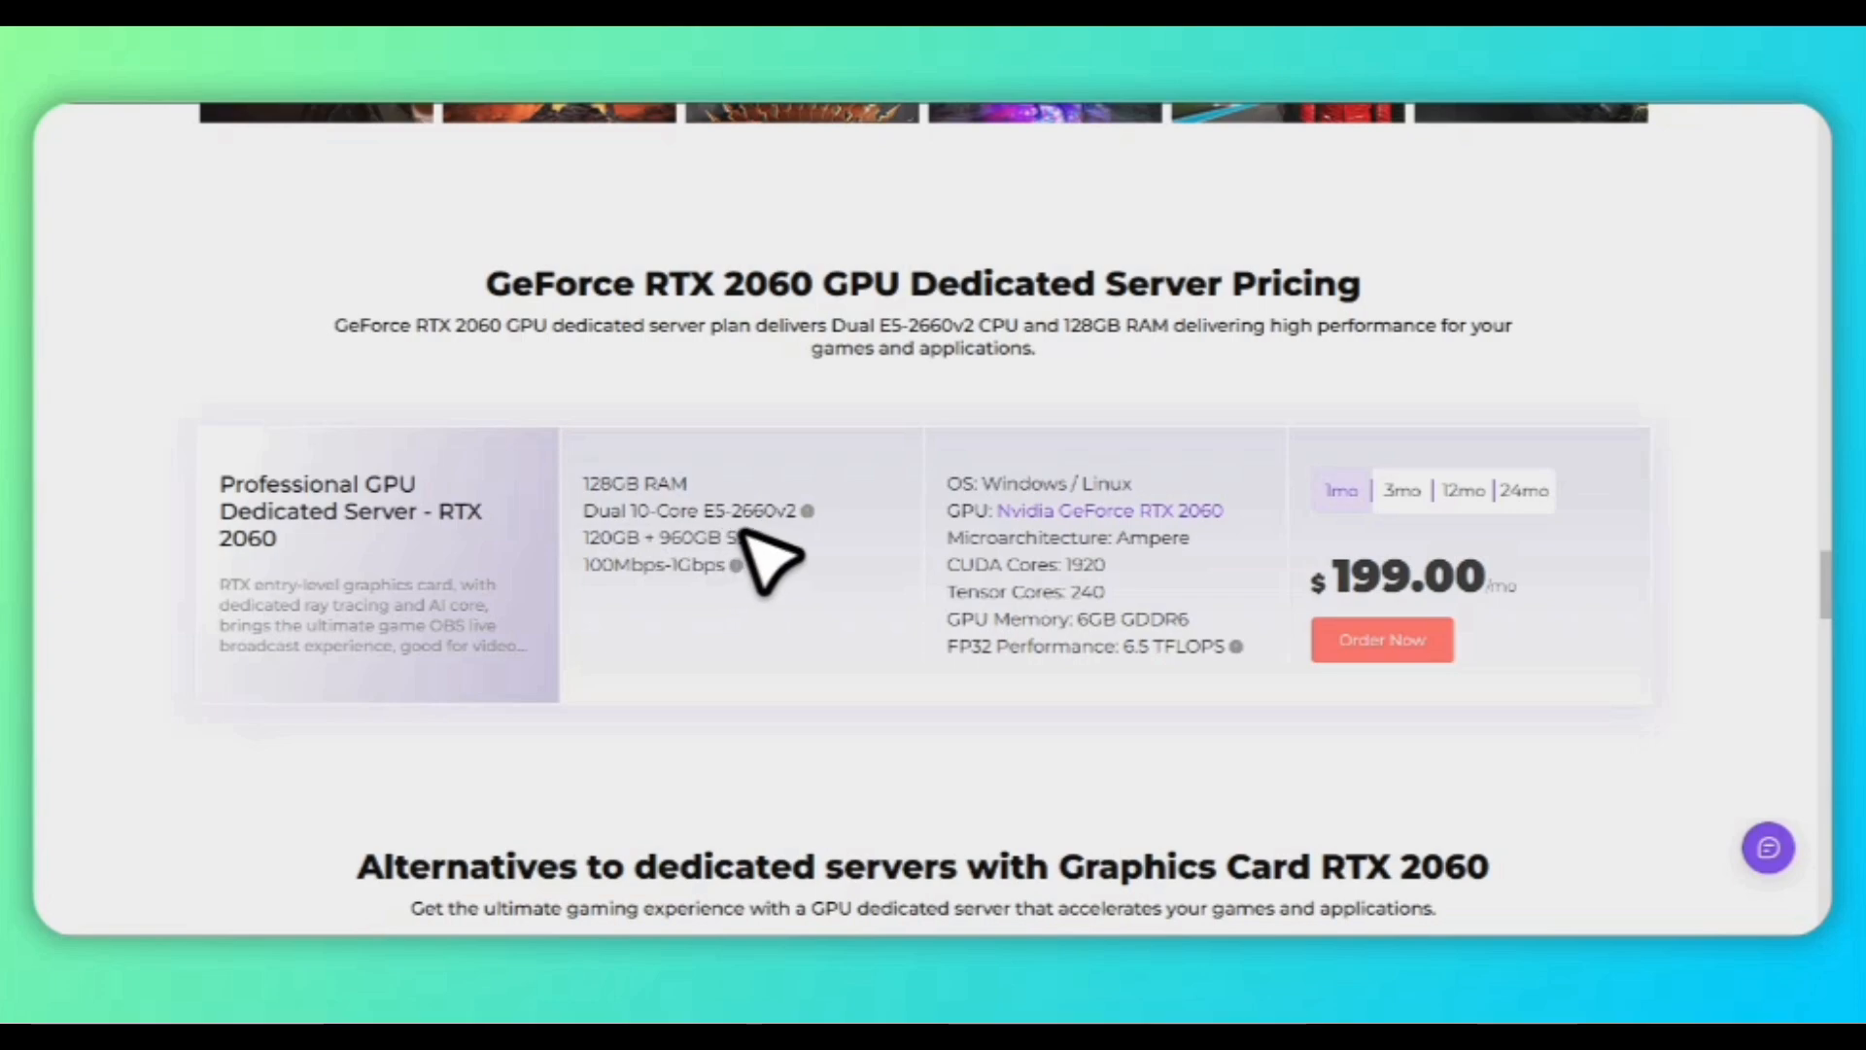
{"action": "mouse_move", "coordinate": [827, 560]}
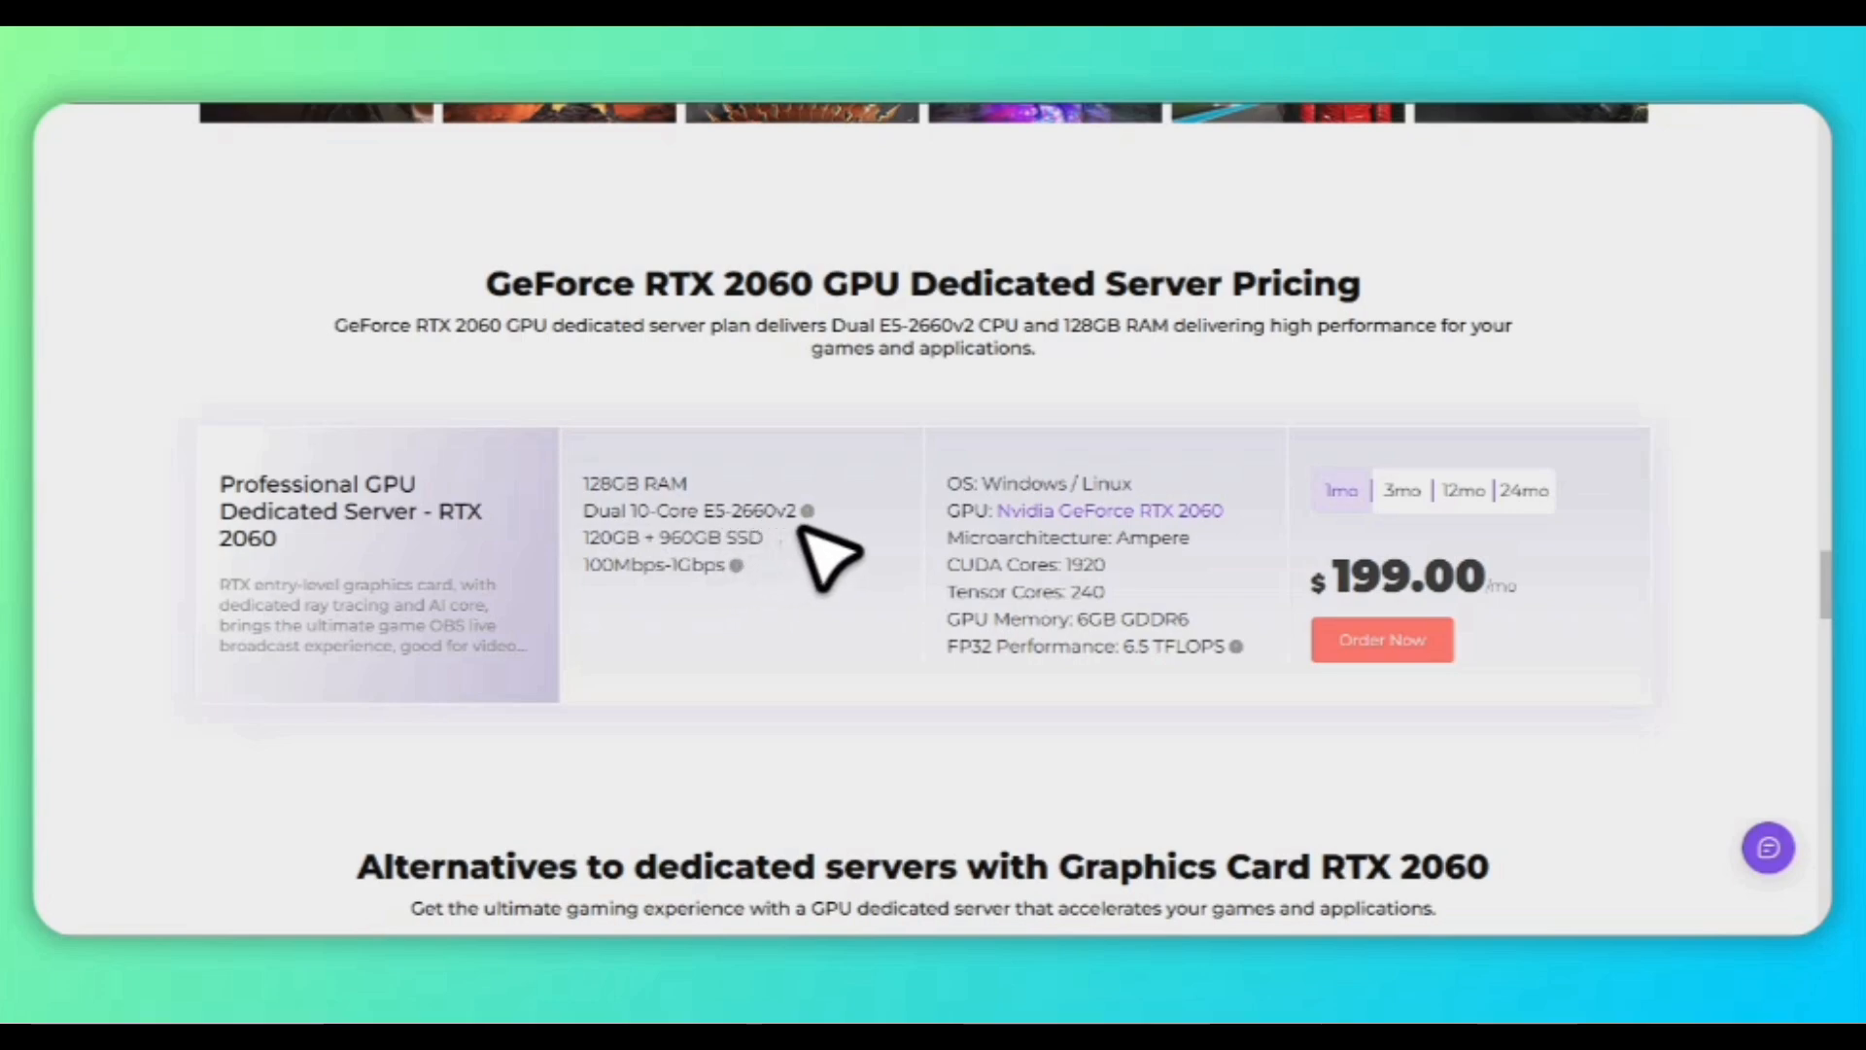
{"action": "mouse_move", "coordinate": [625, 595]}
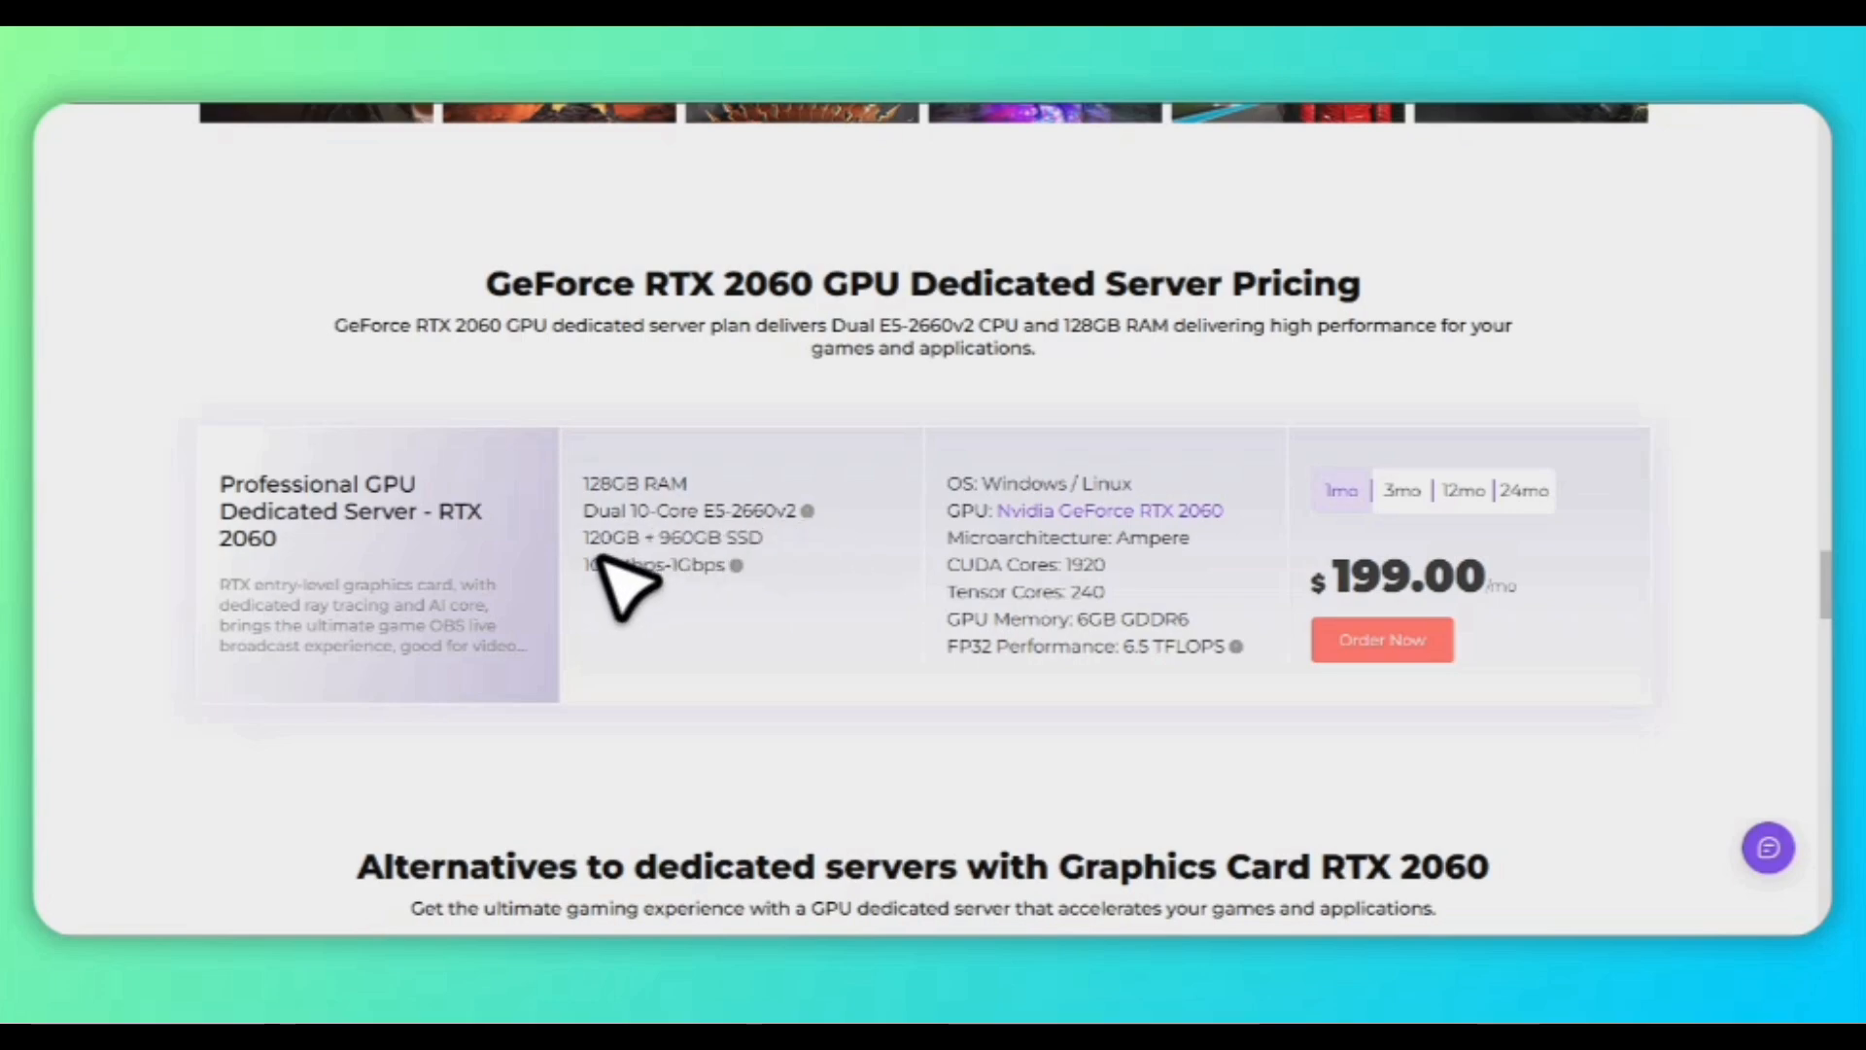
{"action": "mouse_move", "coordinate": [1401, 512]}
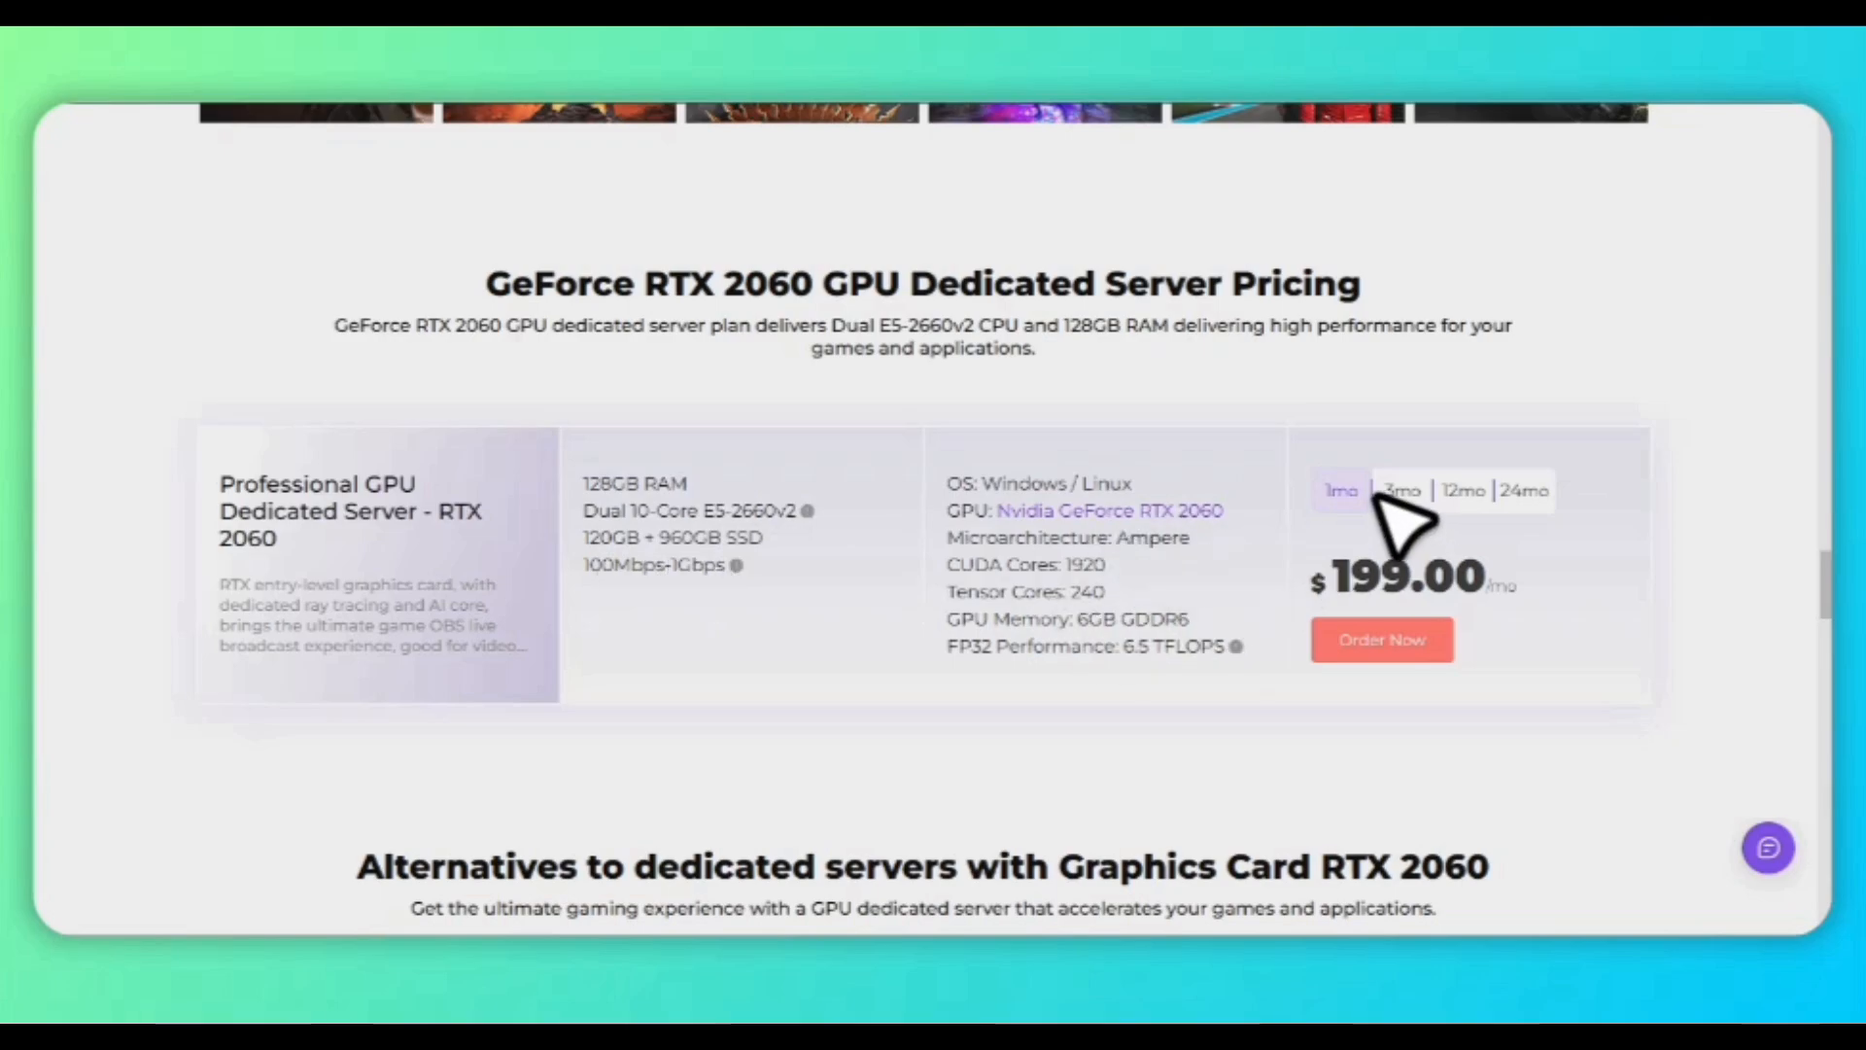
{"action": "left_click", "coordinate": [1521, 489]}
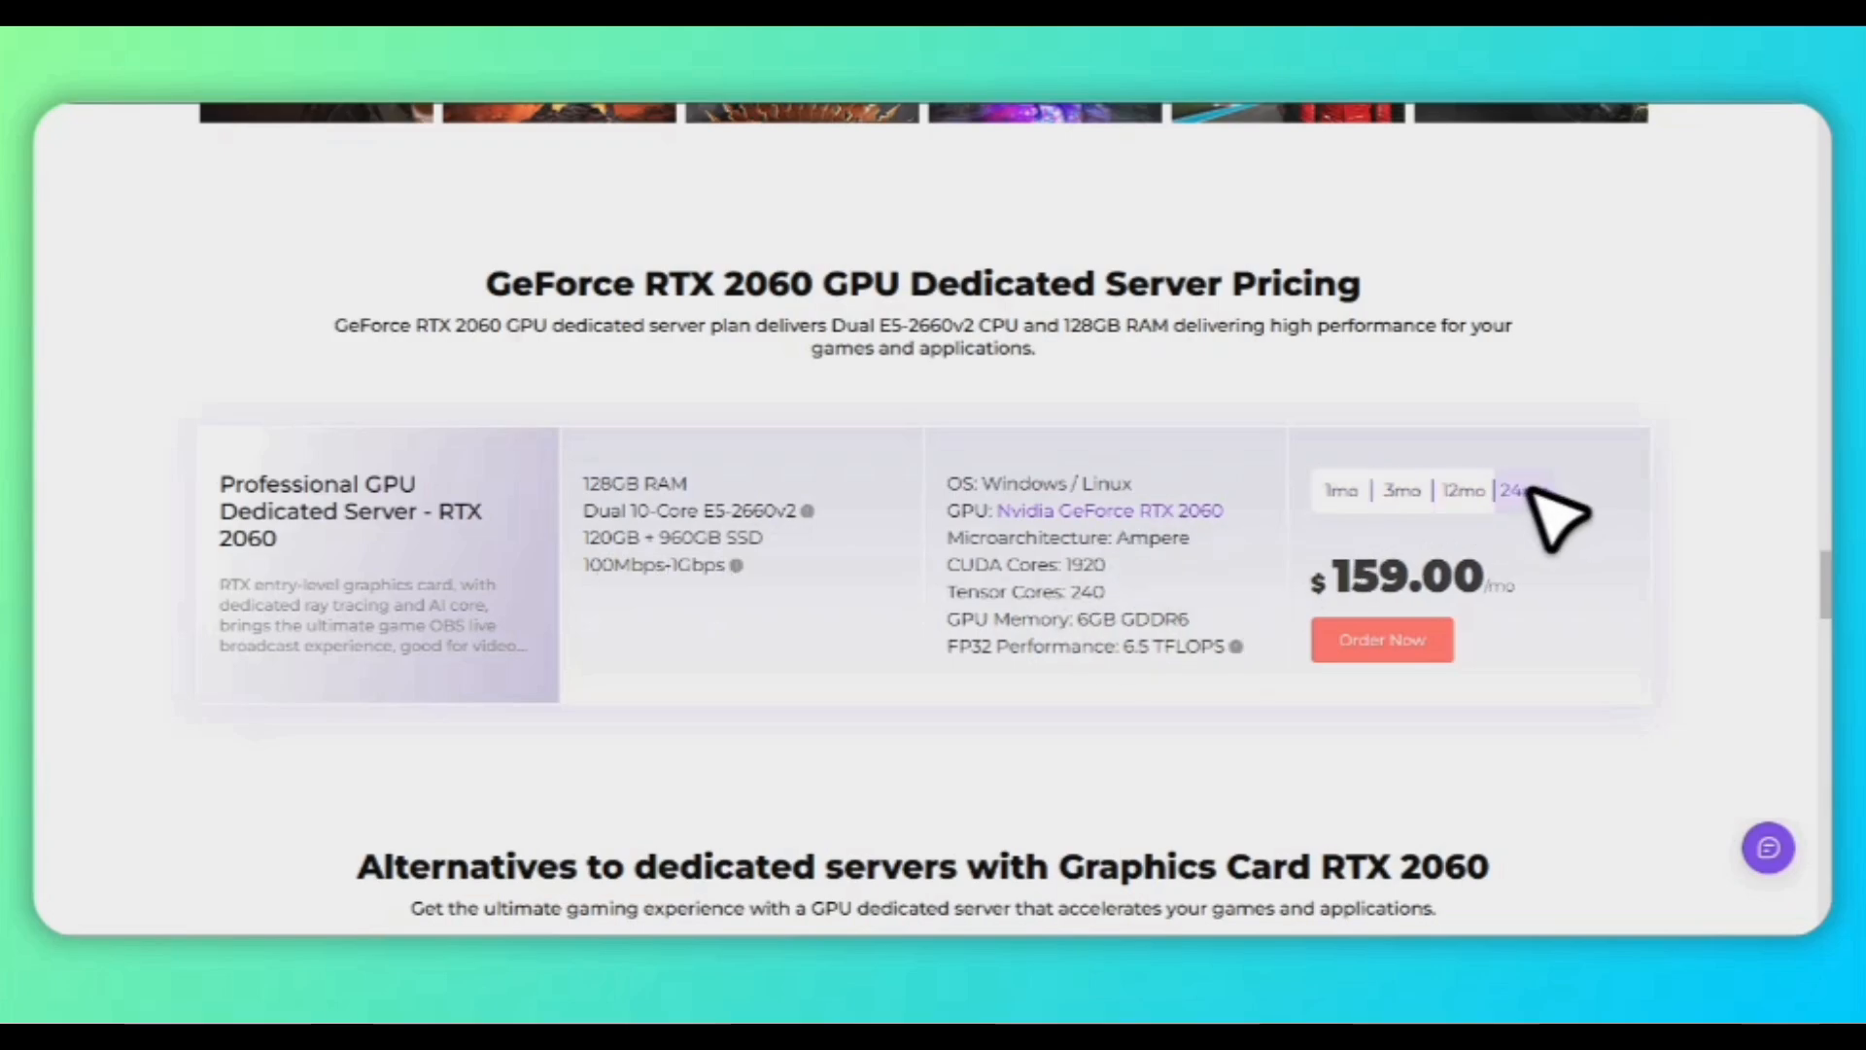
{"action": "scroll", "scroll_direction": "up", "scroll_amount": 3}
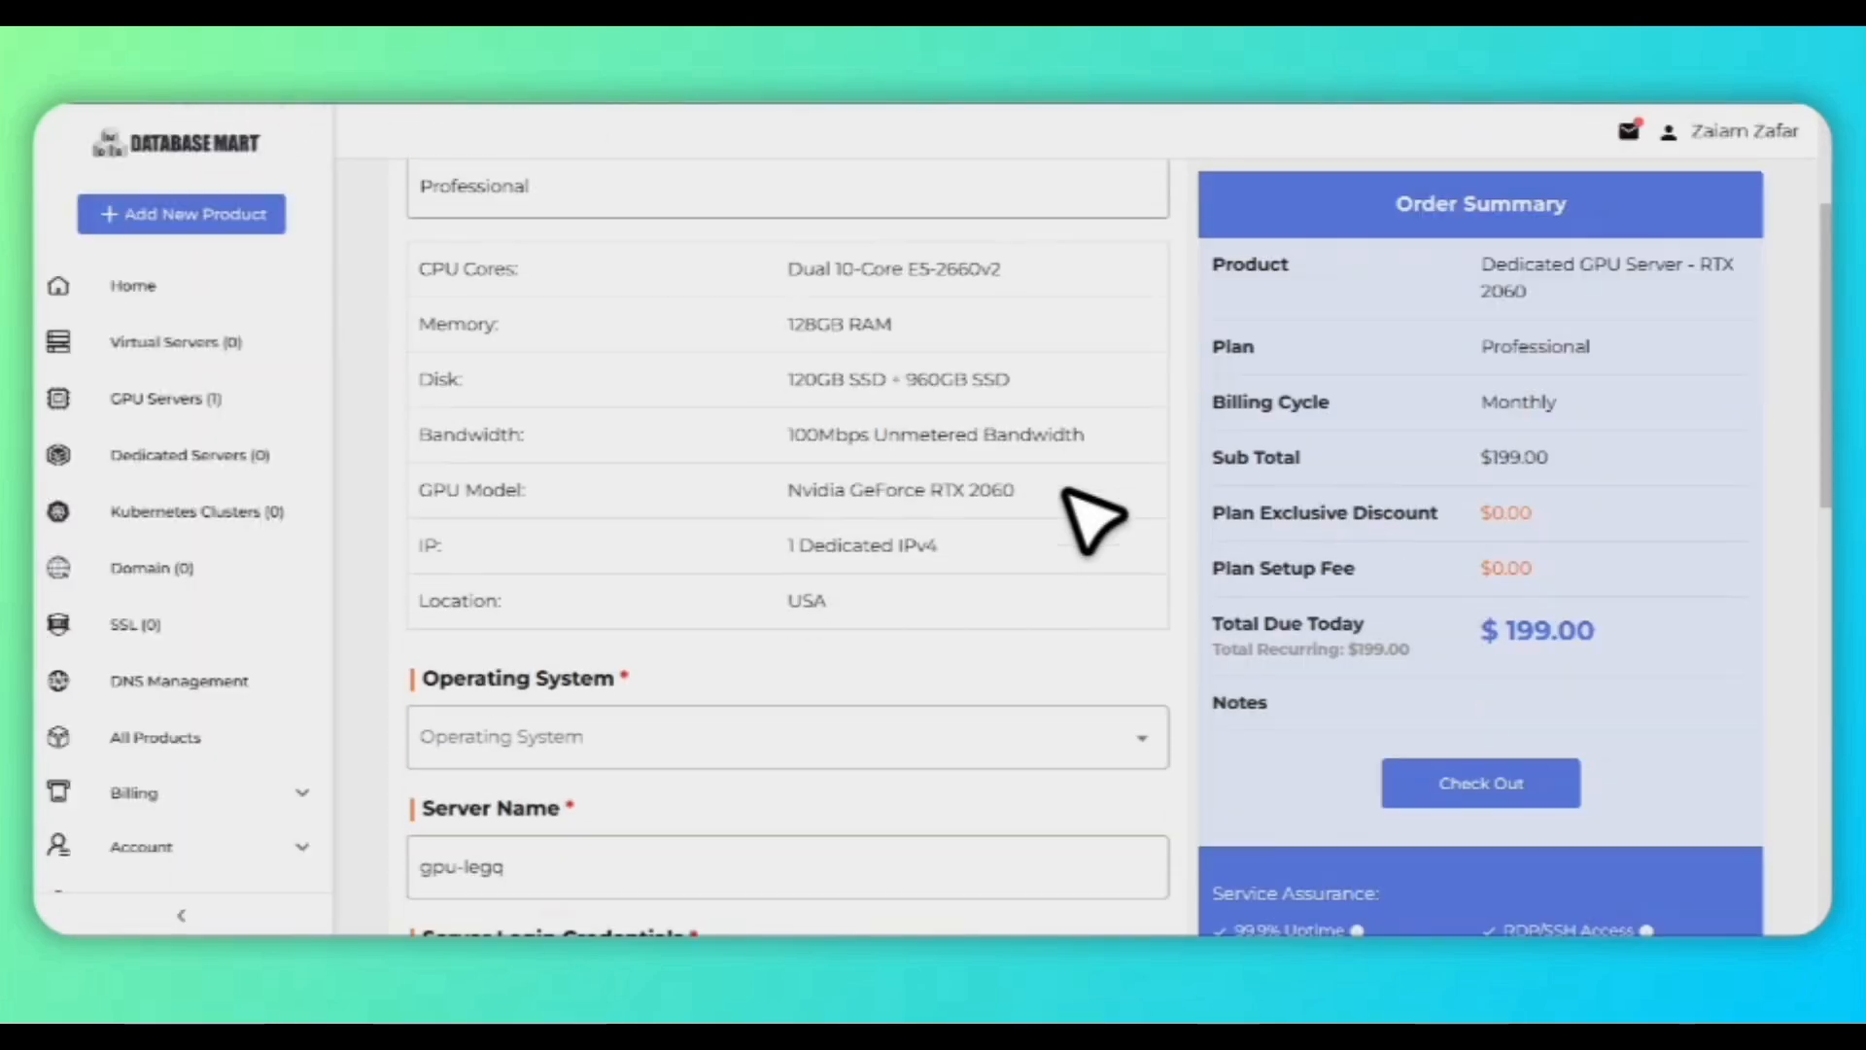
- Scroll the RTX 2060 order form and select the server login Password field
{"action": "scroll", "scroll_direction": "down", "scroll_amount": 3}
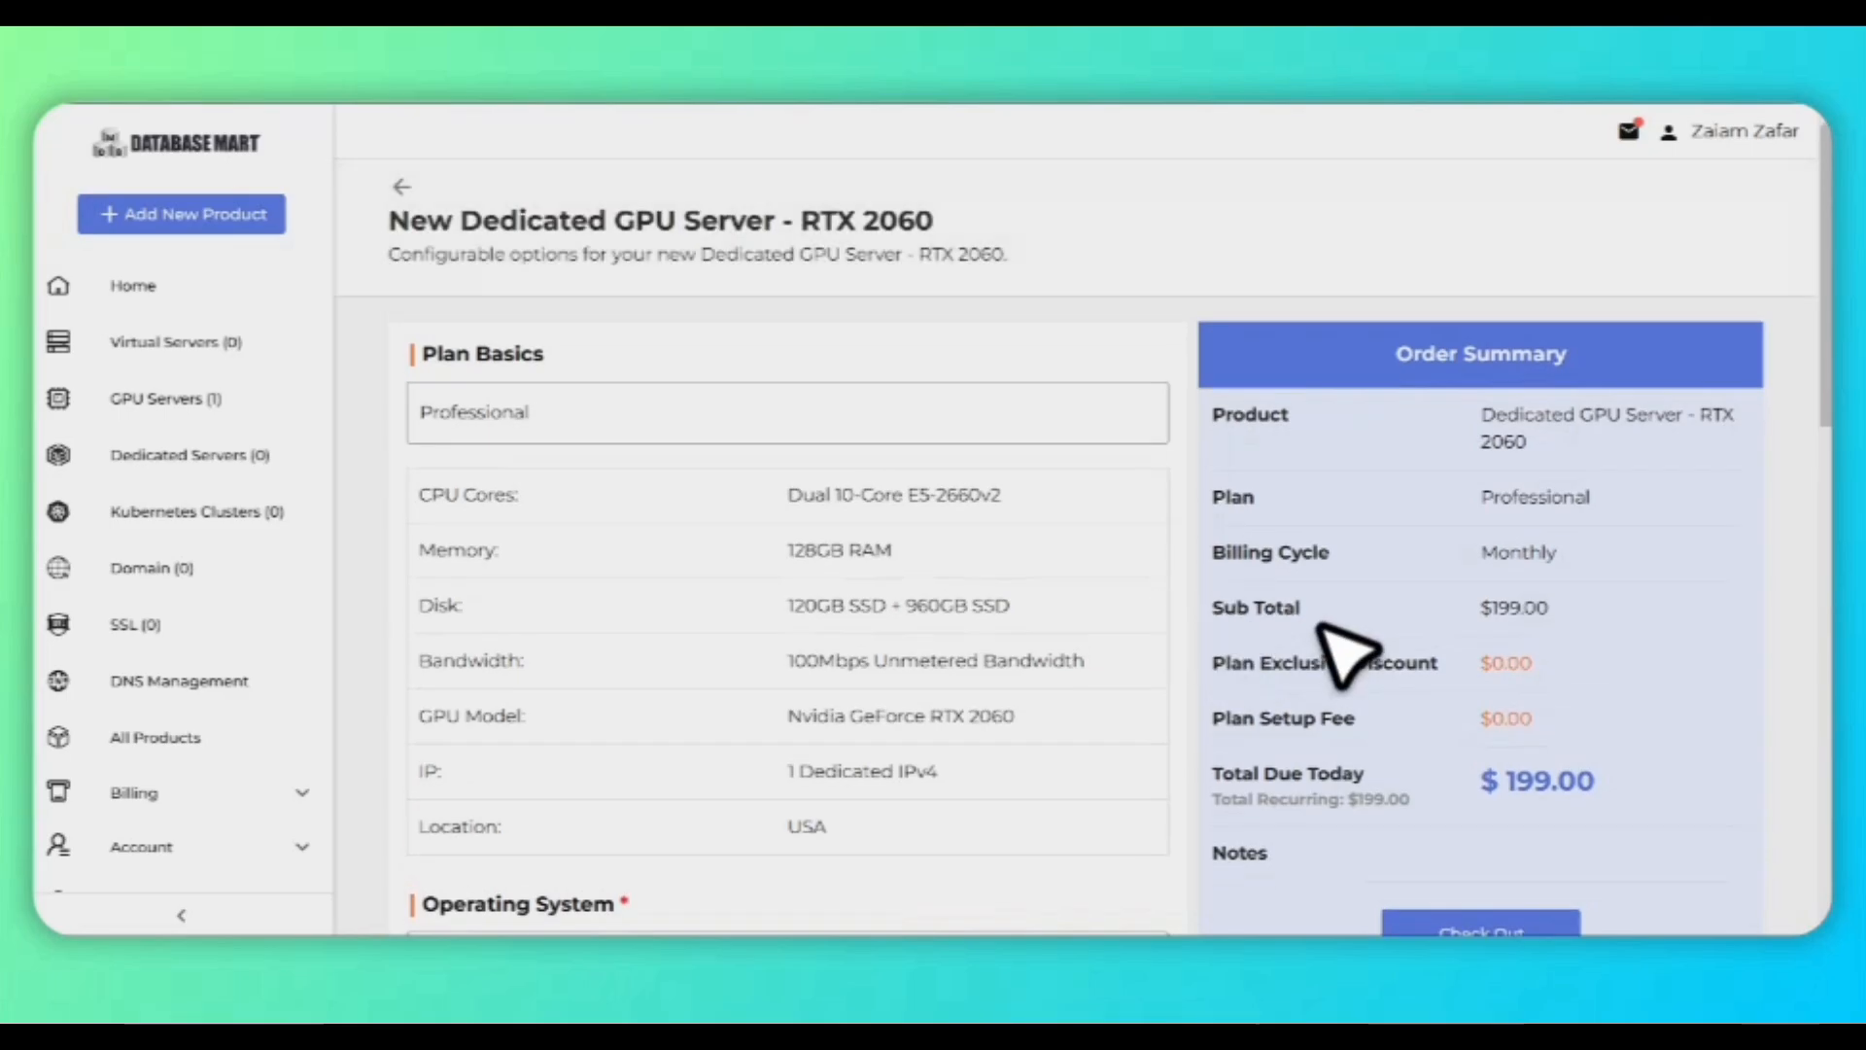
{"action": "scroll", "scroll_direction": "down", "scroll_amount": 3}
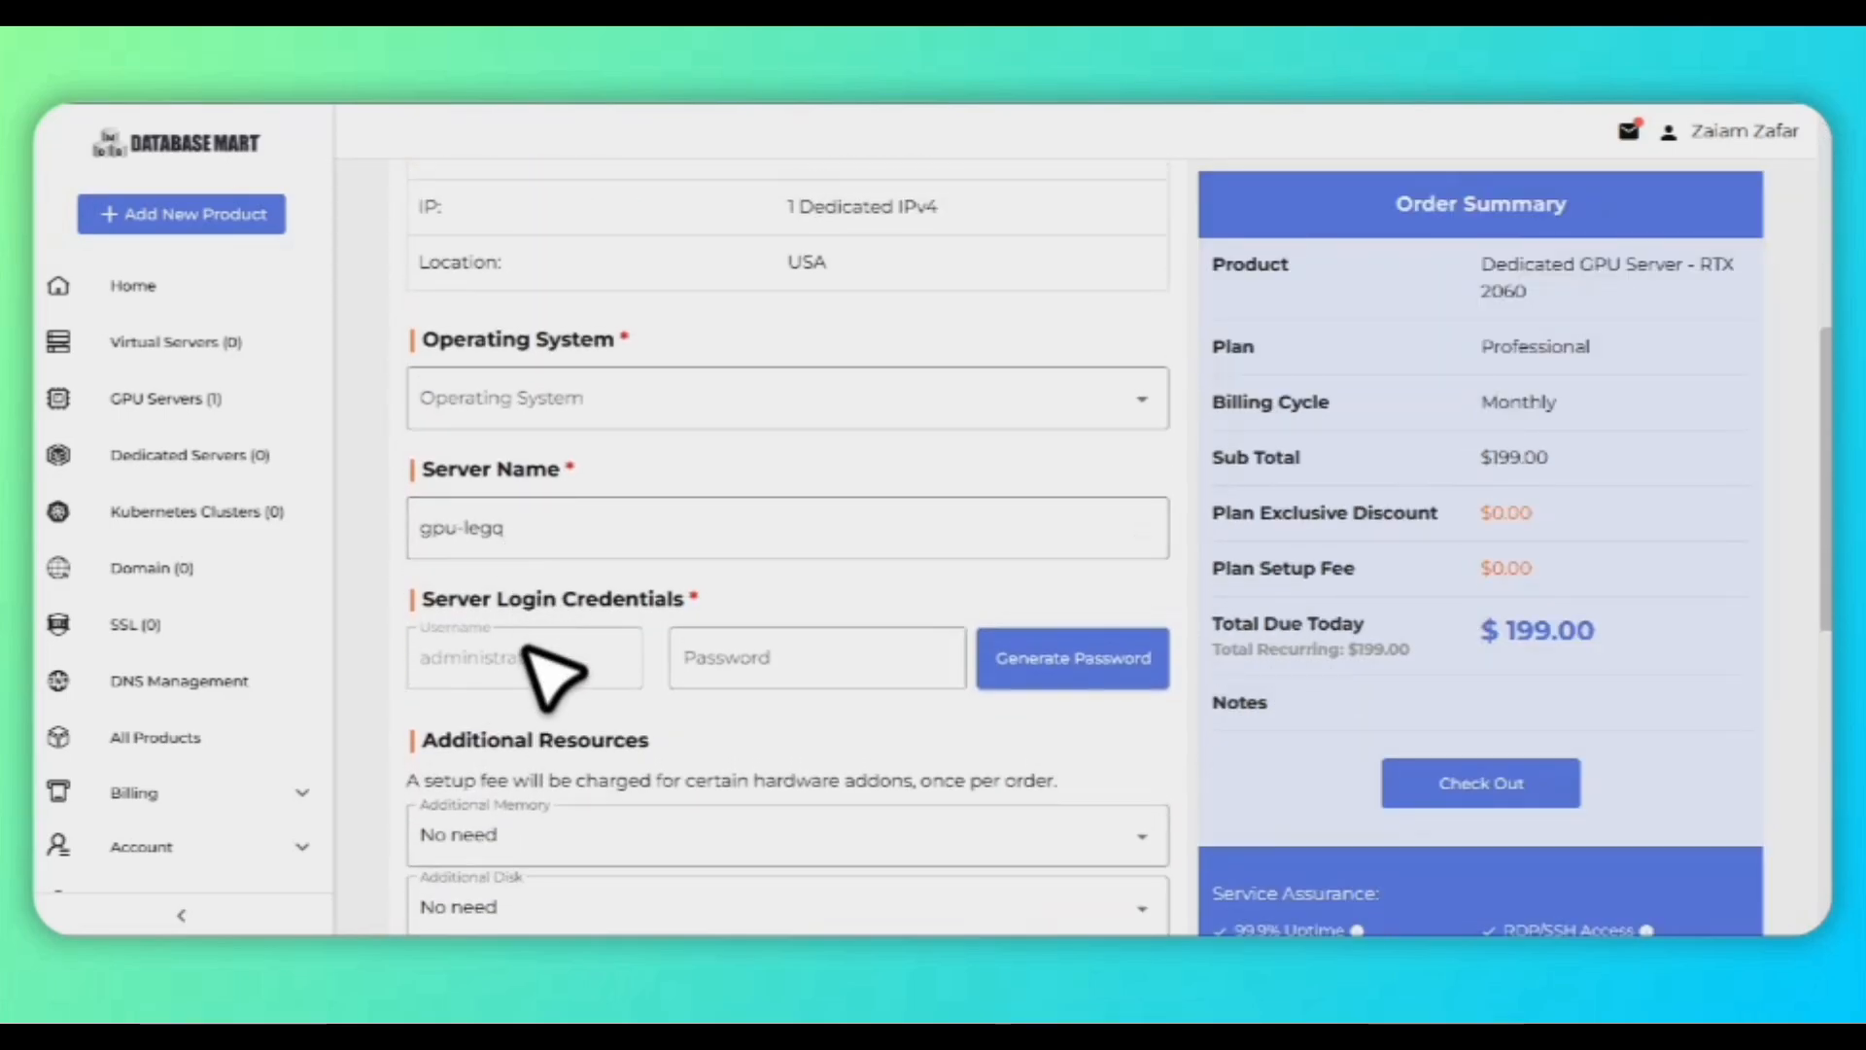
{"action": "left_click", "coordinate": [817, 658]}
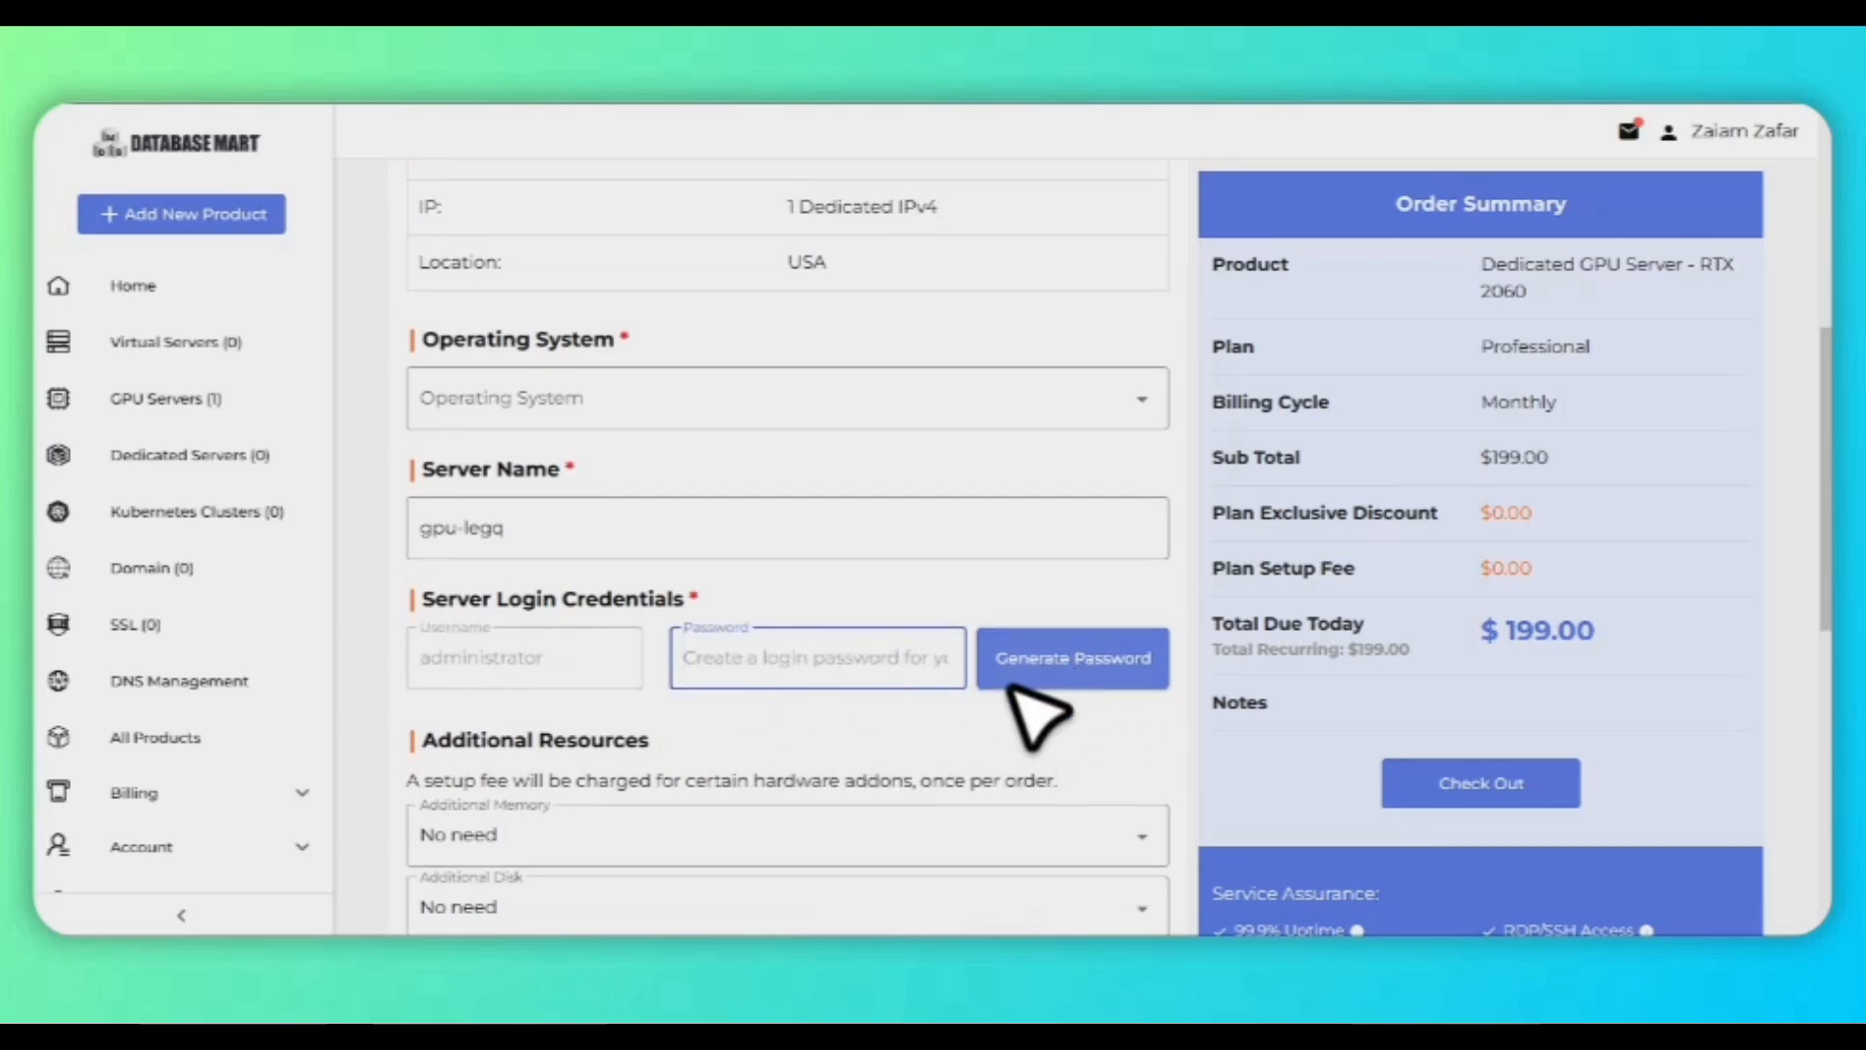
{"action": "scroll", "scroll_direction": "down", "scroll_amount": 3}
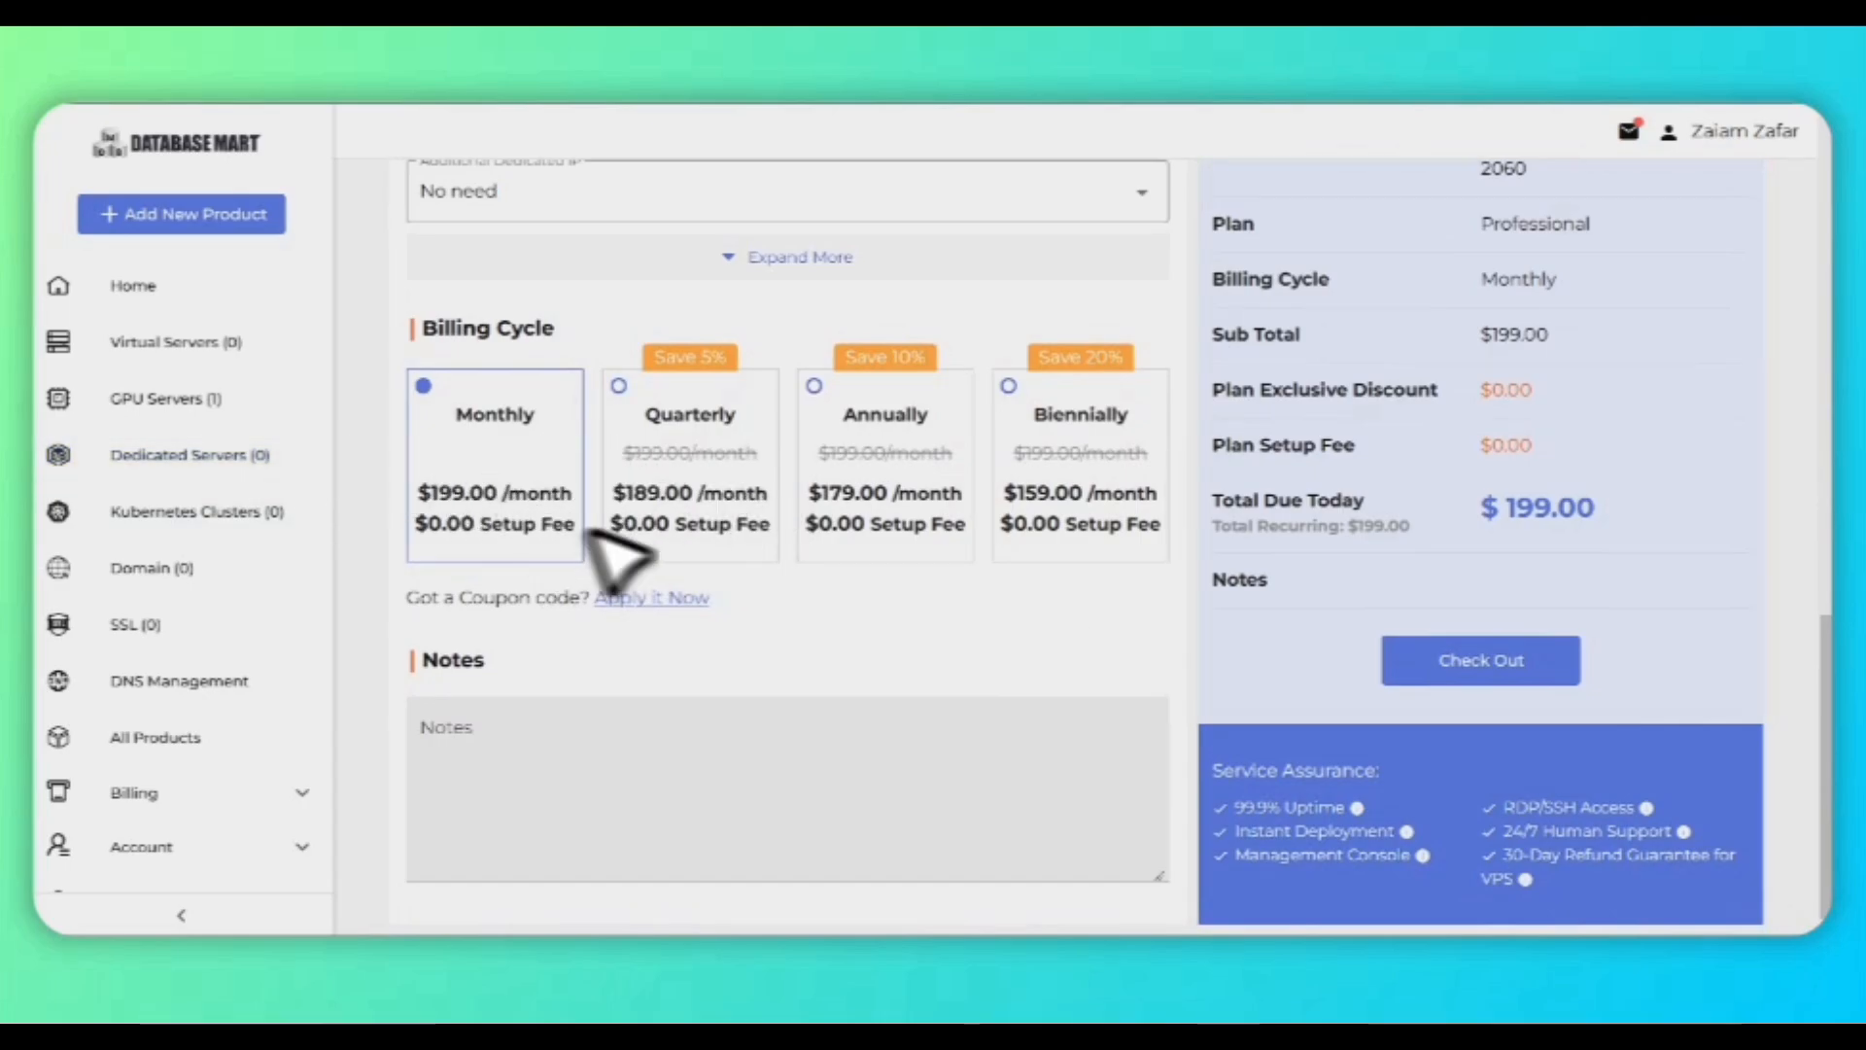
{"action": "mouse_move", "coordinate": [652, 637]}
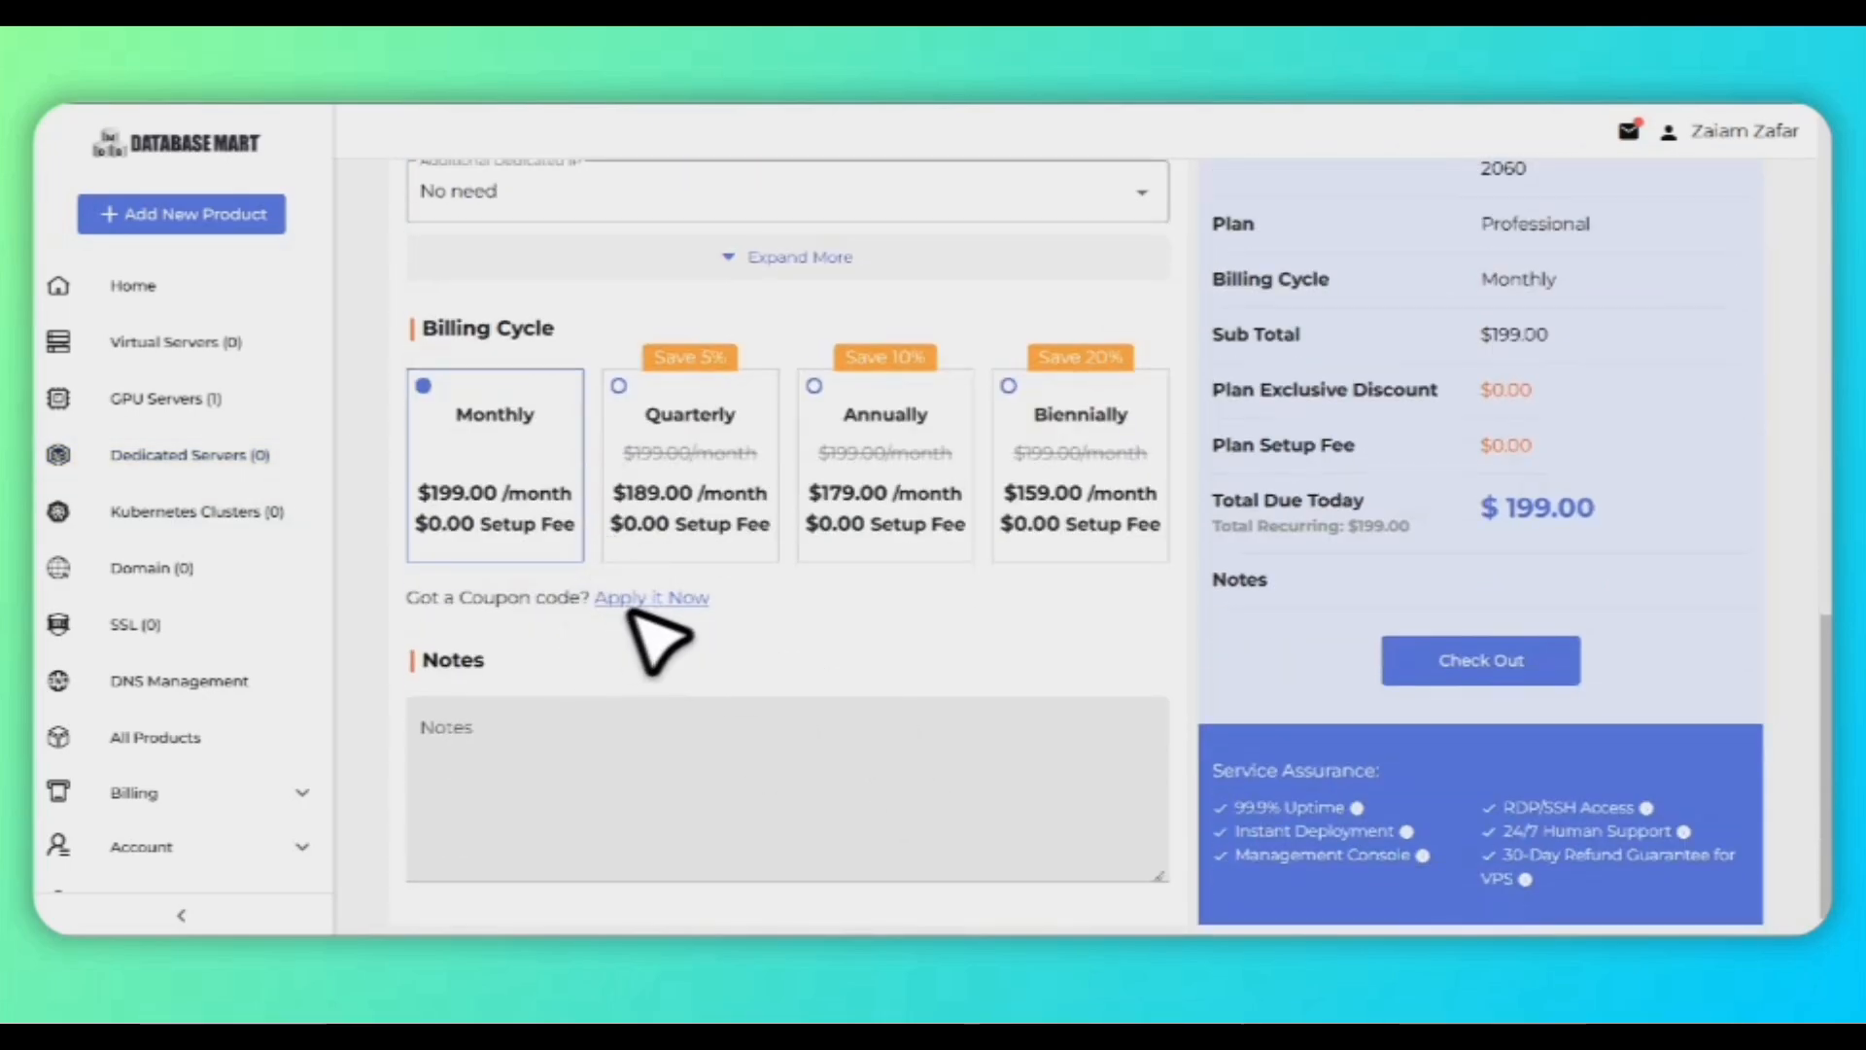
{"action": "mouse_move", "coordinate": [785, 664]}
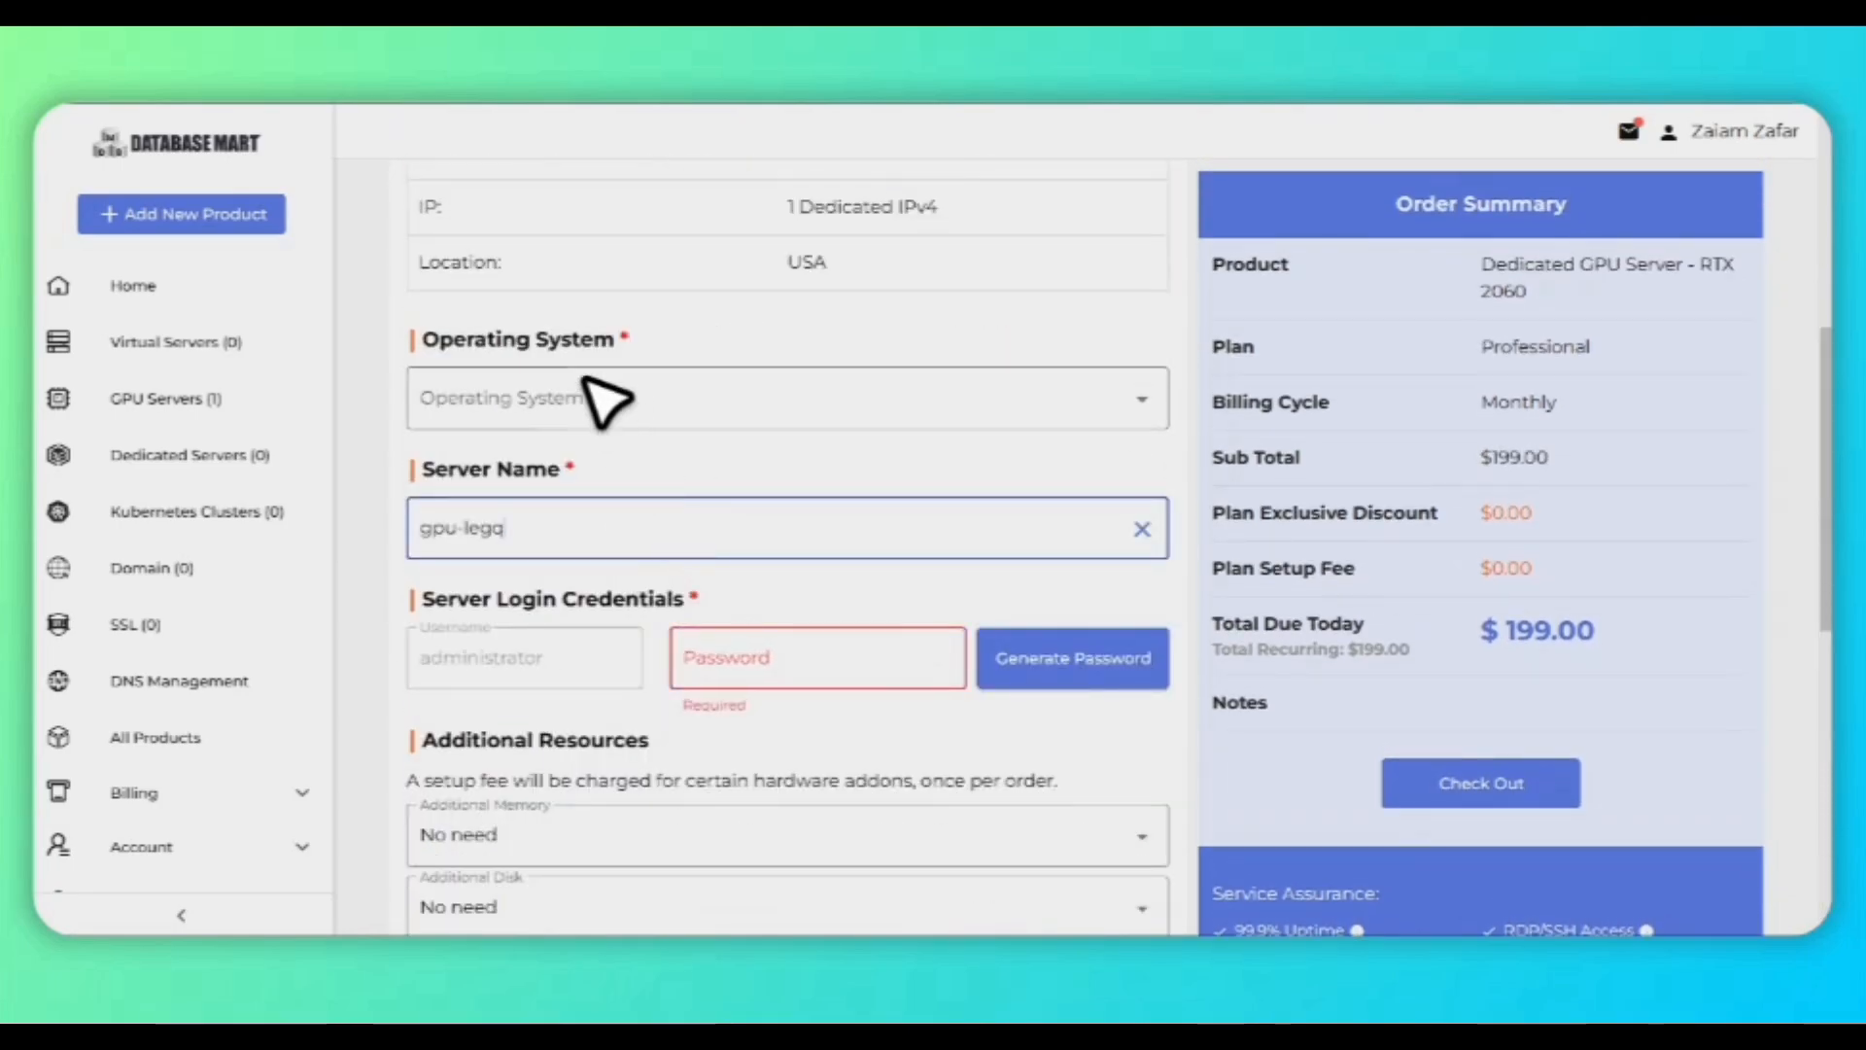
- Open the Operating System options, attempt Check Out, then open the approval email
{"action": "left_click", "coordinate": [786, 398]}
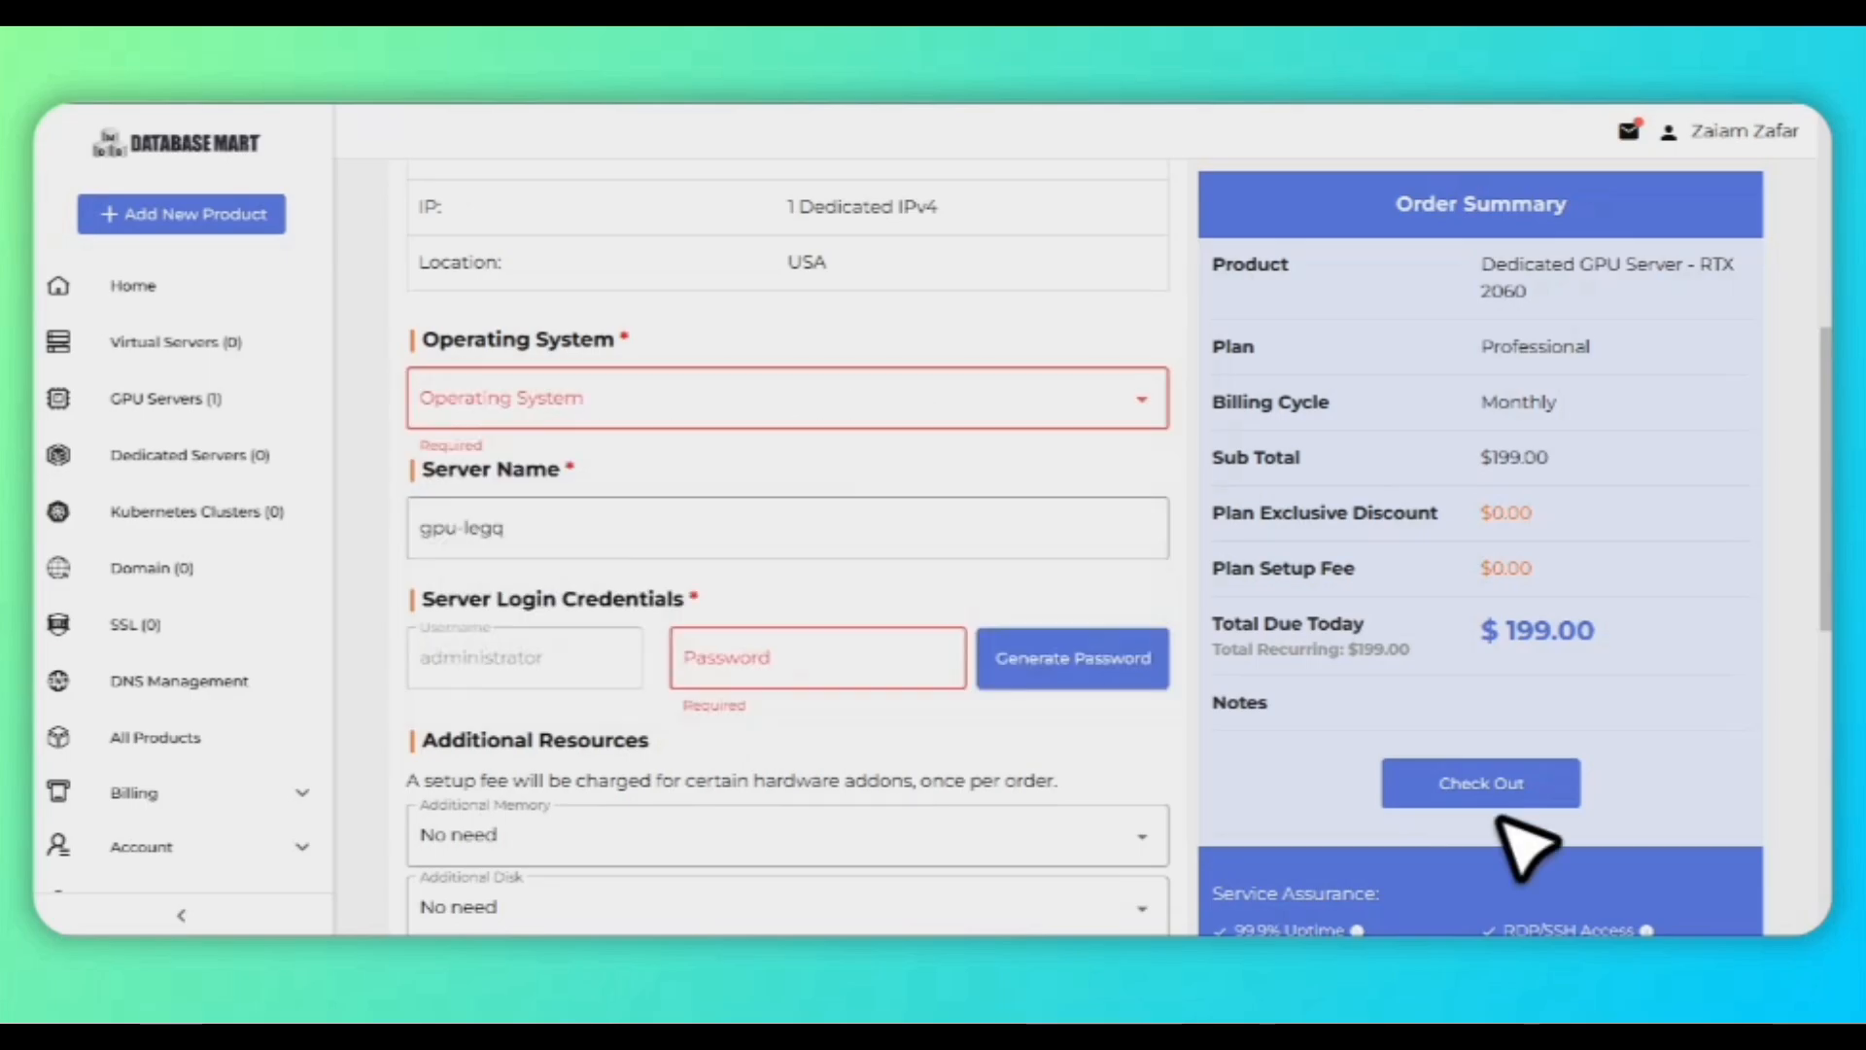
{"action": "left_click", "coordinate": [1479, 782]}
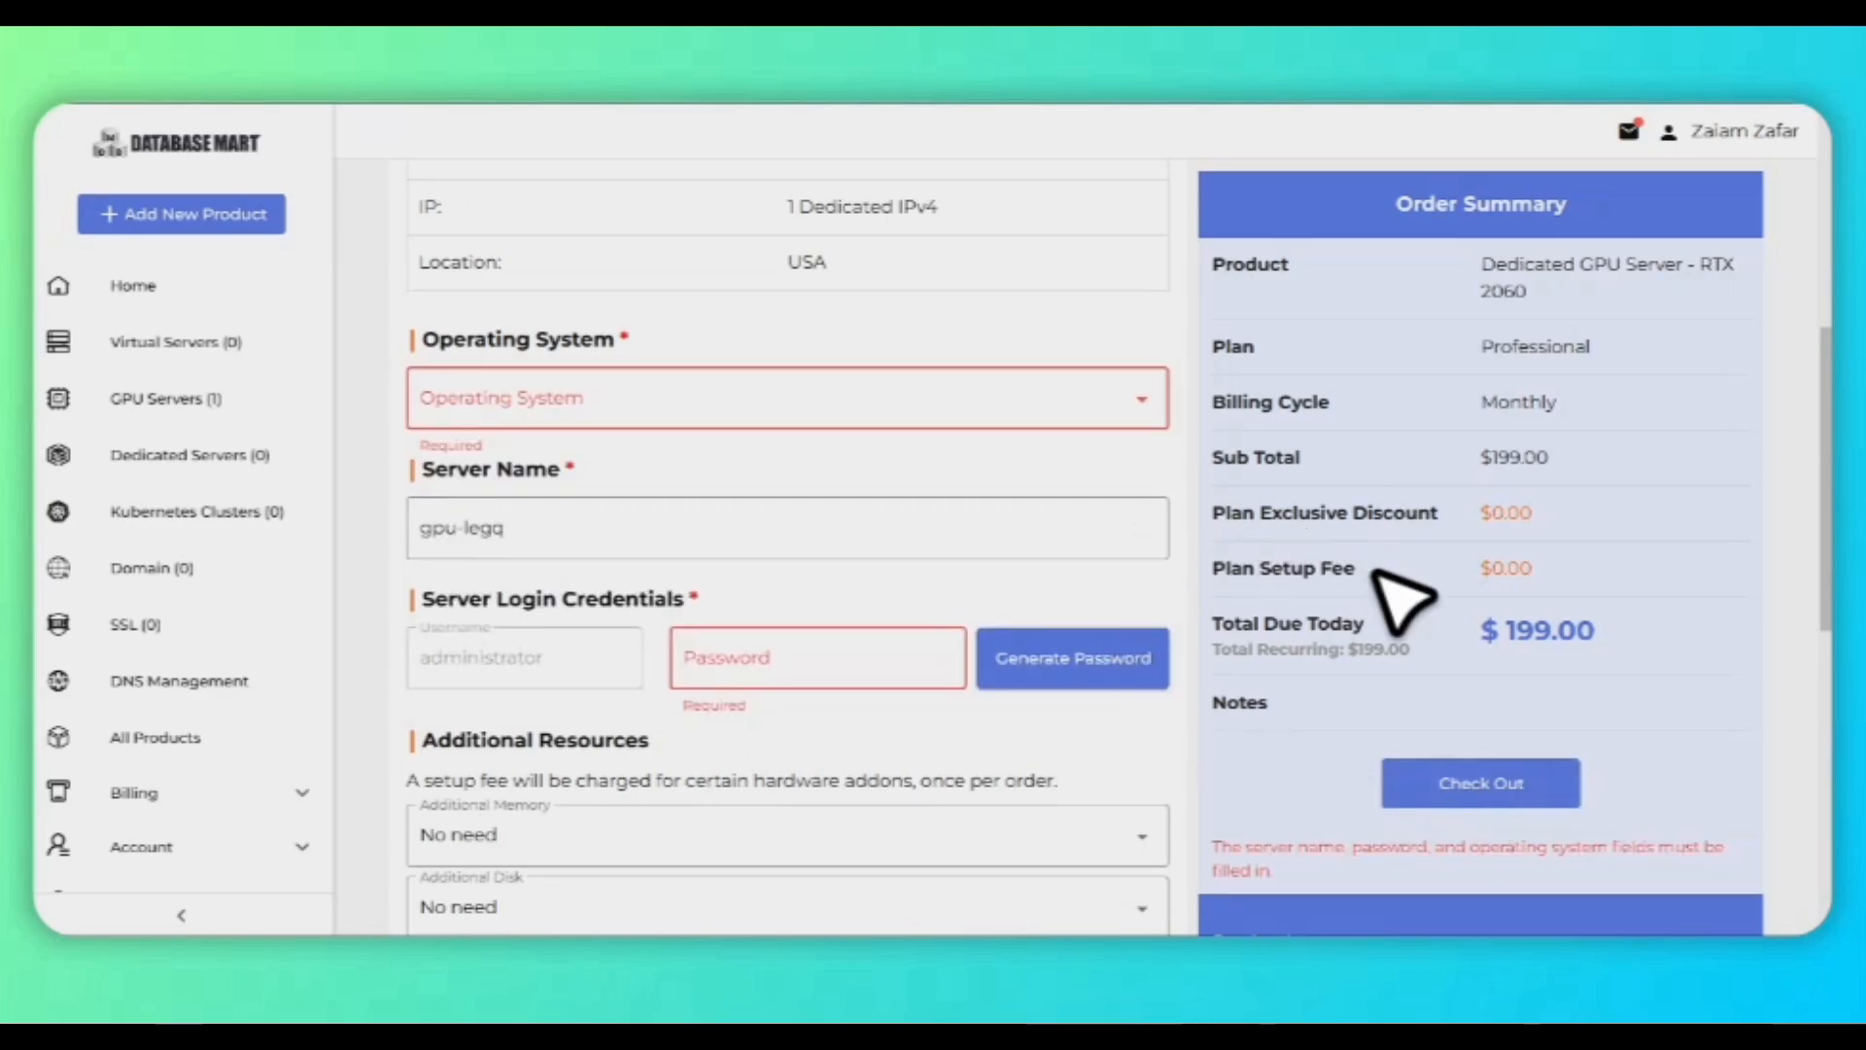
{"action": "left_click", "coordinate": [132, 285]}
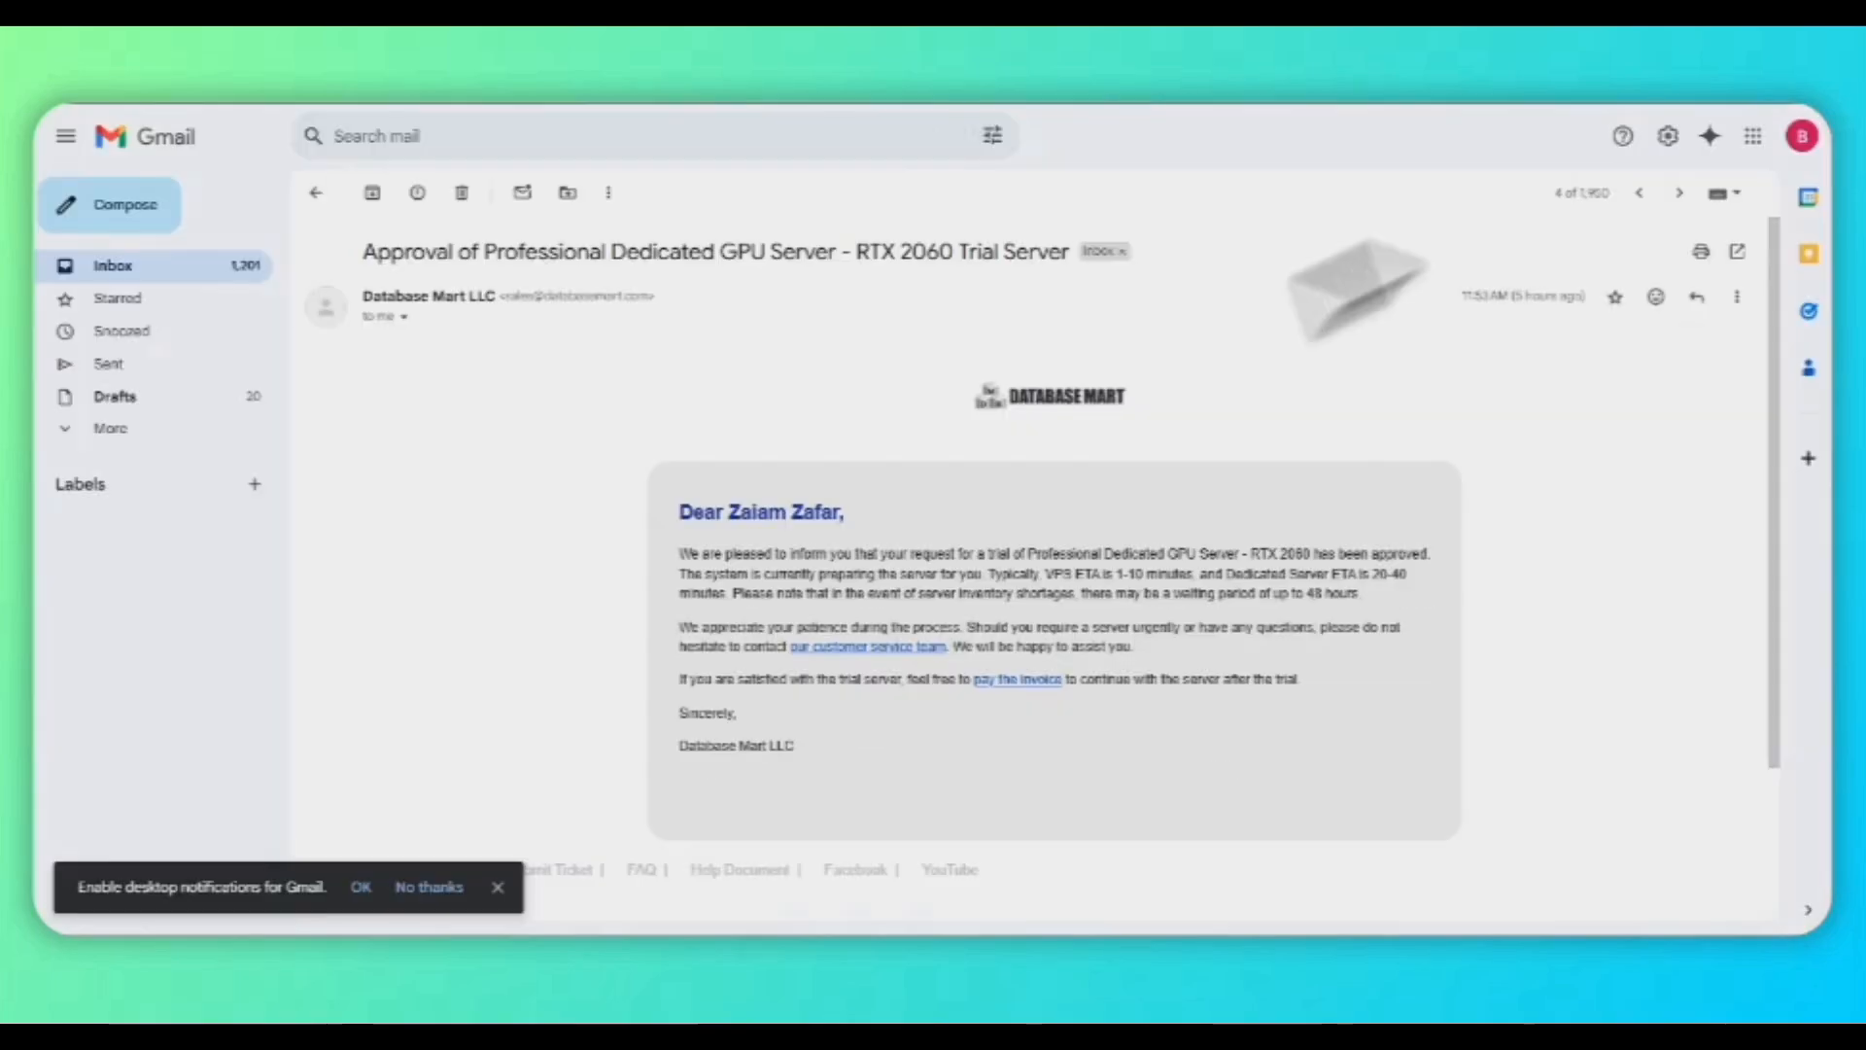
- Scroll through the approval email confirming the RTX 2060 trial server is being prepared
{"action": "scroll", "scroll_direction": "down", "scroll_amount": 3}
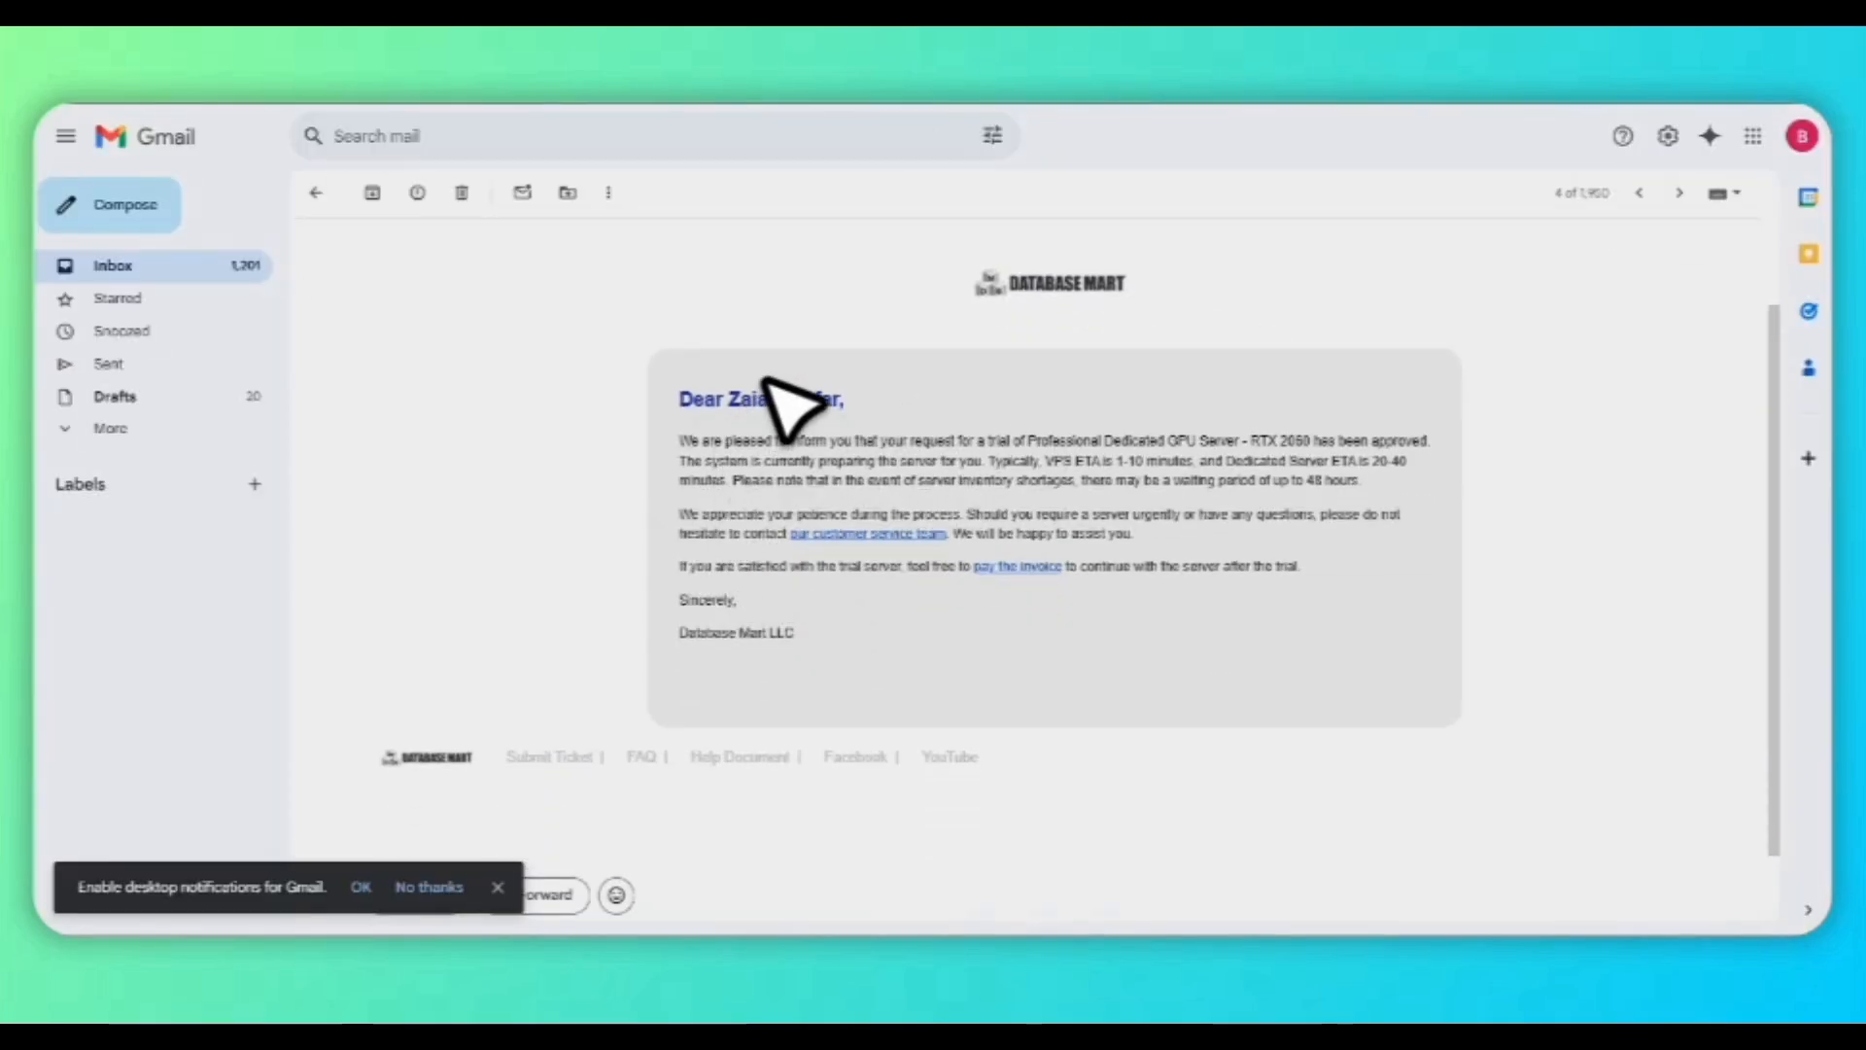
{"action": "mouse_move", "coordinate": [839, 488]}
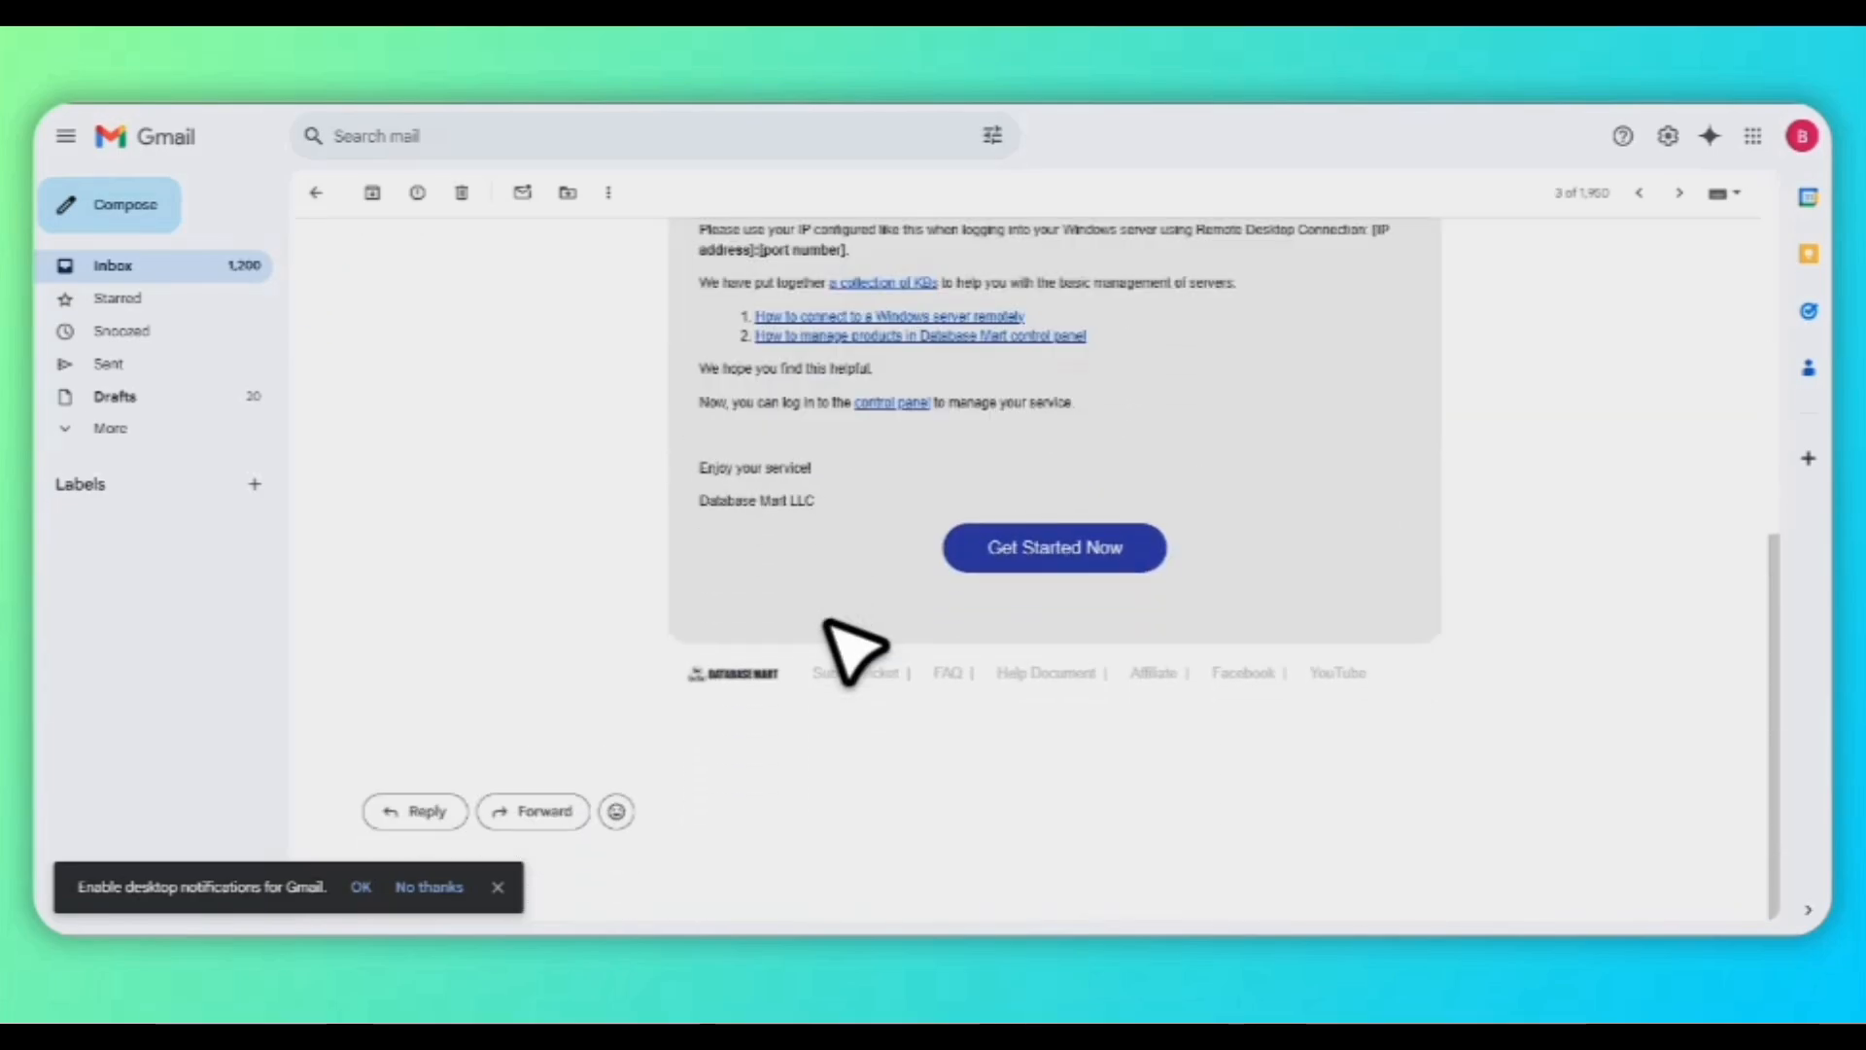
- Go to the control panel's GPU Servers list and open the RTX 2060 server's connection details
{"action": "left_click", "coordinate": [1054, 547]}
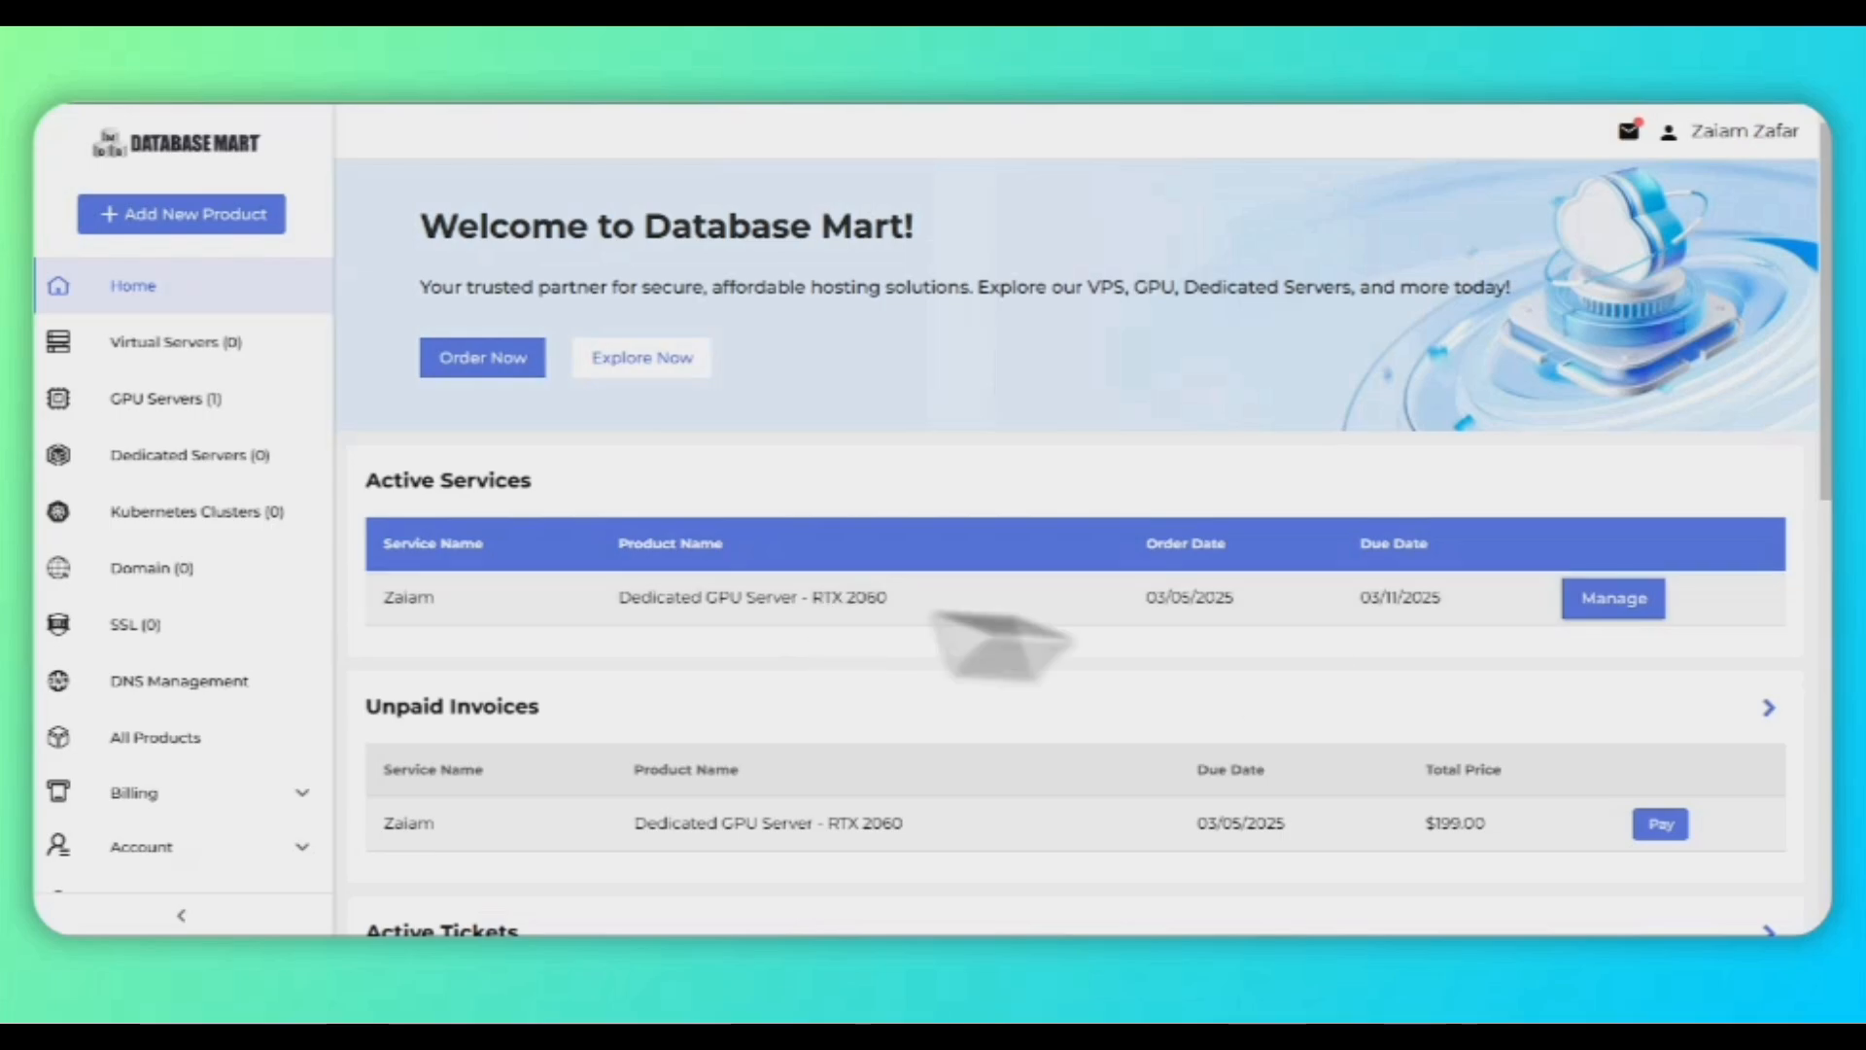
{"action": "left_click", "coordinate": [164, 399]}
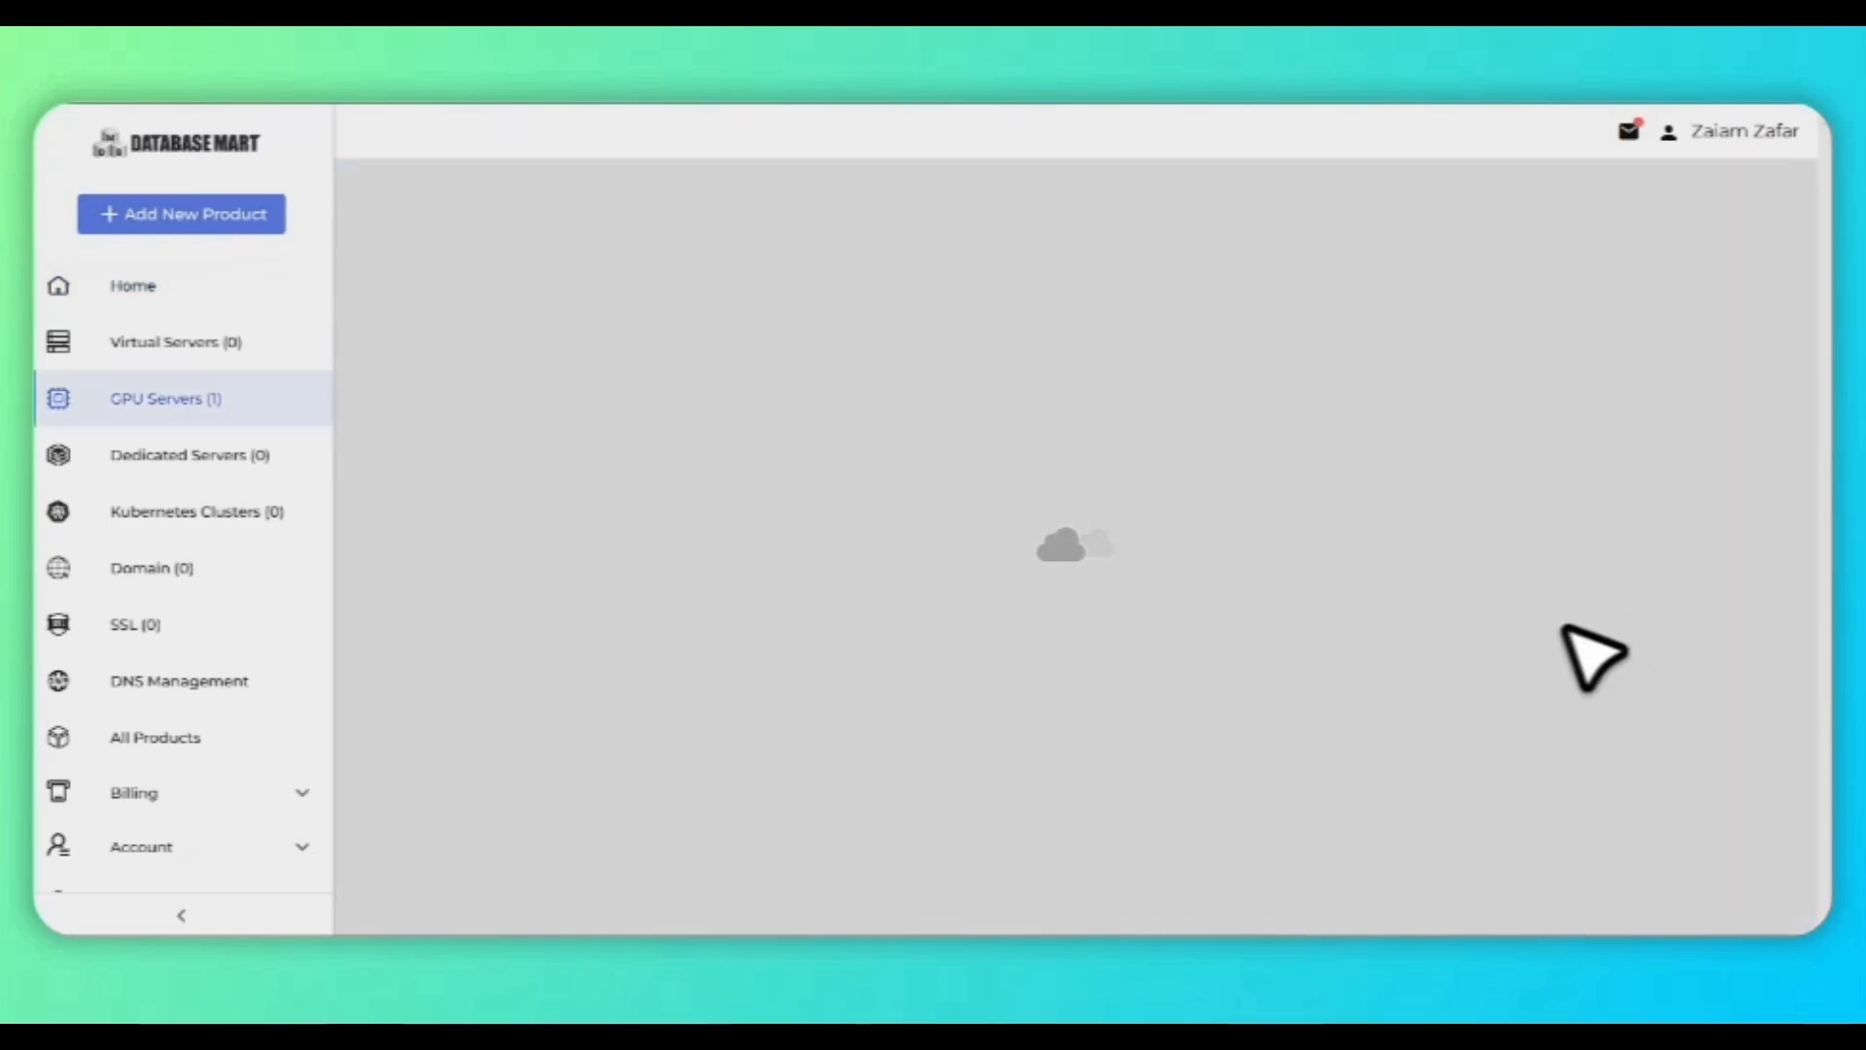
{"action": "left_click", "coordinate": [164, 398]}
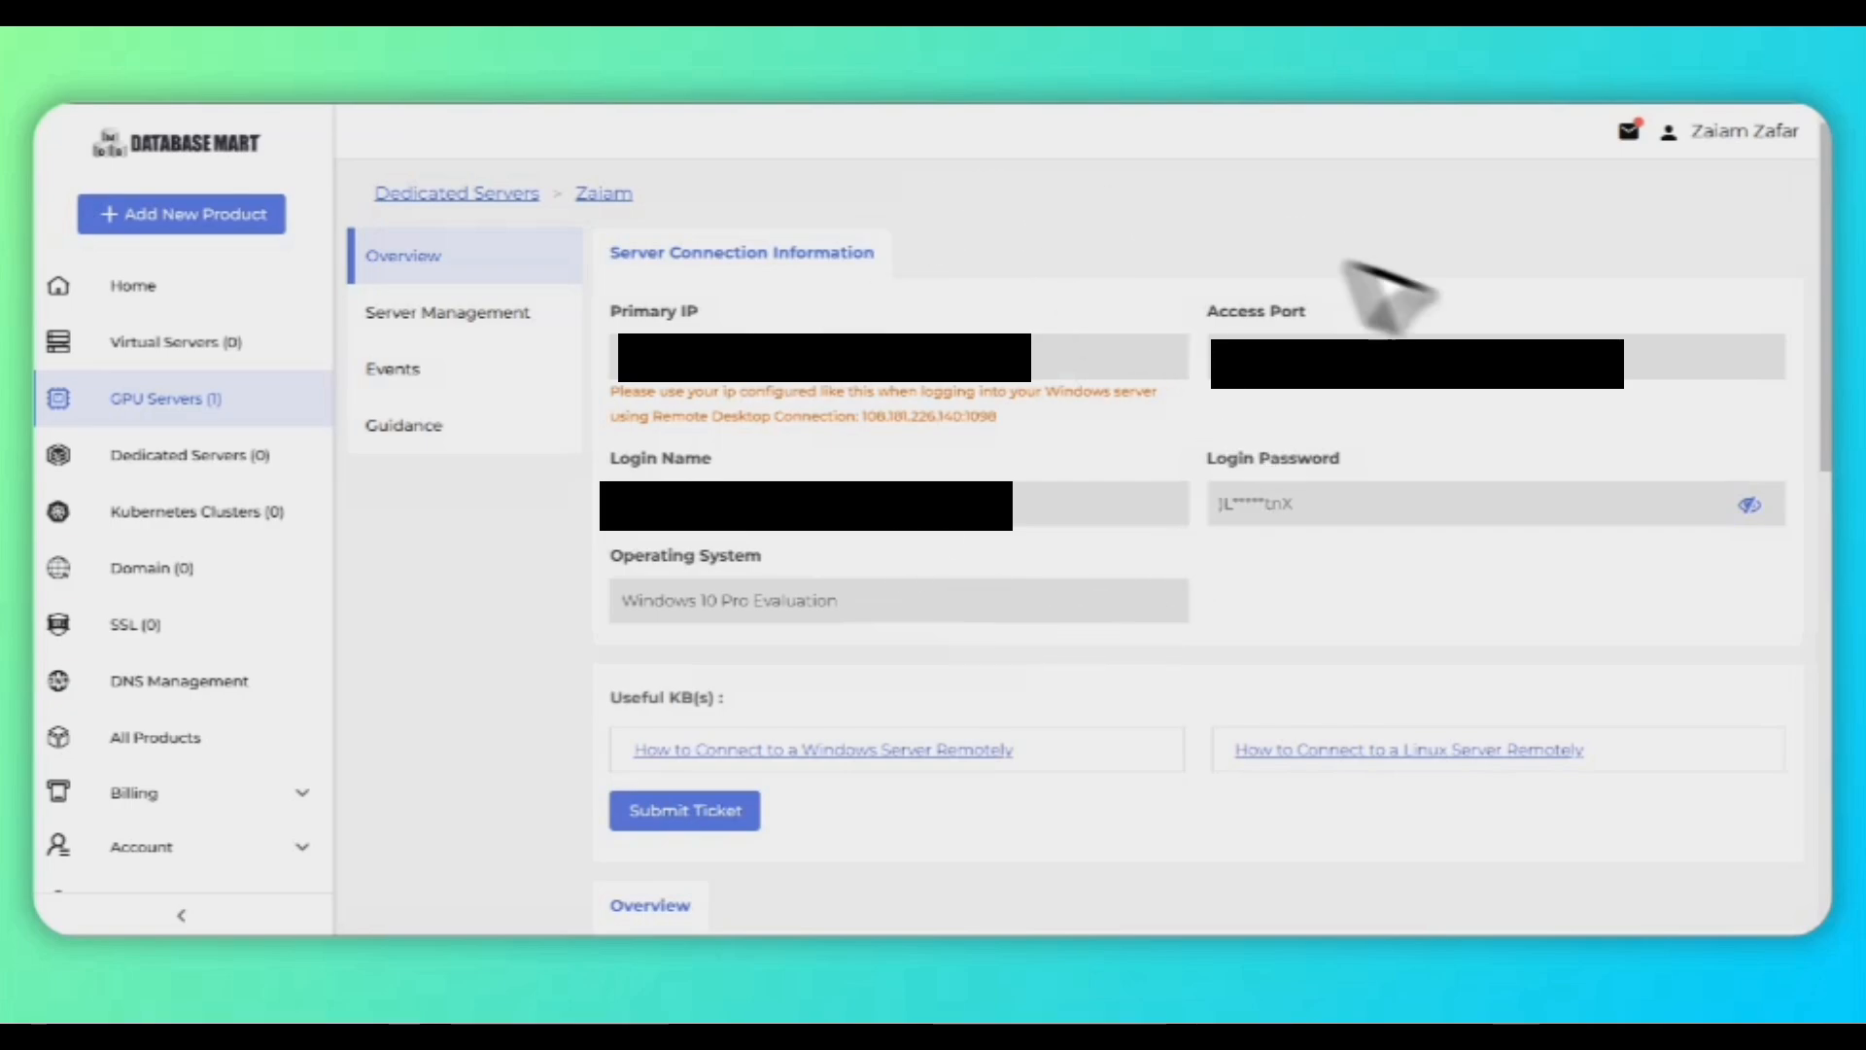
{"action": "mouse_move", "coordinate": [1065, 560]}
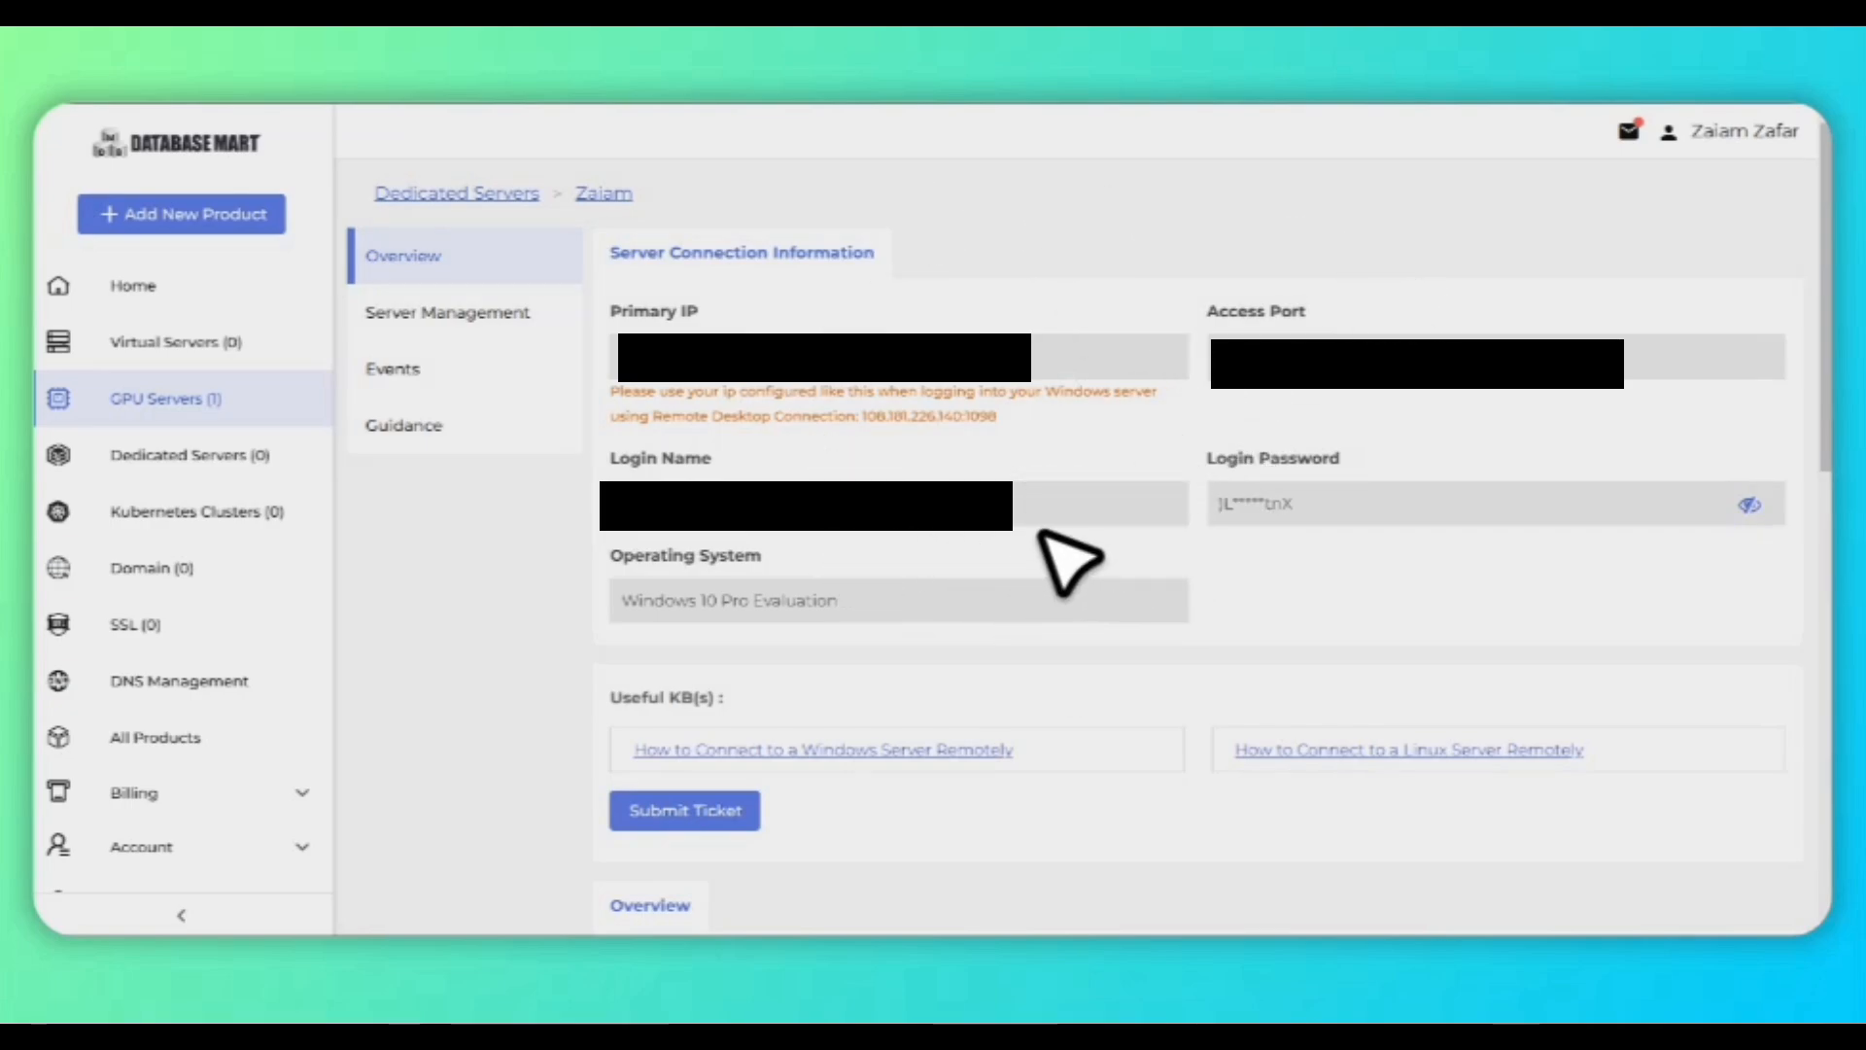
{"action": "mouse_move", "coordinate": [619, 791]}
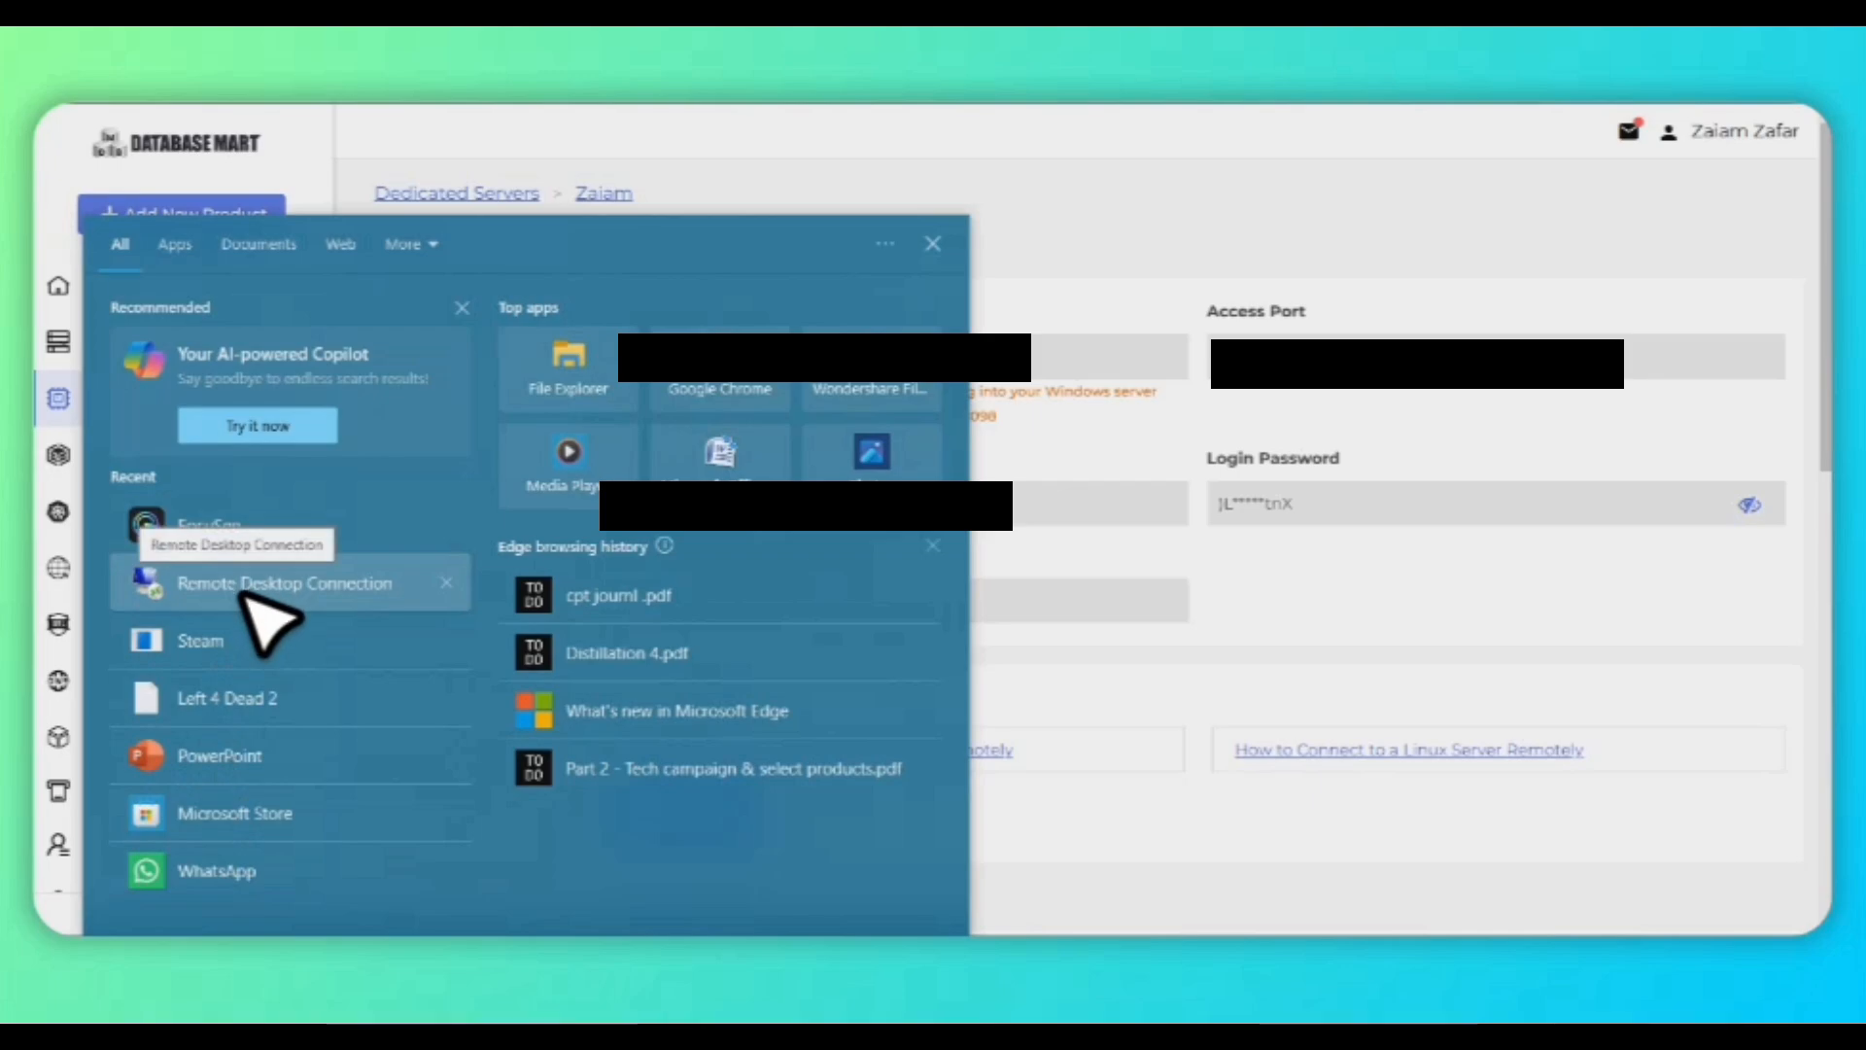
- Launch Remote Desktop Connection and connect to the RTX 2060 server
{"action": "left_click", "coordinate": [283, 583]}
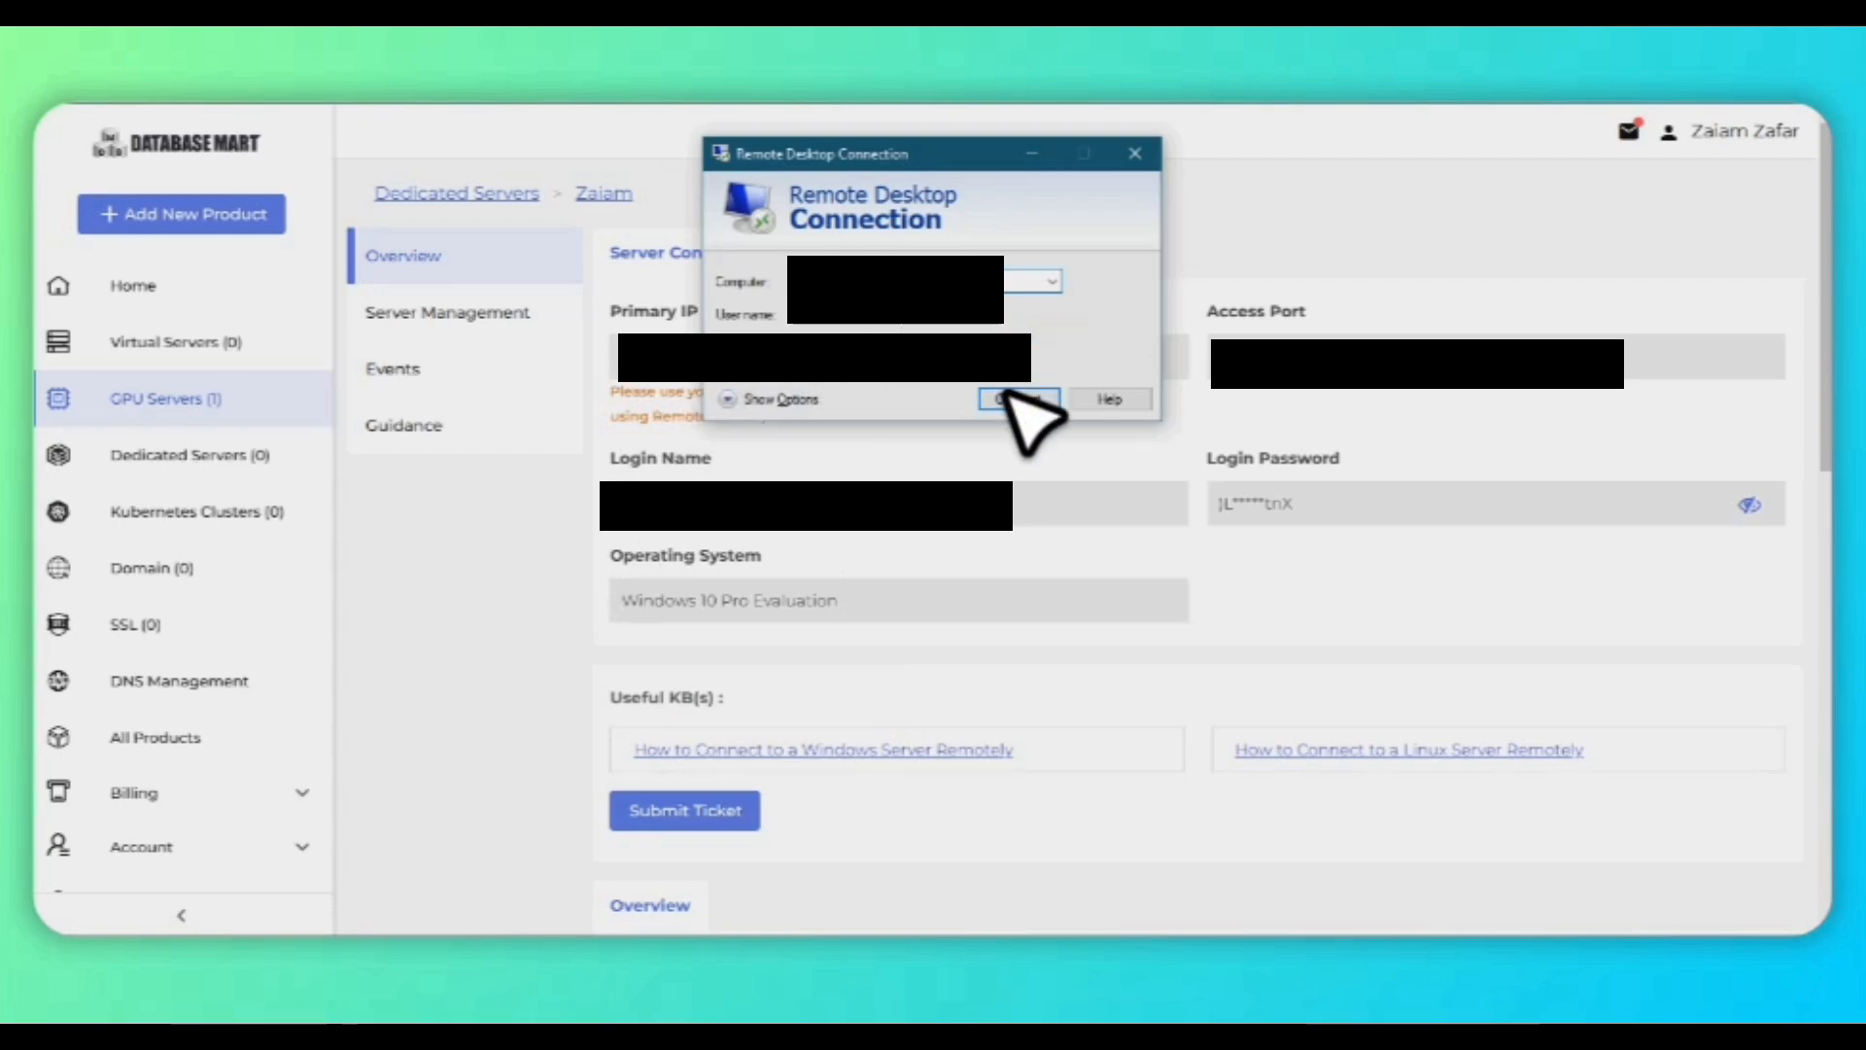
{"action": "left_click", "coordinate": [1018, 399]}
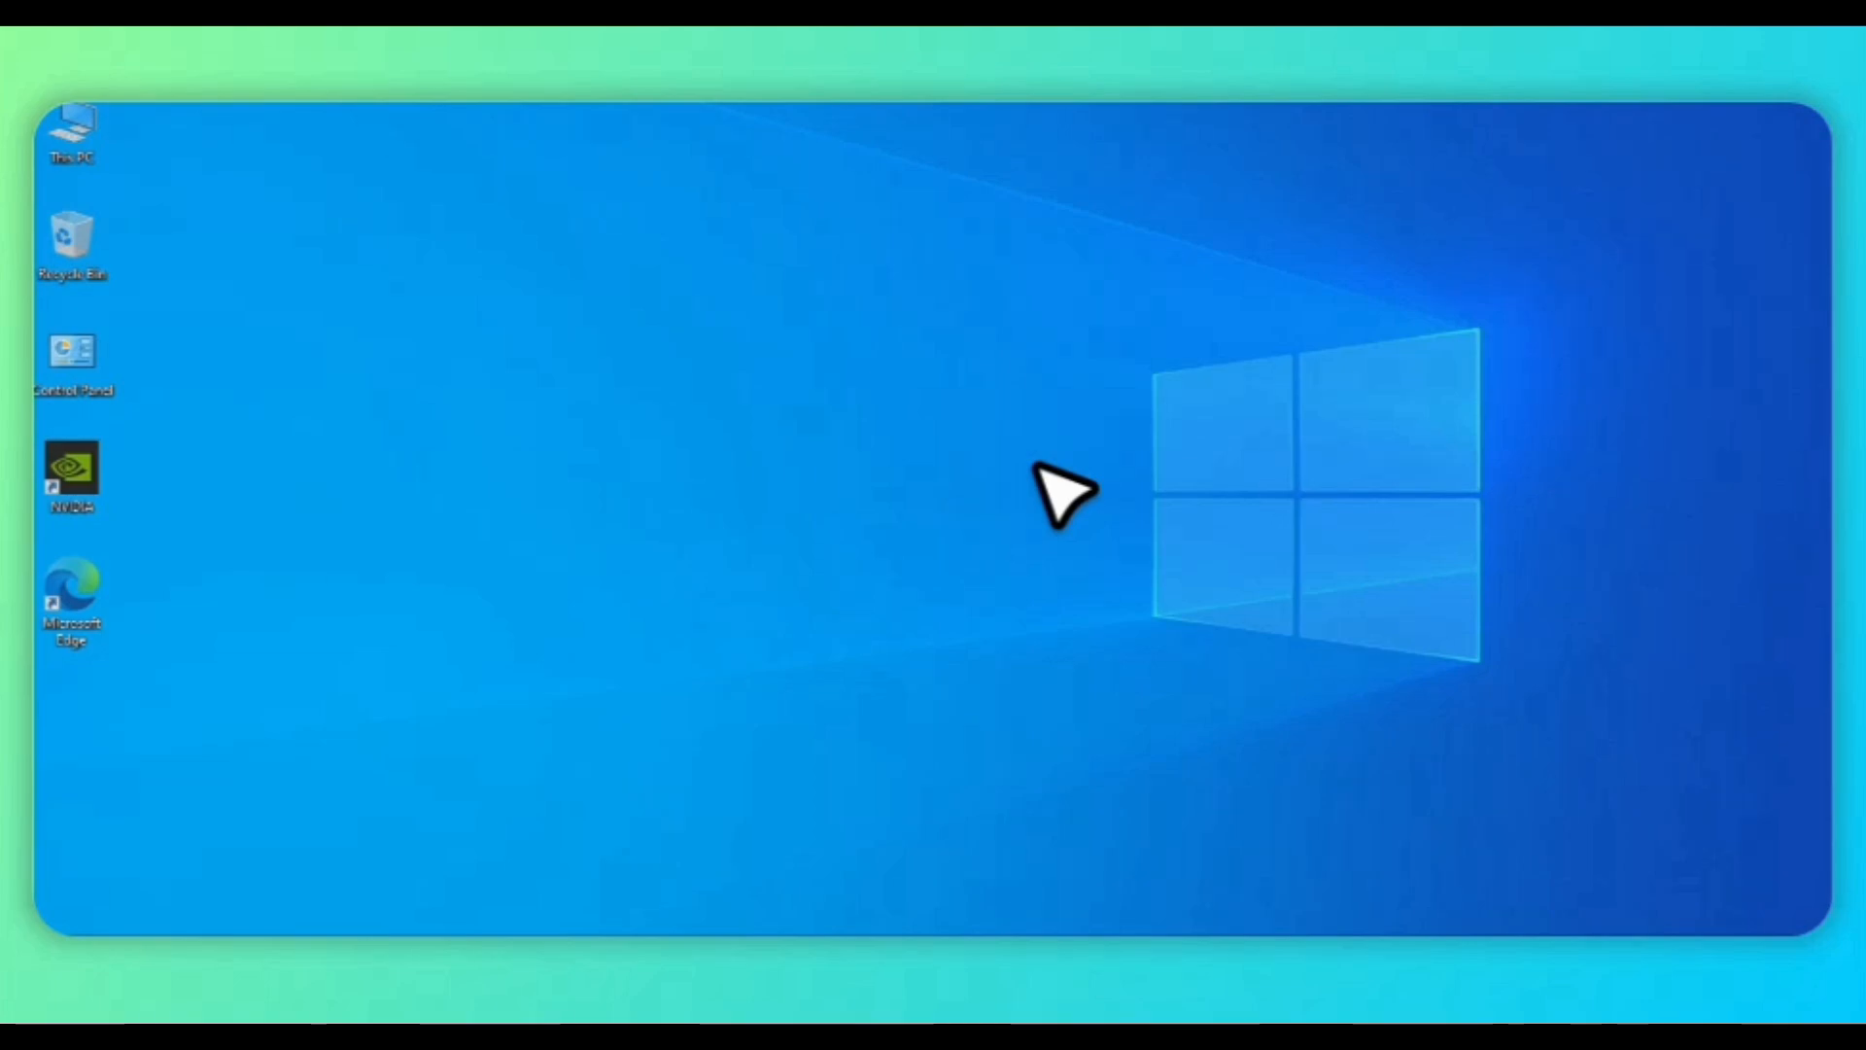
{"action": "mouse_move", "coordinate": [1565, 673]}
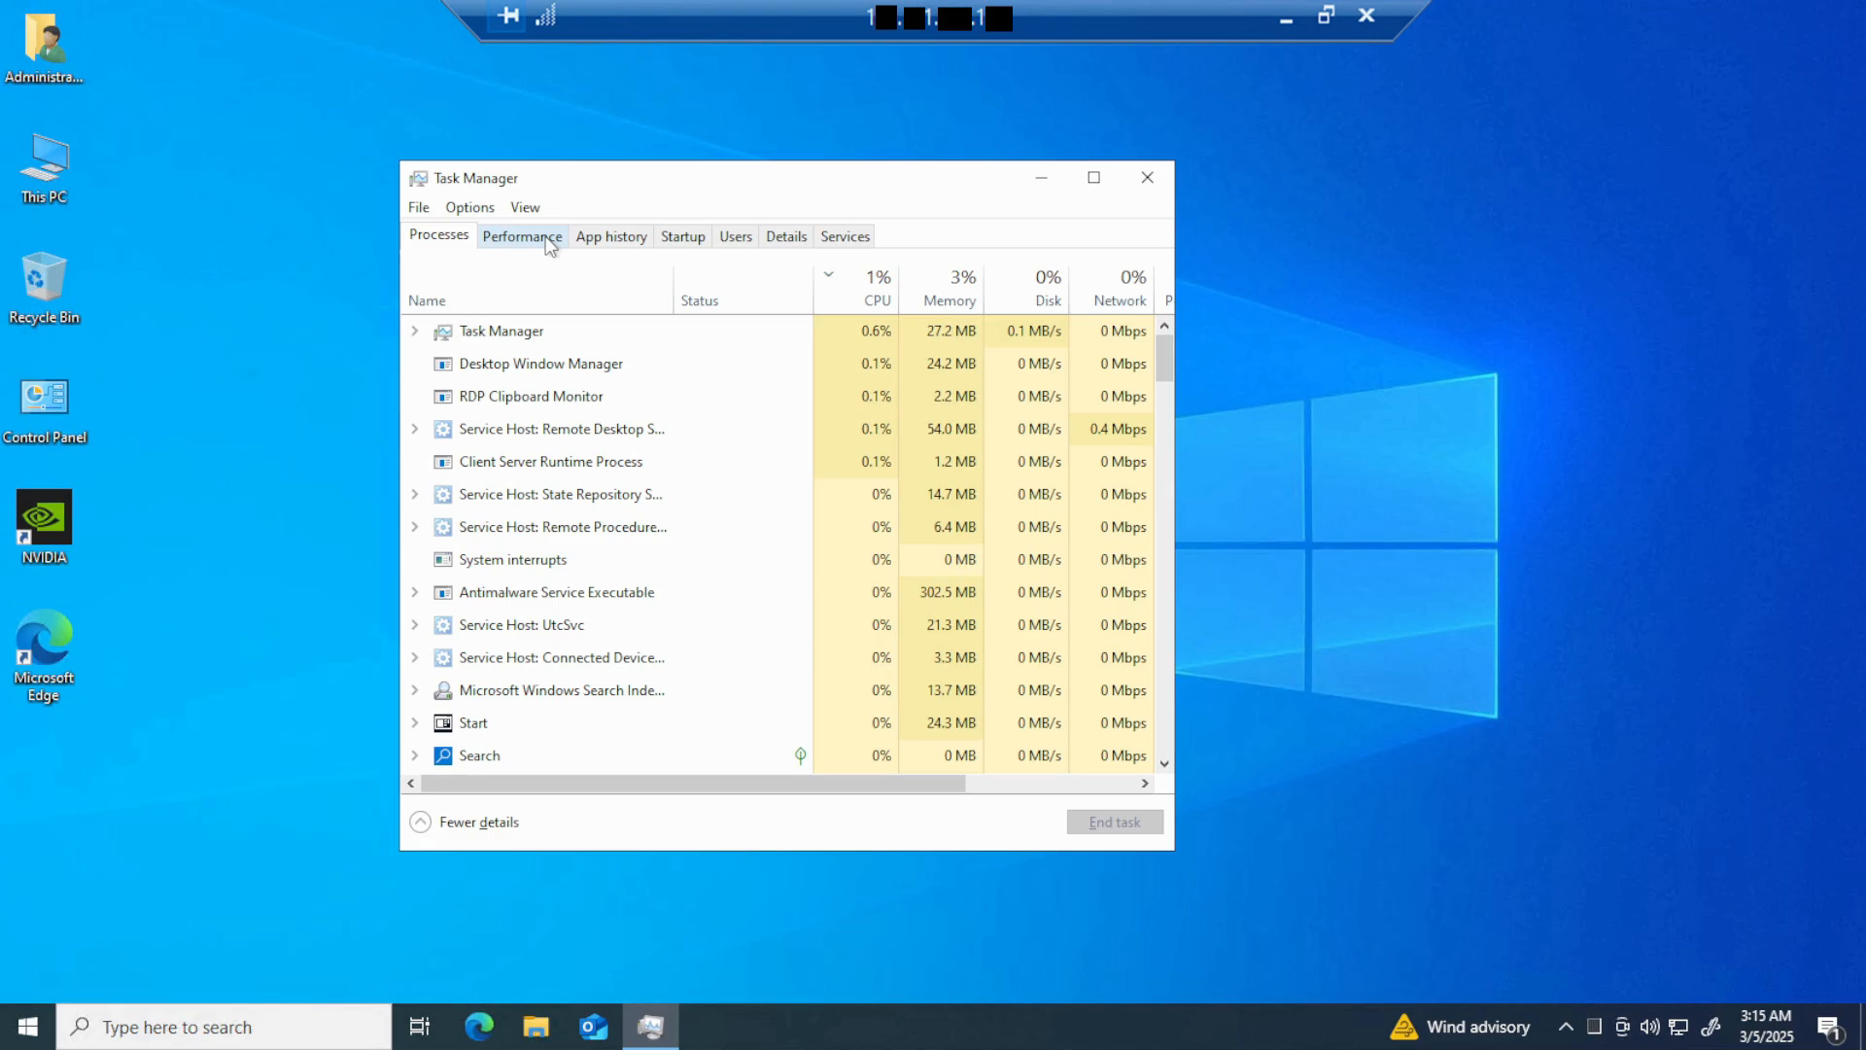
- Show Task Manager's Performance GPU 0 page, confirming an NVIDIA GeForce RTX 2060 SUPER
{"action": "left_click", "coordinate": [521, 236]}
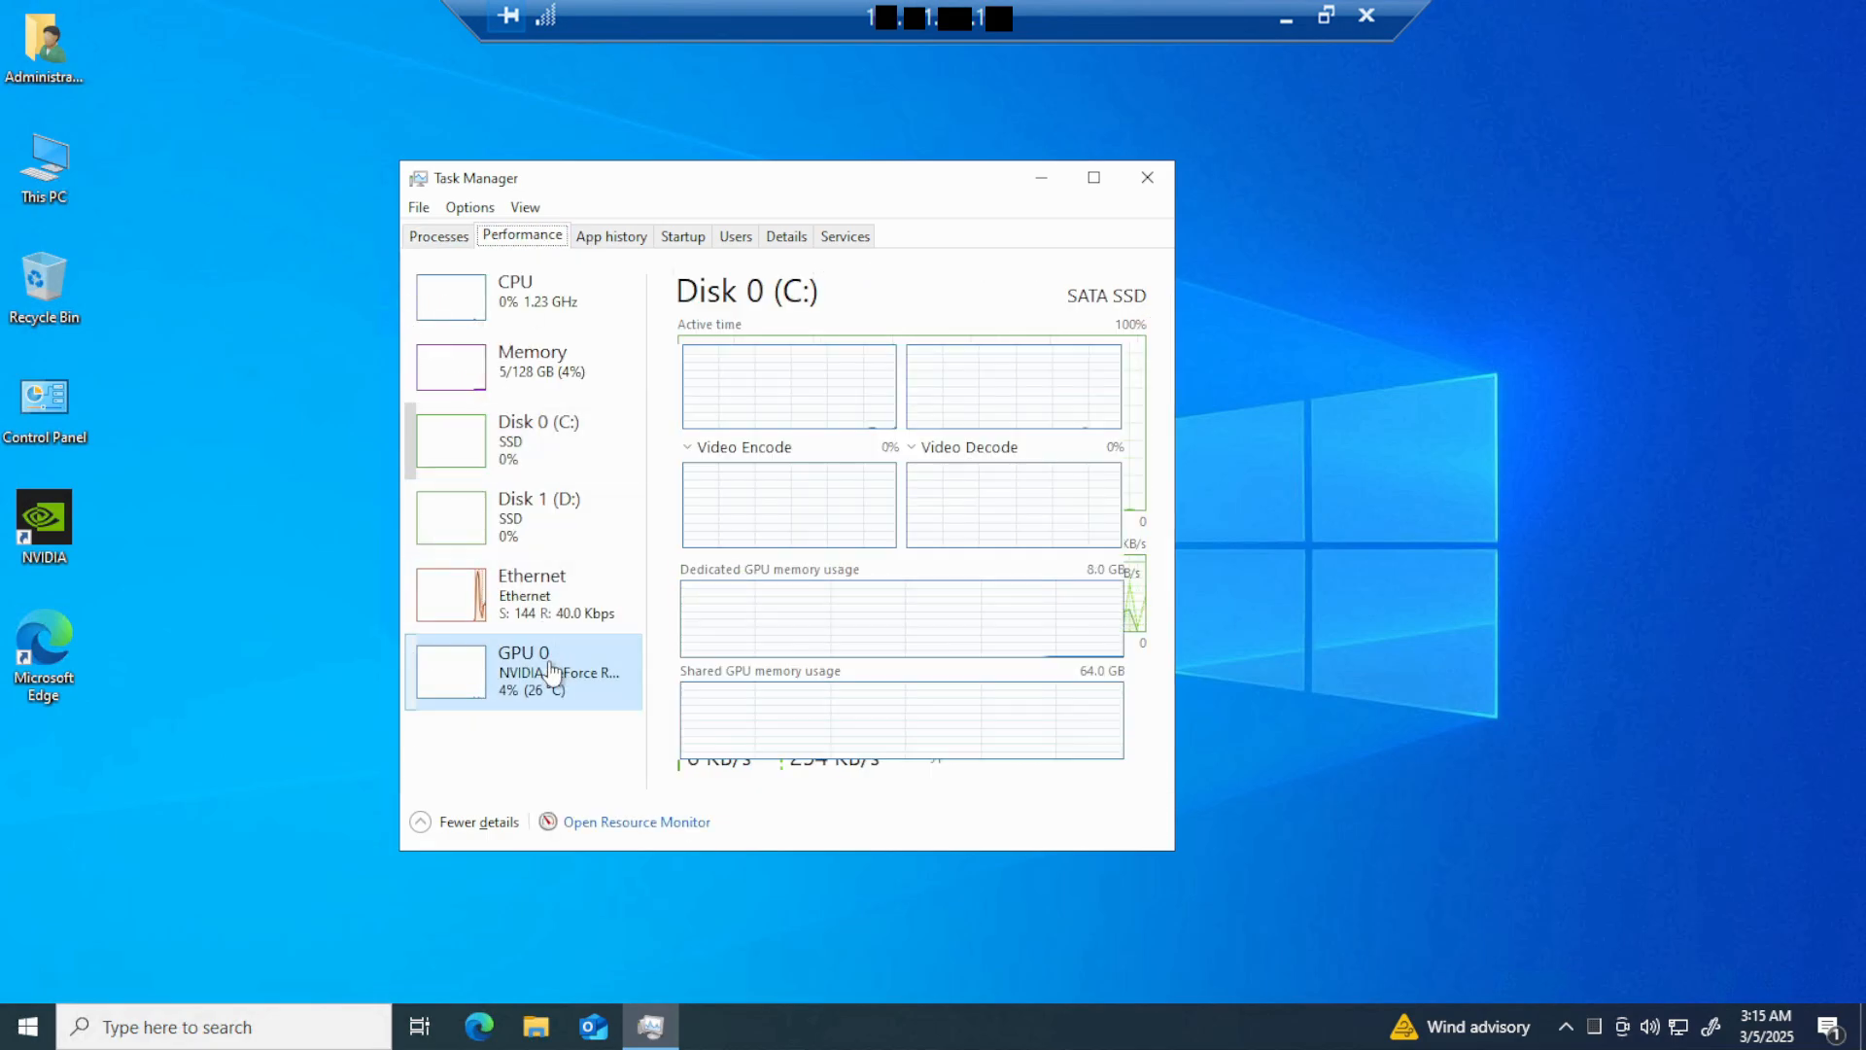
{"action": "left_click", "coordinate": [521, 670]}
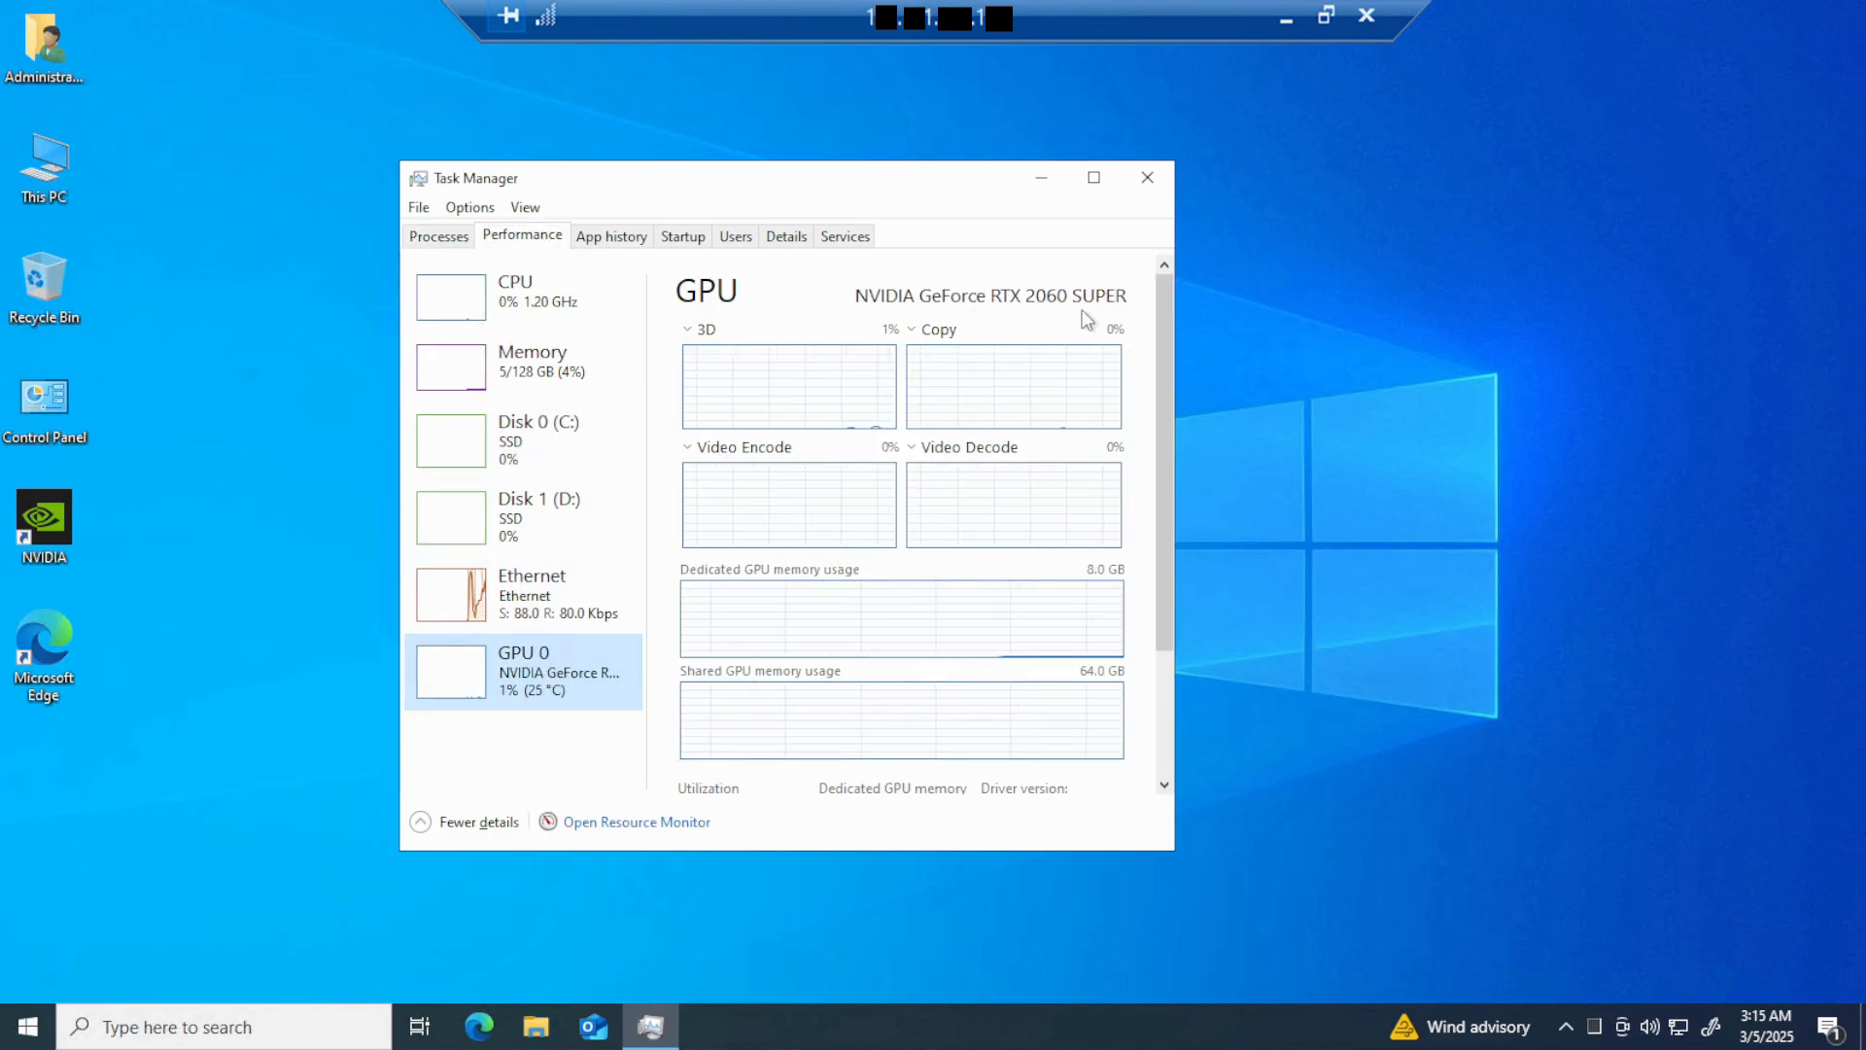
{"action": "left_click", "coordinate": [524, 361]}
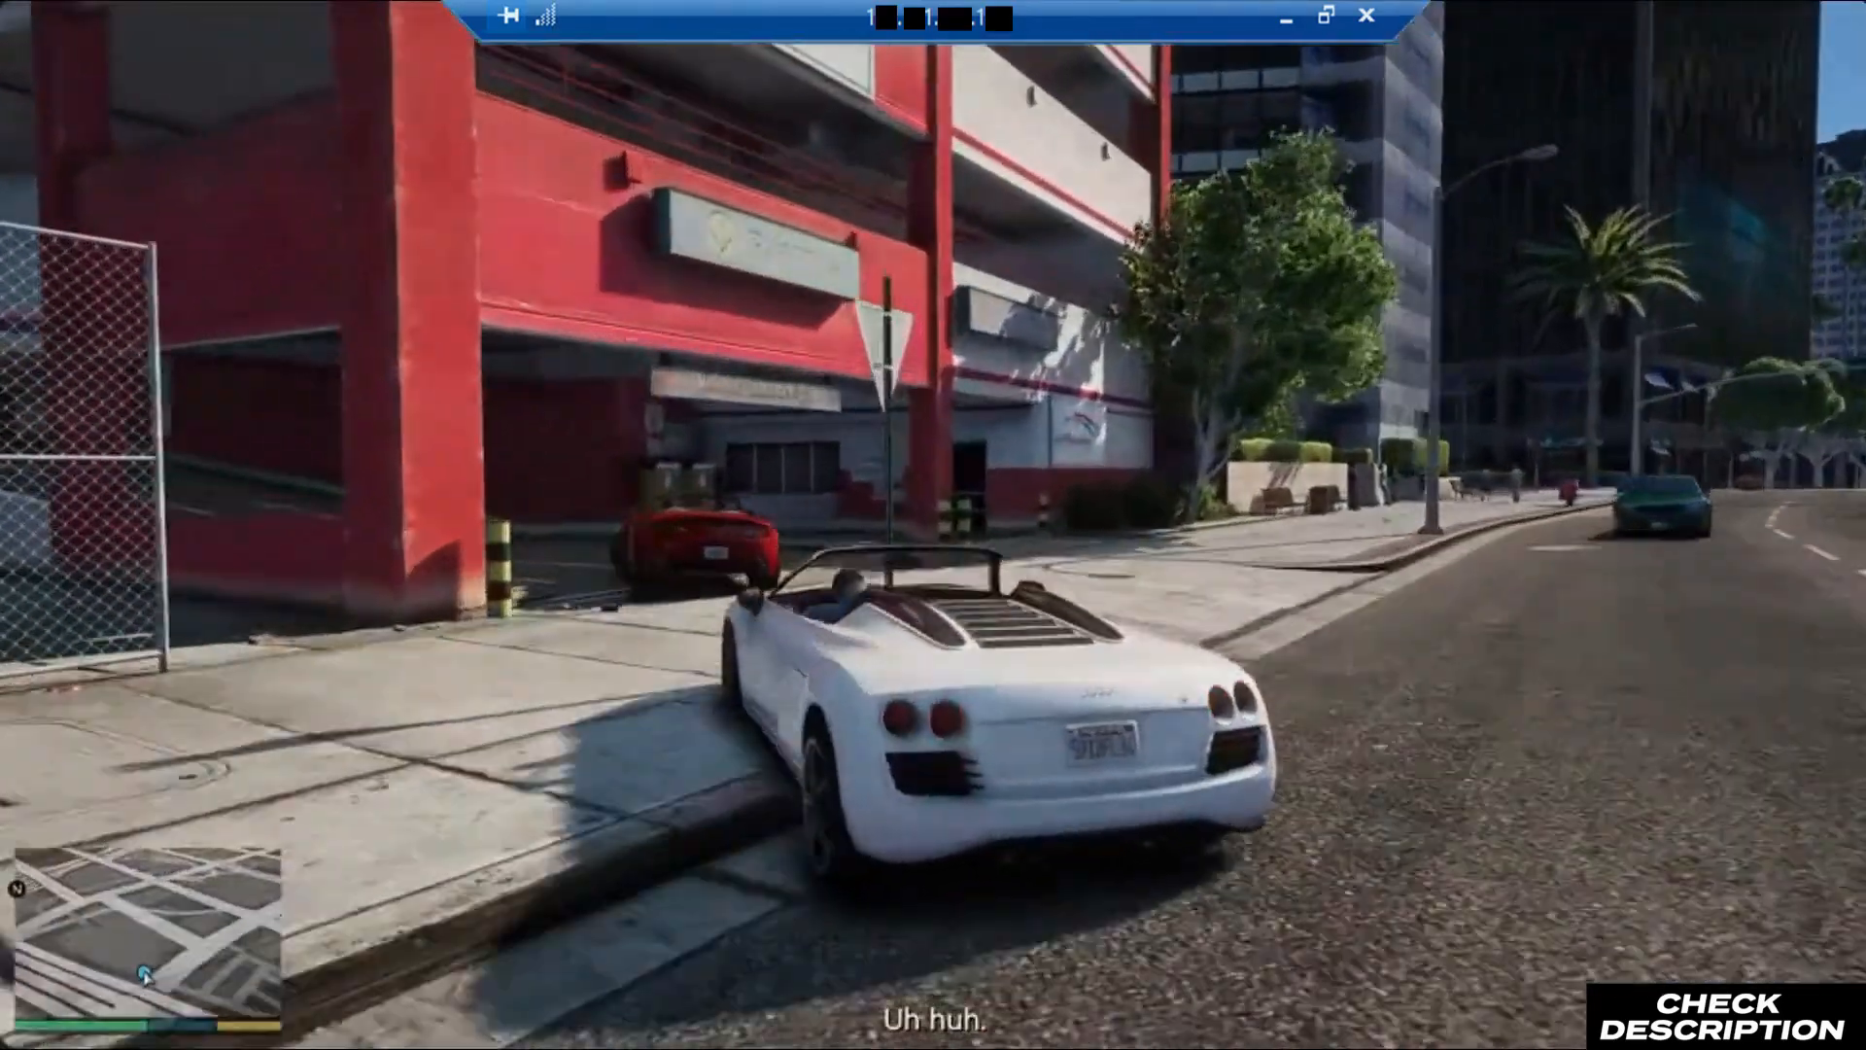
- Drive the white convertible forward with W through the parking garage level
{"action": "key", "text": "w"}
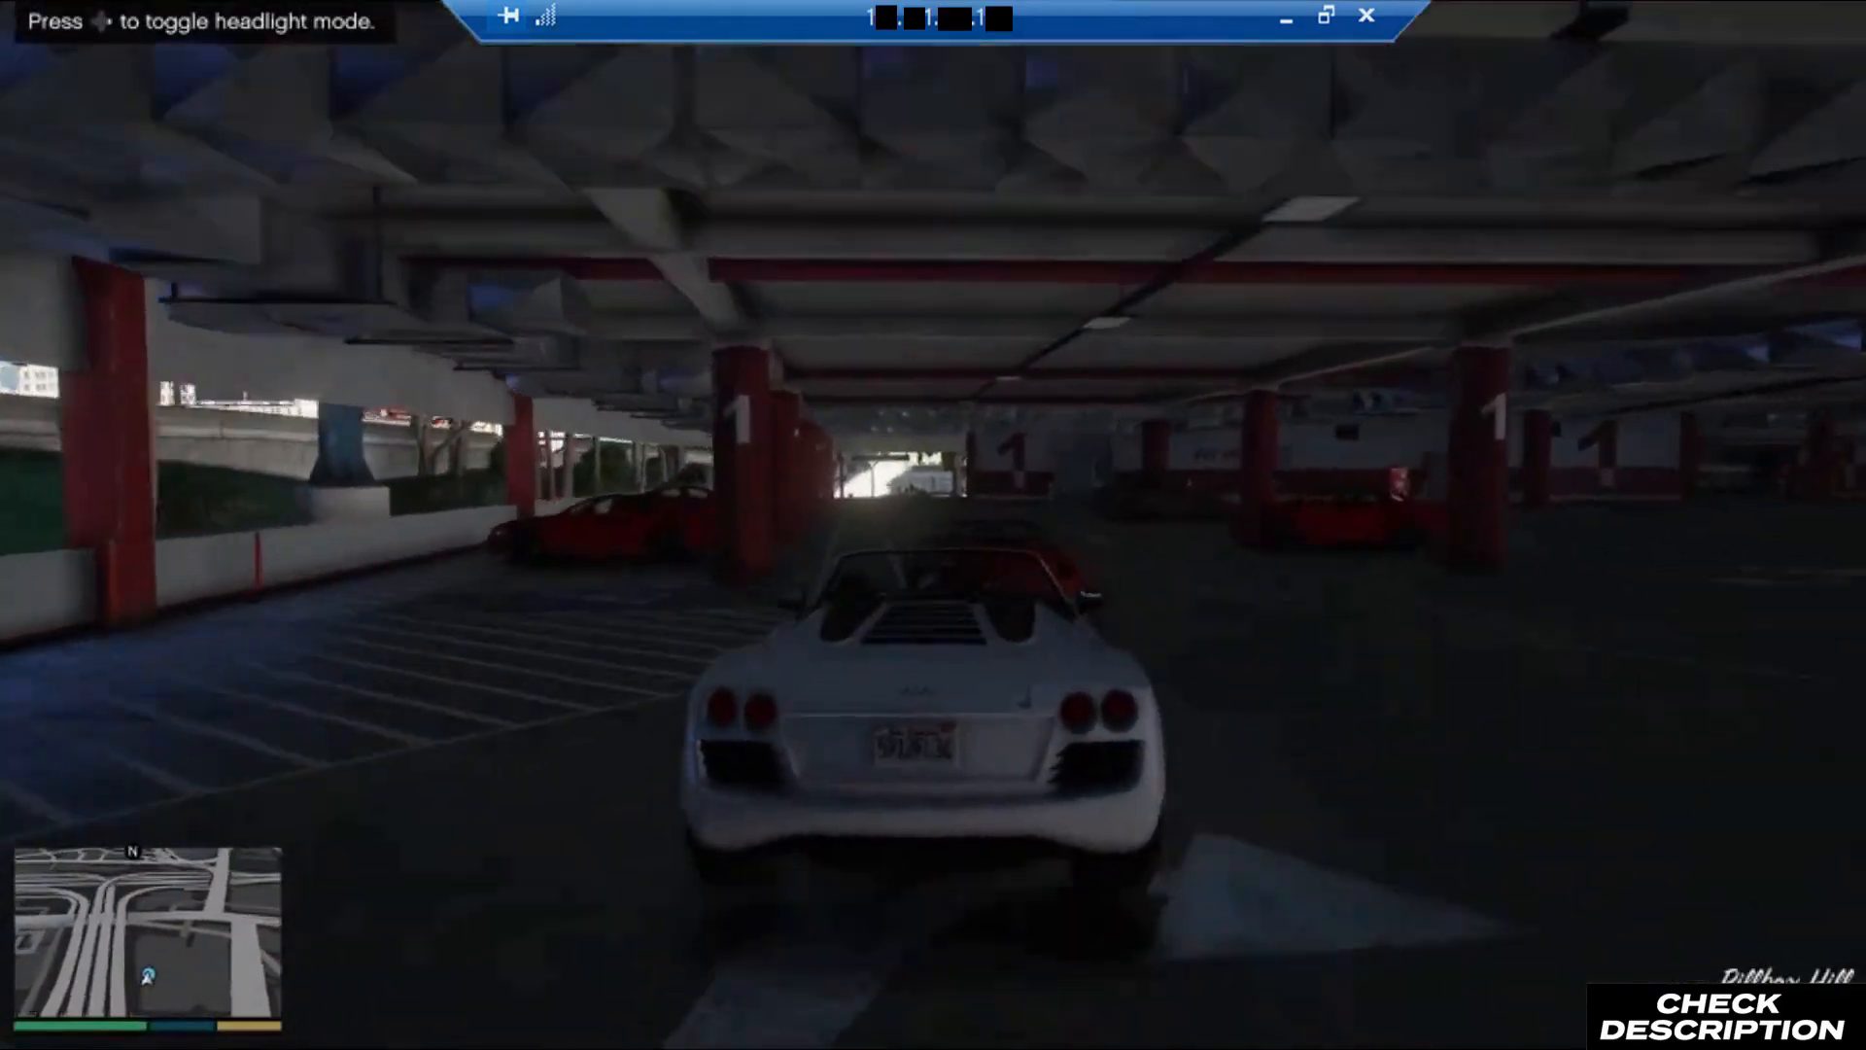
{"action": "key", "text": "w"}
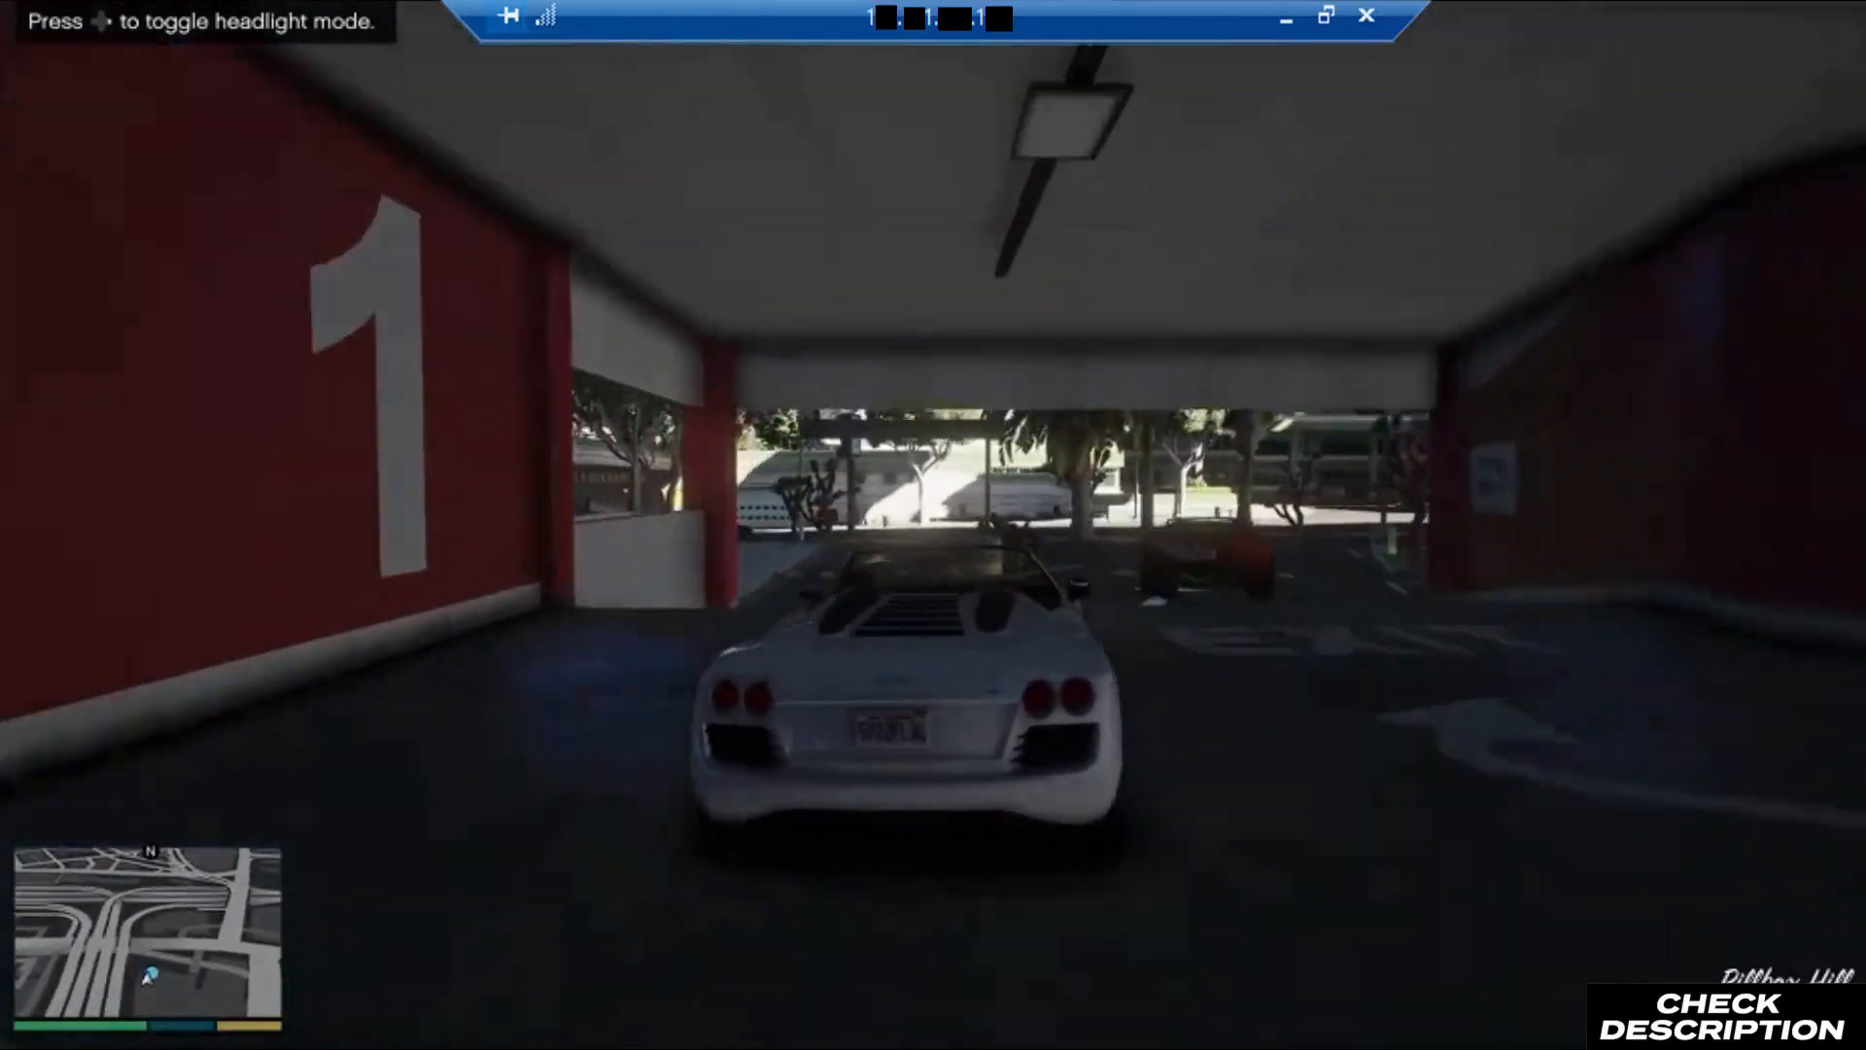